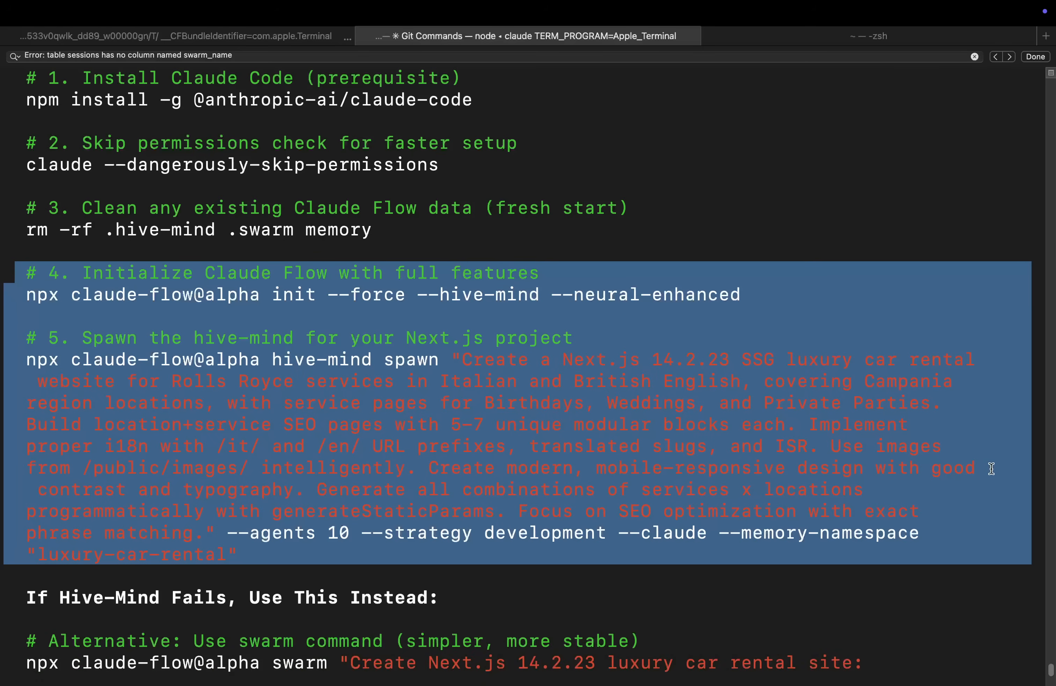
Review the Google Doc listing Command 1 and Command 2 for Claude Flow.
click(598, 407)
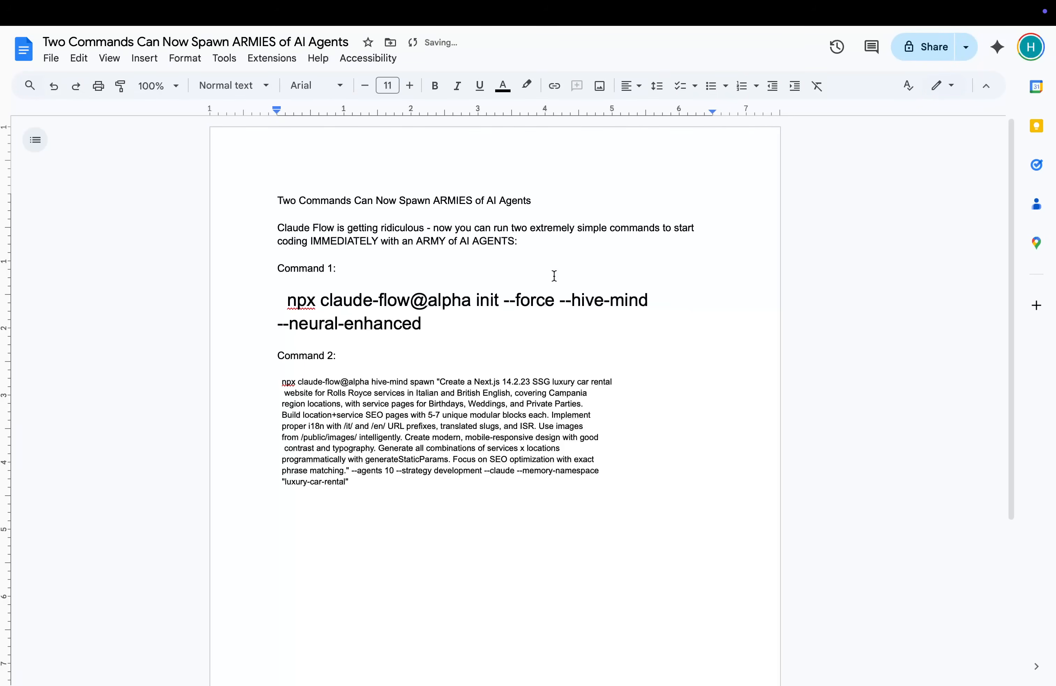
drag(286, 299, 421, 323)
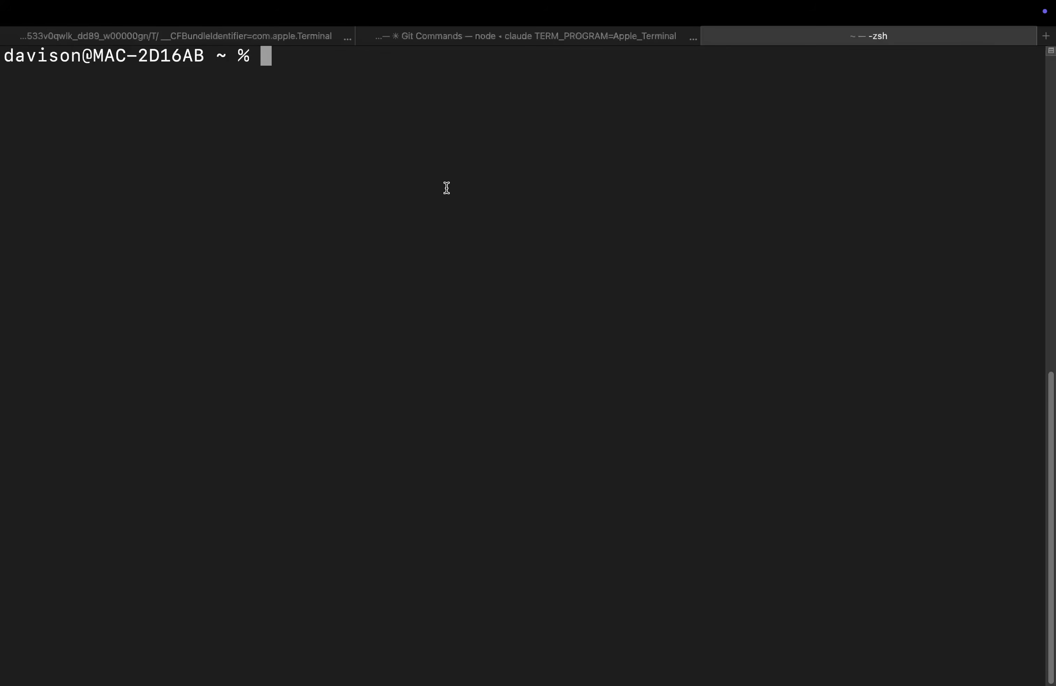
Create the claudeflew folder with mkdir and change into it.
text(mkdir claudeflew)
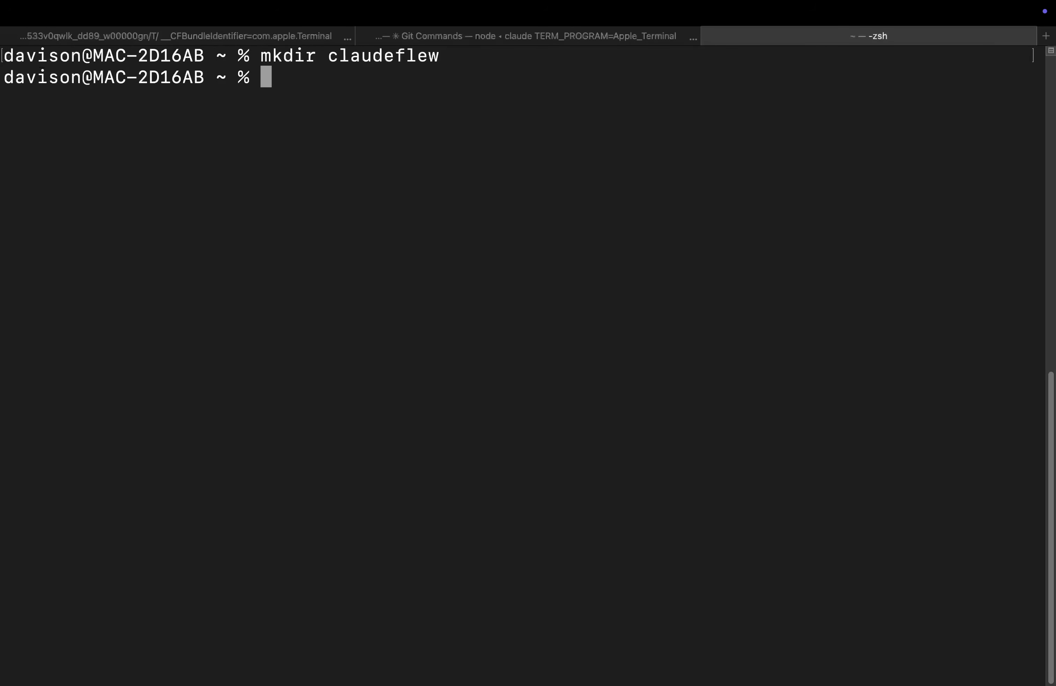
text(cd claudef)
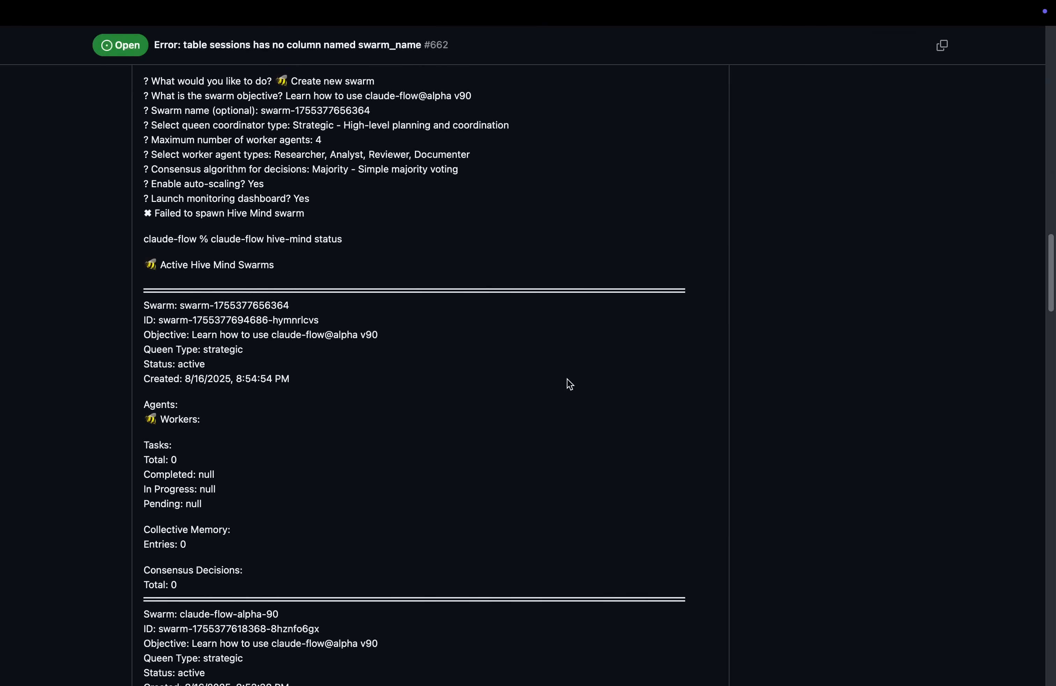
Read GitHub issue #662 about the missing swarm_name column error.
scroll(down, 3)
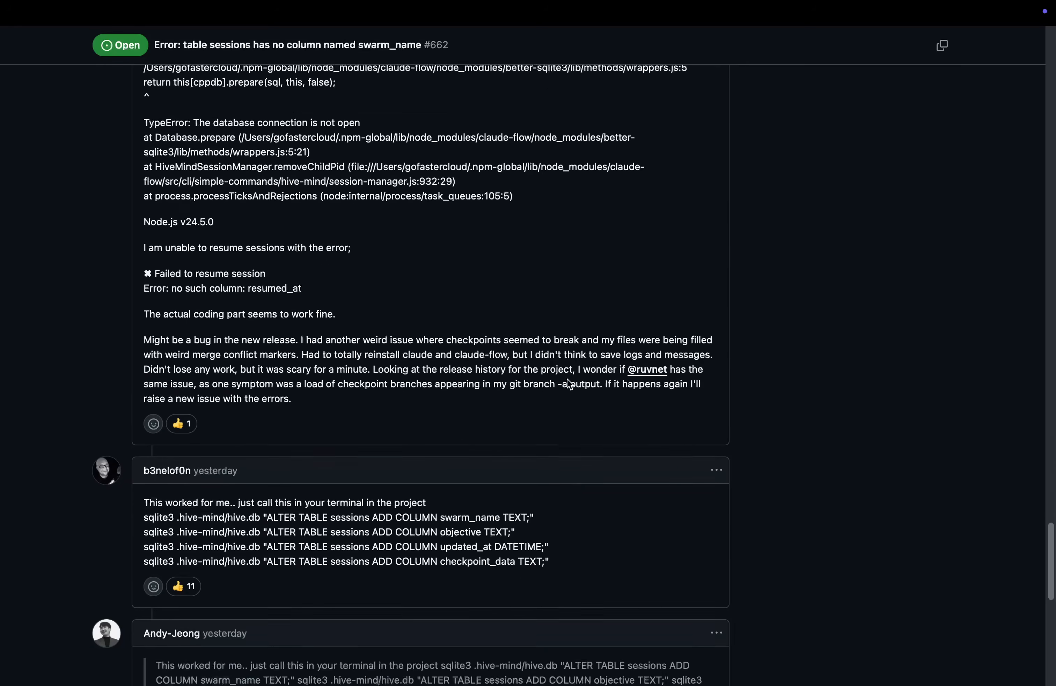
scroll(down, 3)
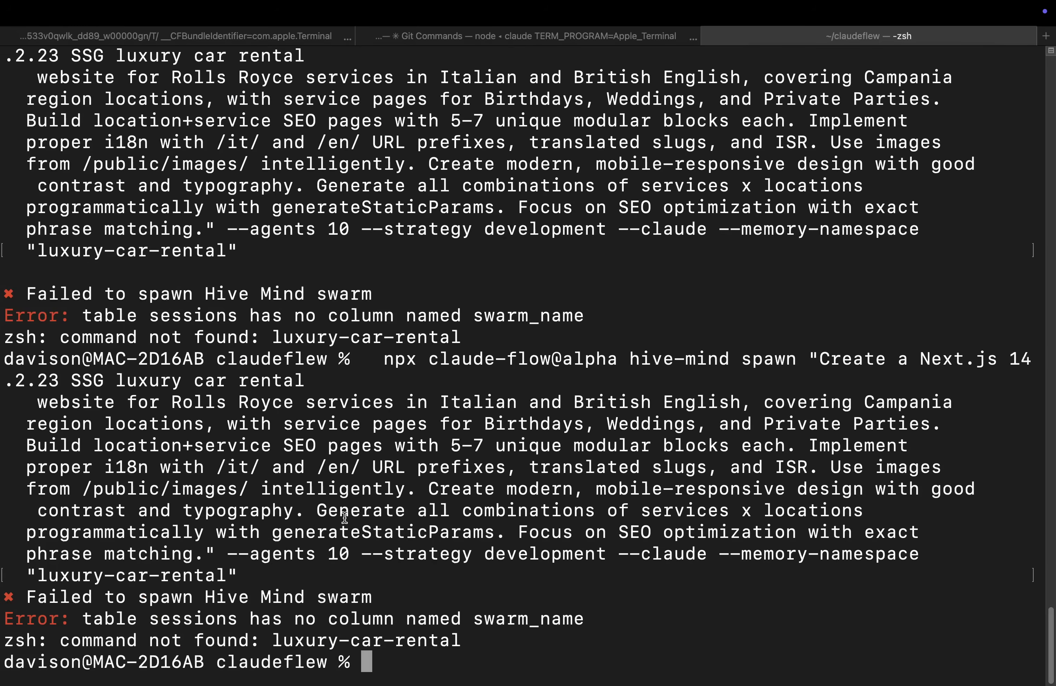
Add the swarm_name column to sessions in .hive-mind/hive.db via sqlite3, then return to the setup notes.
text(sqlite3 .hive-mind/hive.db "ALTER TABLE sessions ADD COLUMN swarm_name TEXT;")
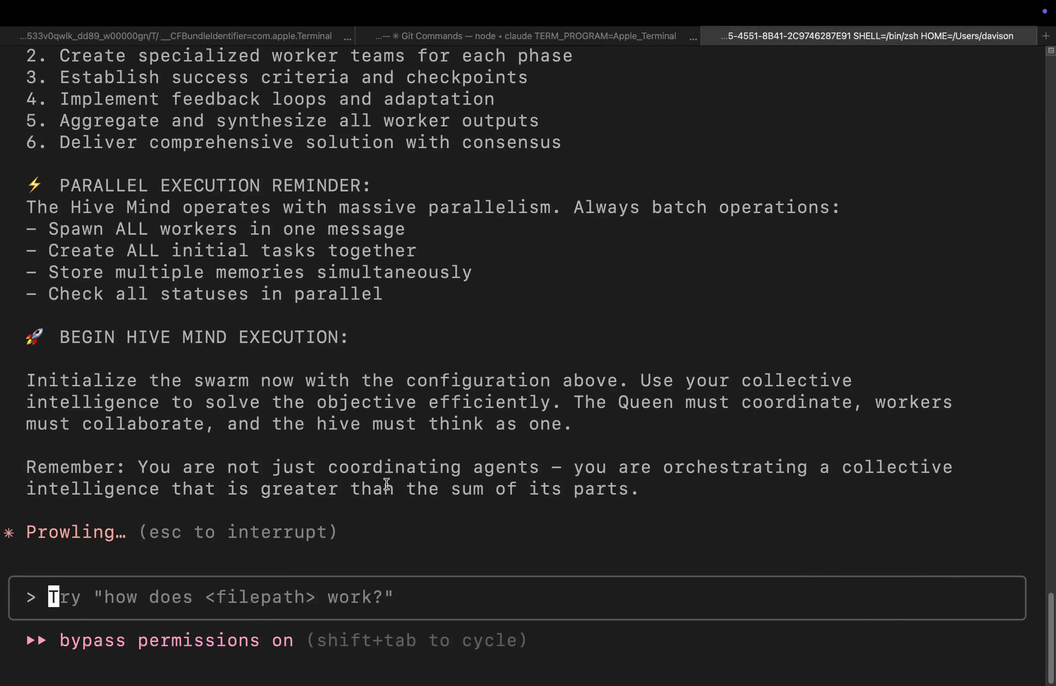
mouse_move(605, 611)
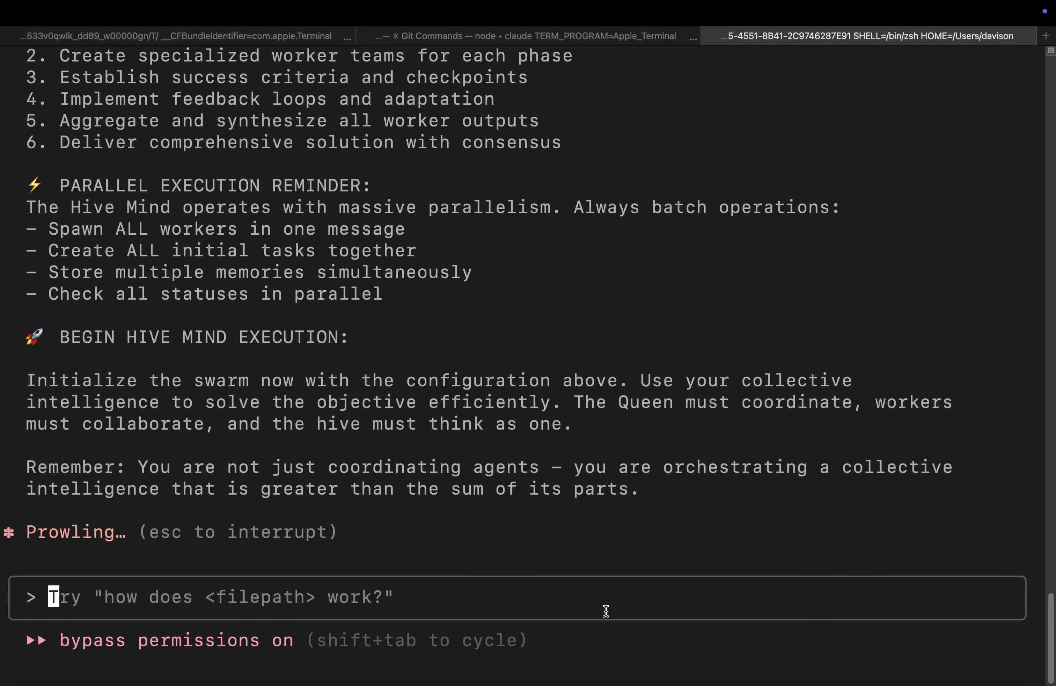
mouse_move(167, 354)
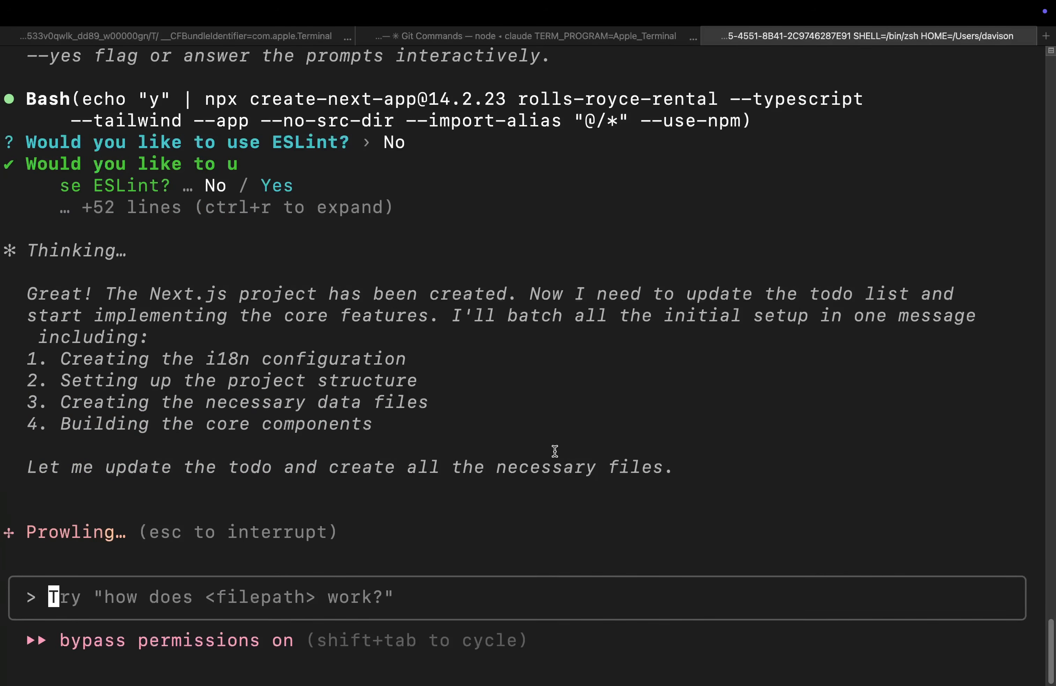
mouse_move(559, 445)
text(§)
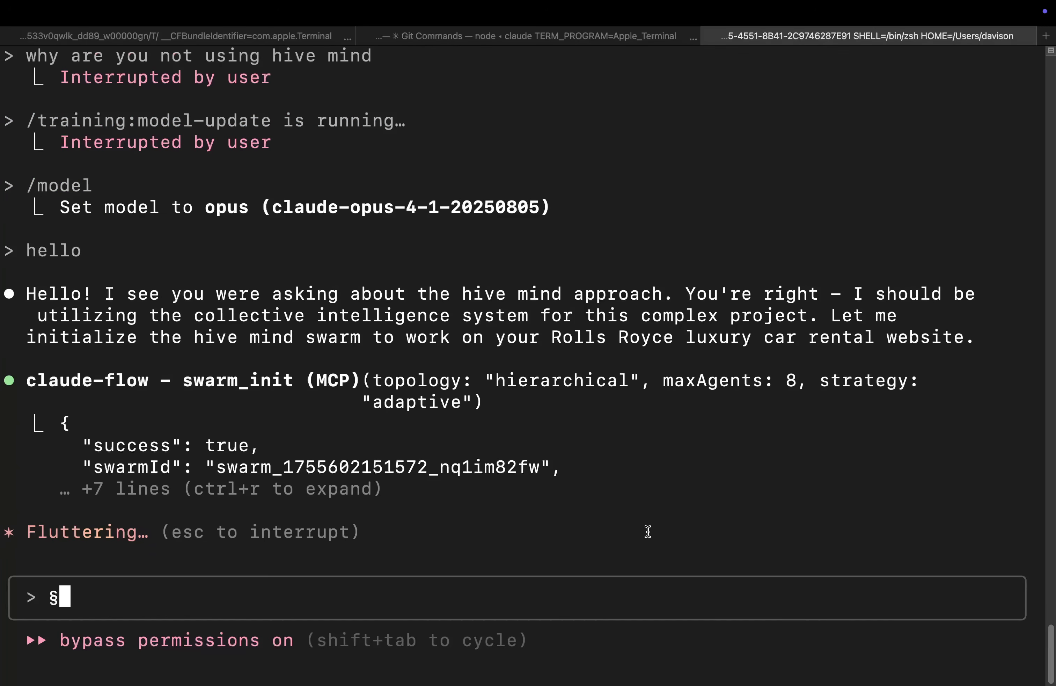
mouse_move(643, 547)
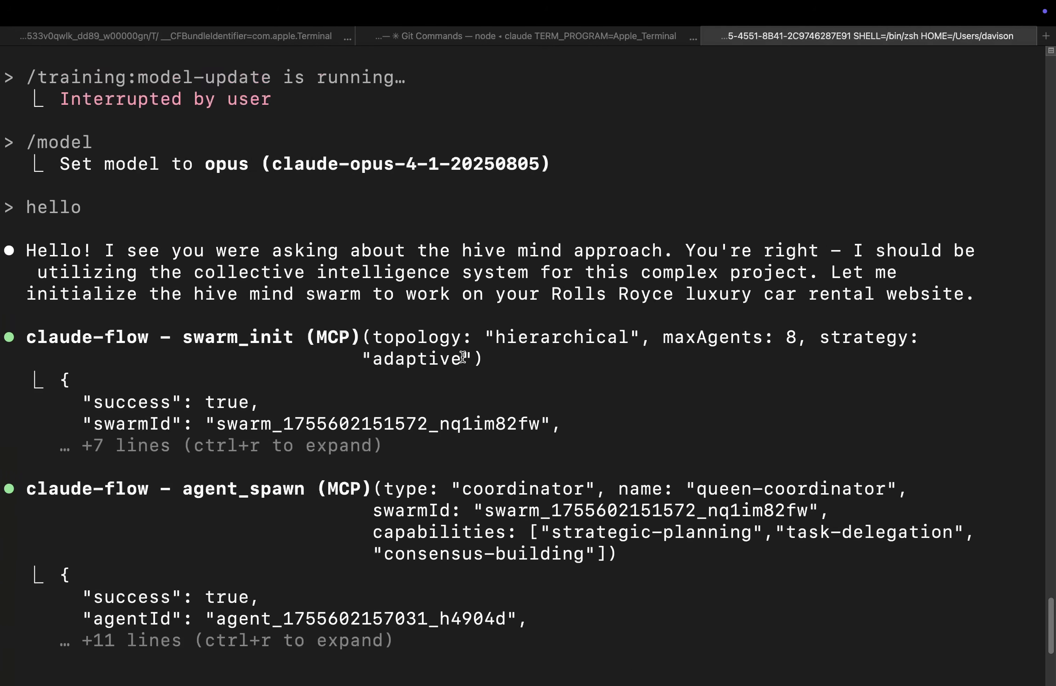
scroll(down, 3)
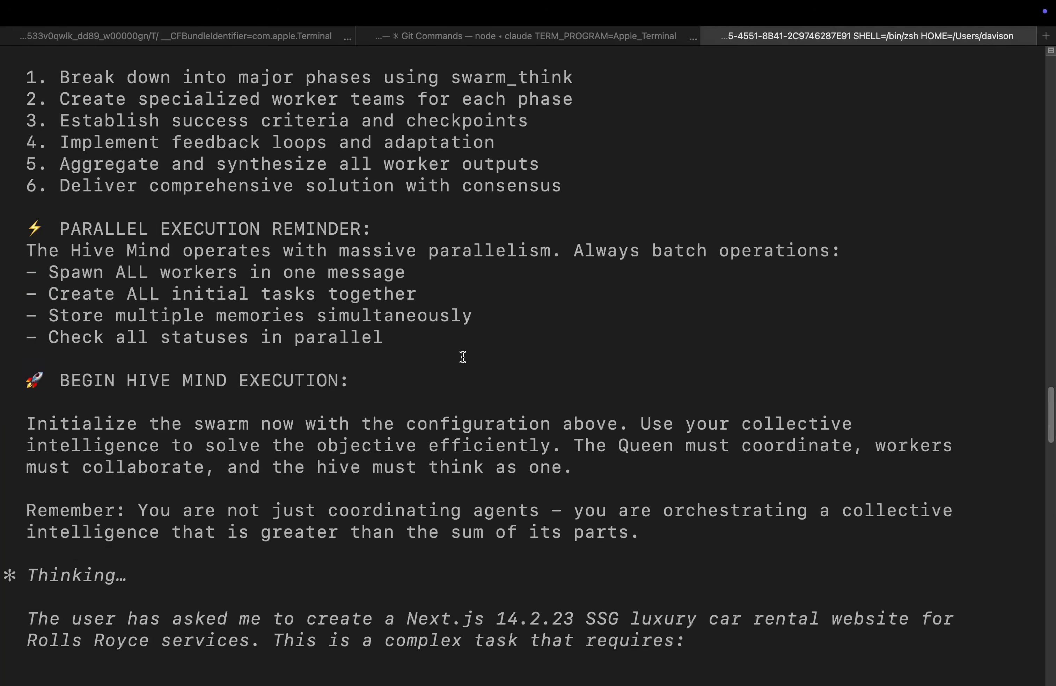
click(525, 55)
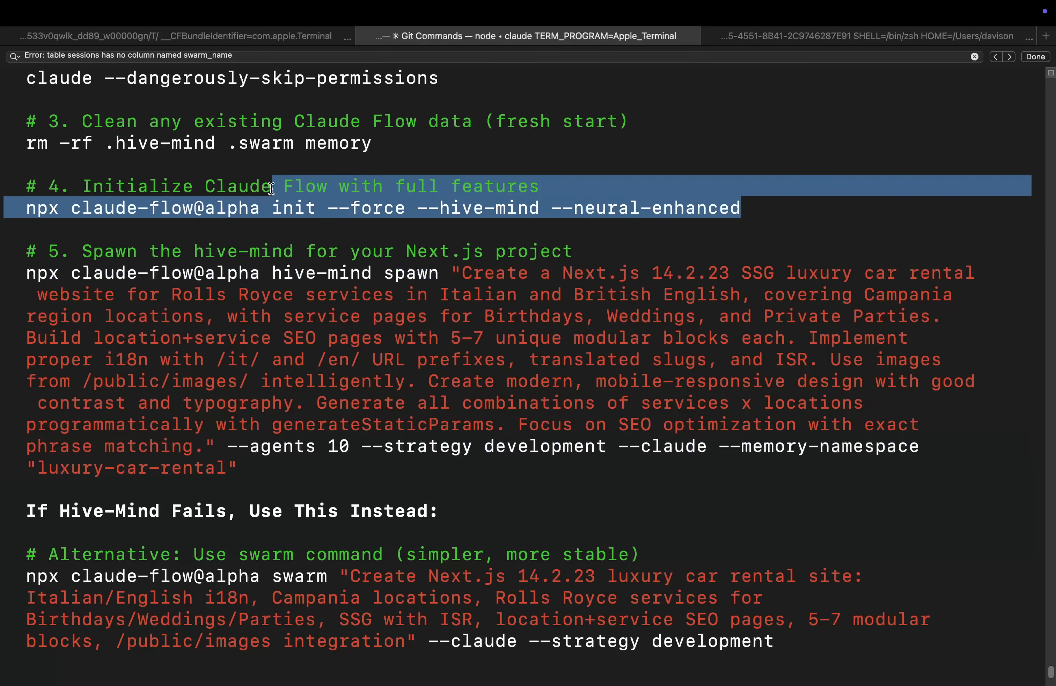
In a fresh shell, create the hivemind folder, run npx claude-flow@alpha init and spawn the swarm.
click(17, 207)
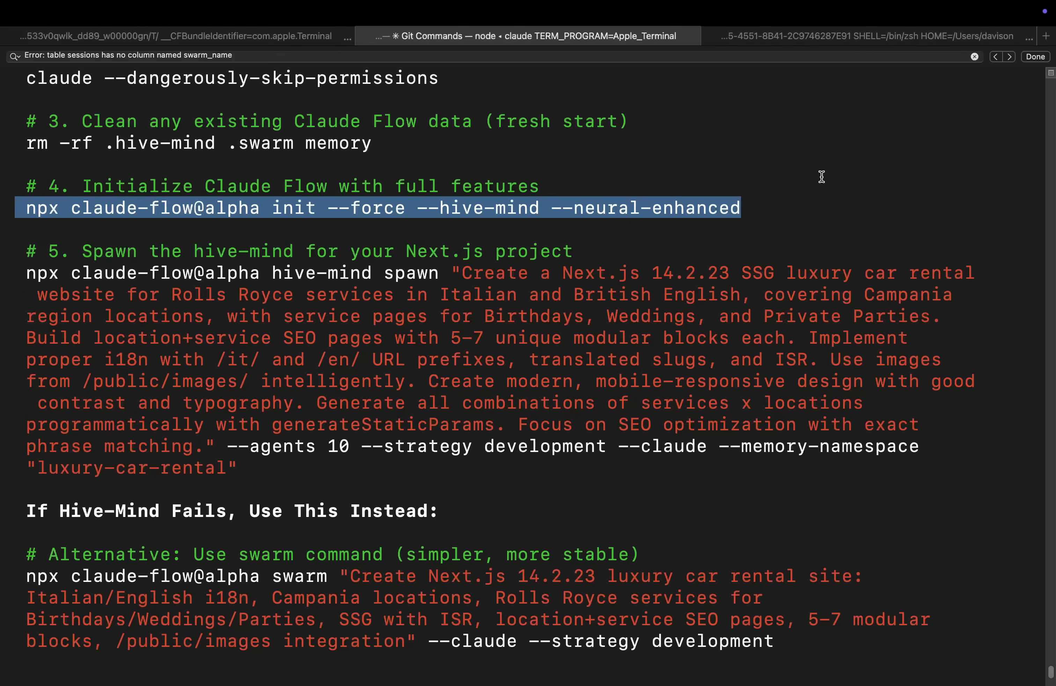
click(653, 34)
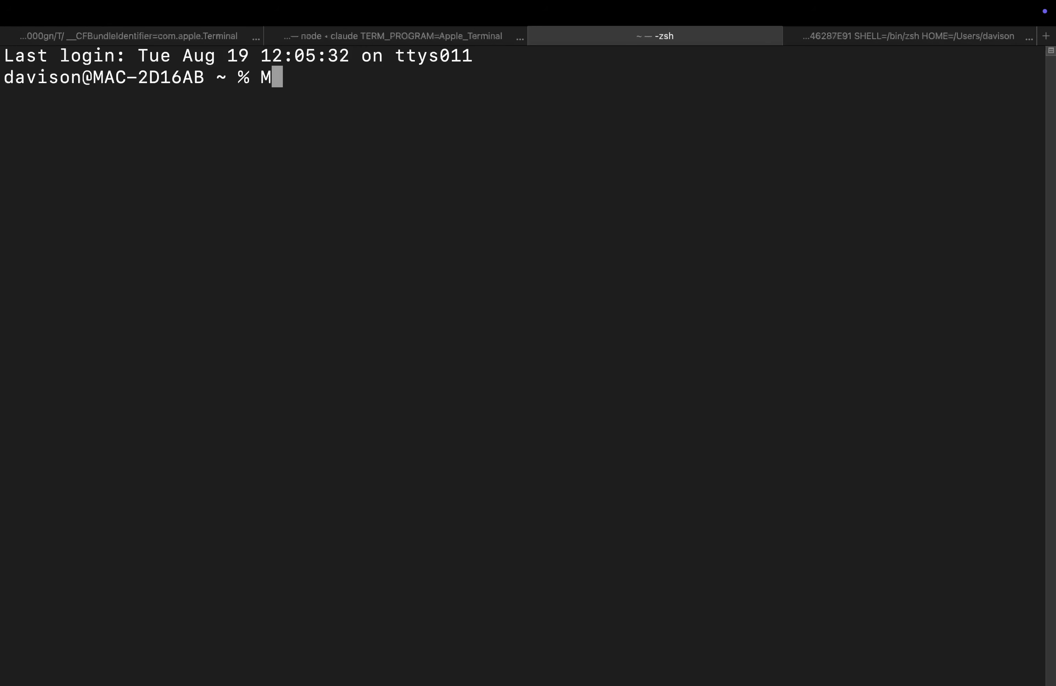
text(kdir hivemind)
text(cd hivemind)
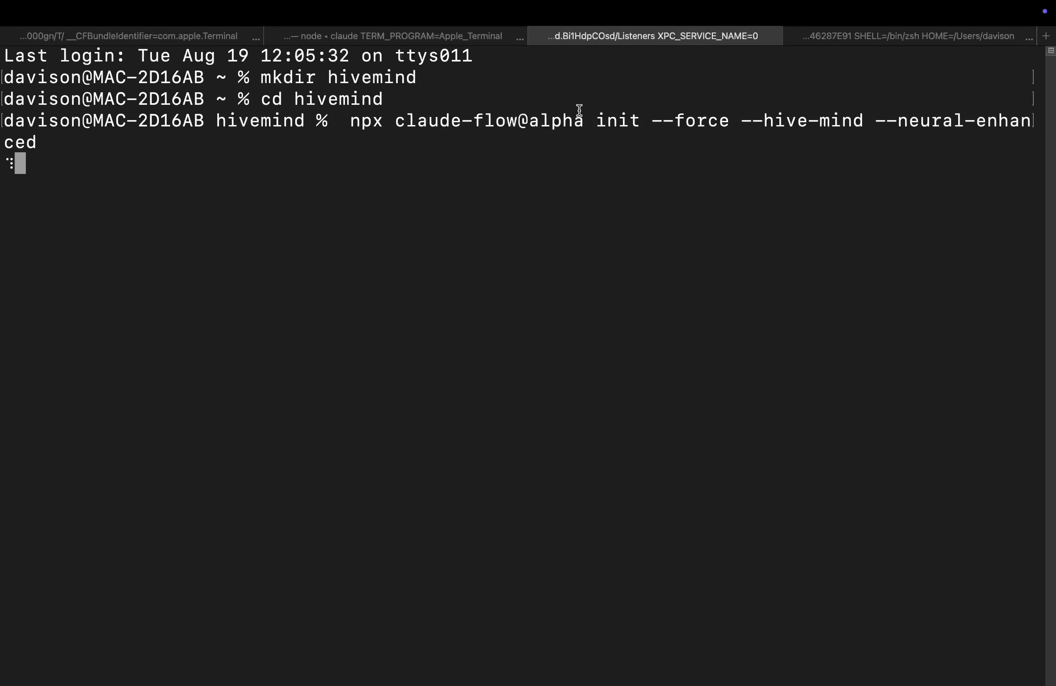
click(394, 36)
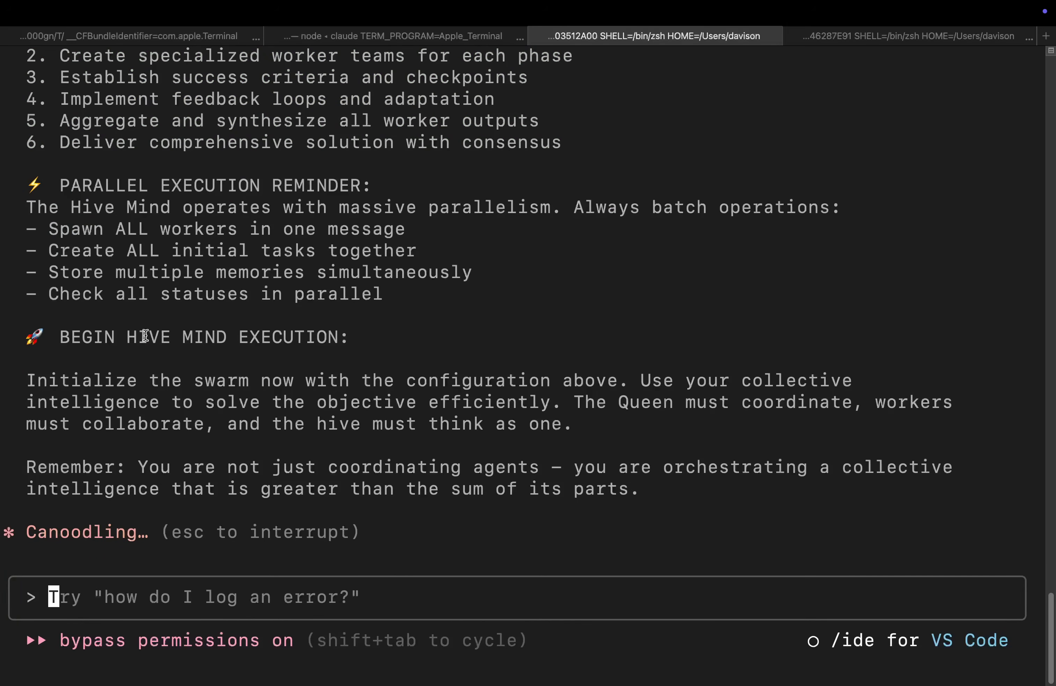
text(§§)
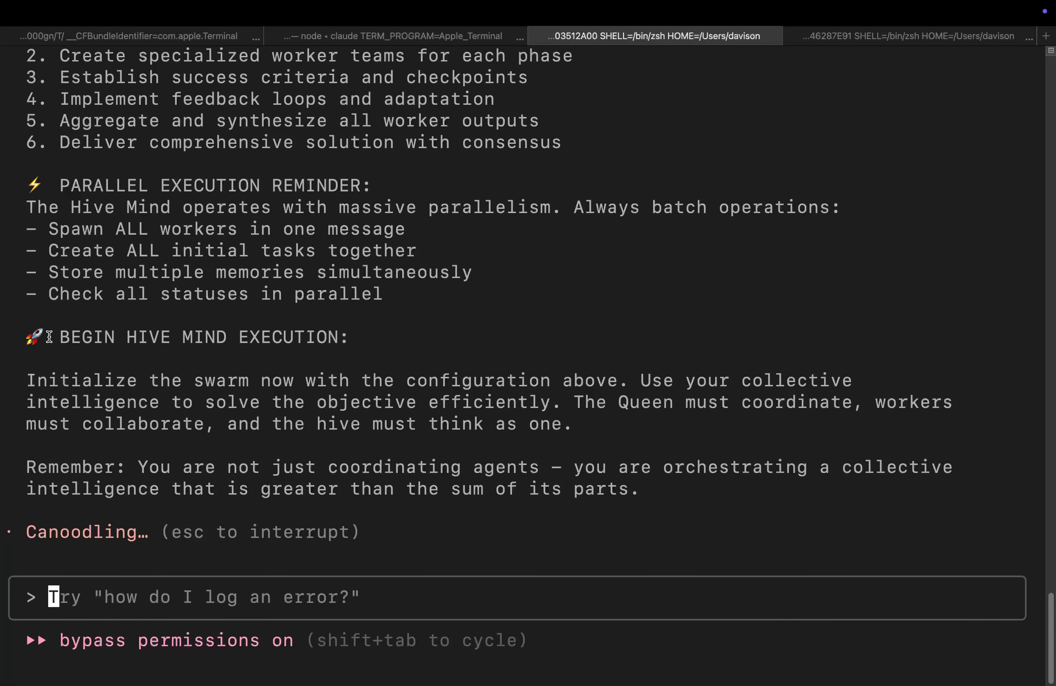
mouse_move(347, 486)
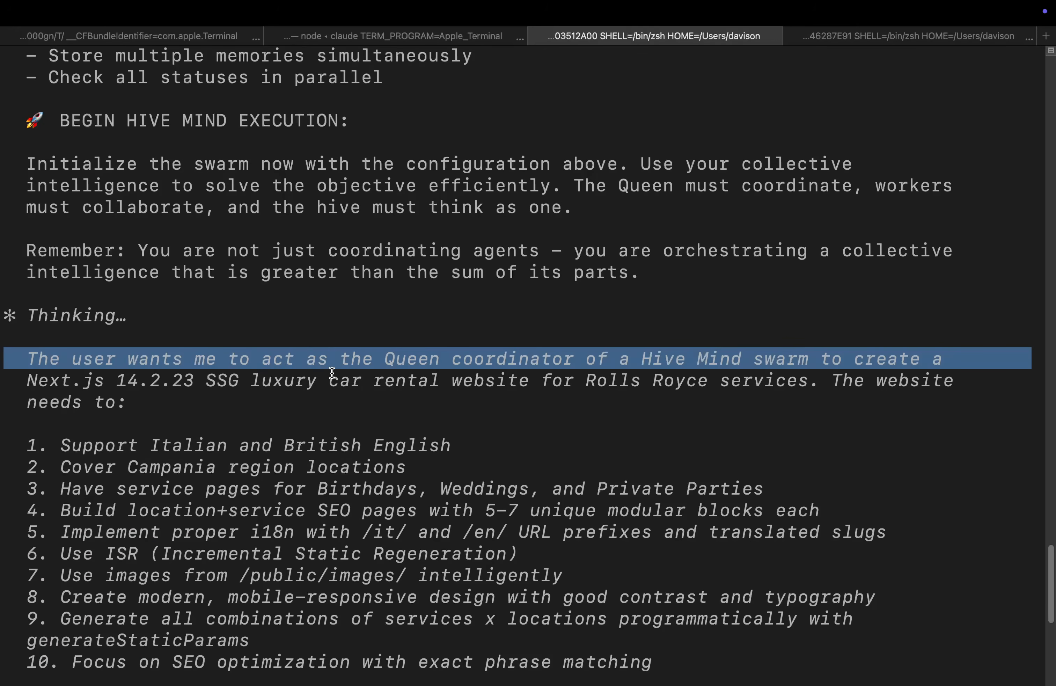
Watch the swarms write i18n.ts and middleware.ts and scaffold the Next.js app with create-next-app.
scroll(down, 3)
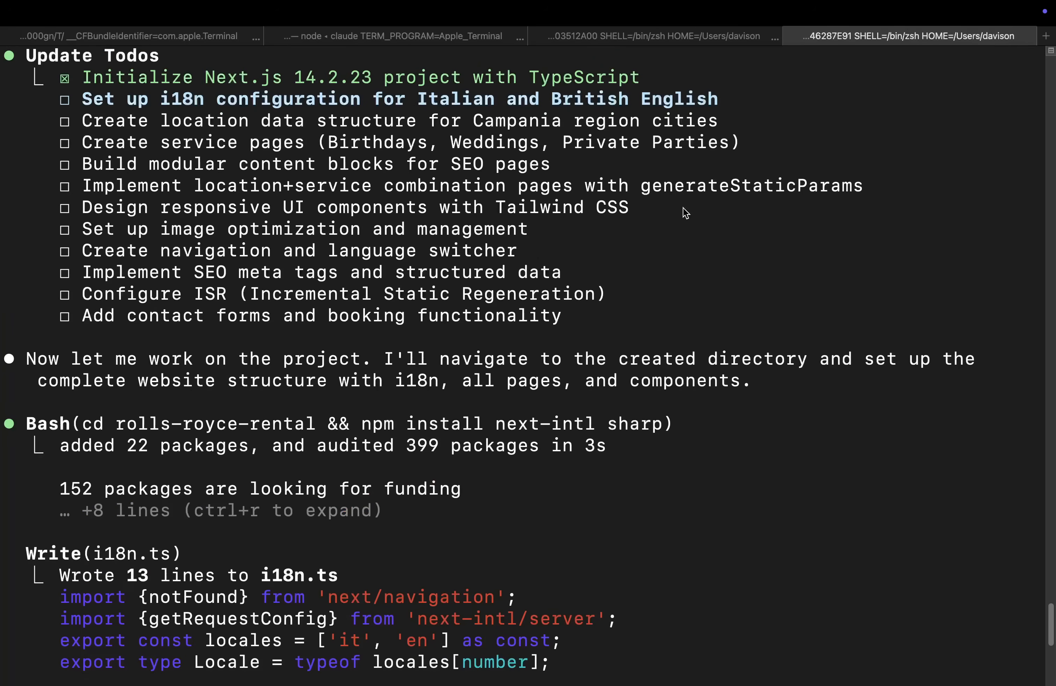
scroll(down, 3)
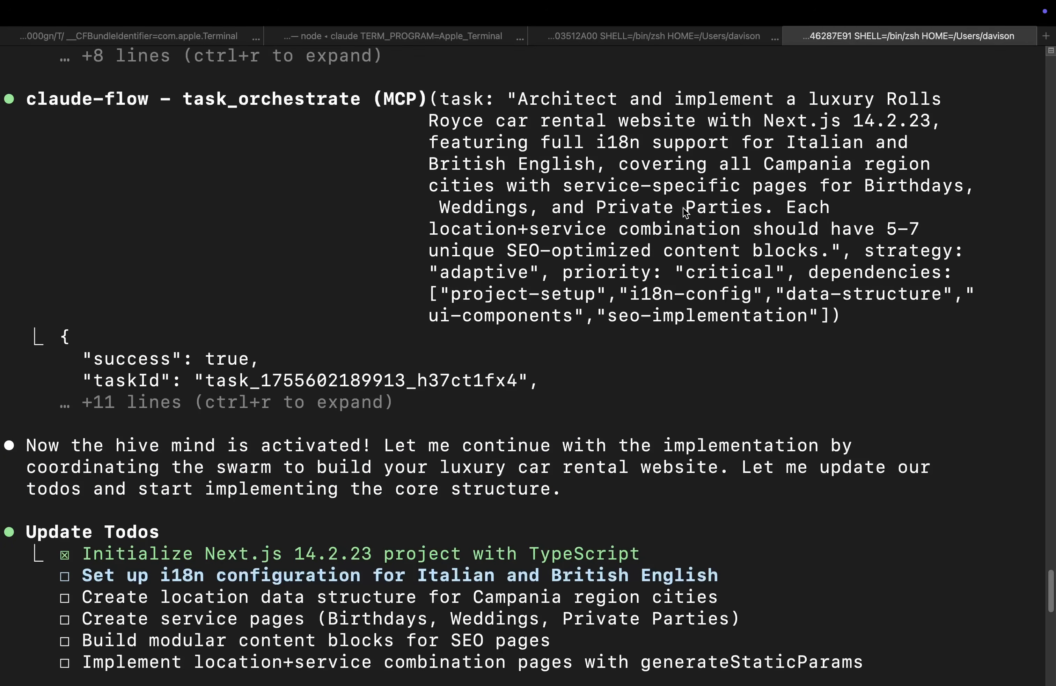
scroll(down, 3)
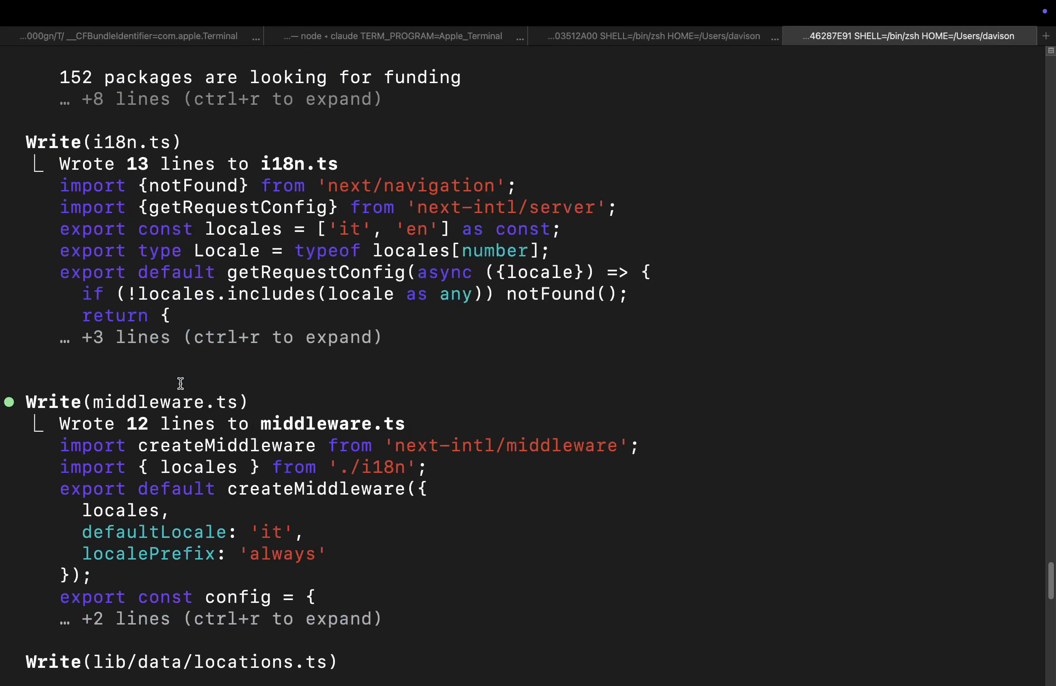
scroll(down, 3)
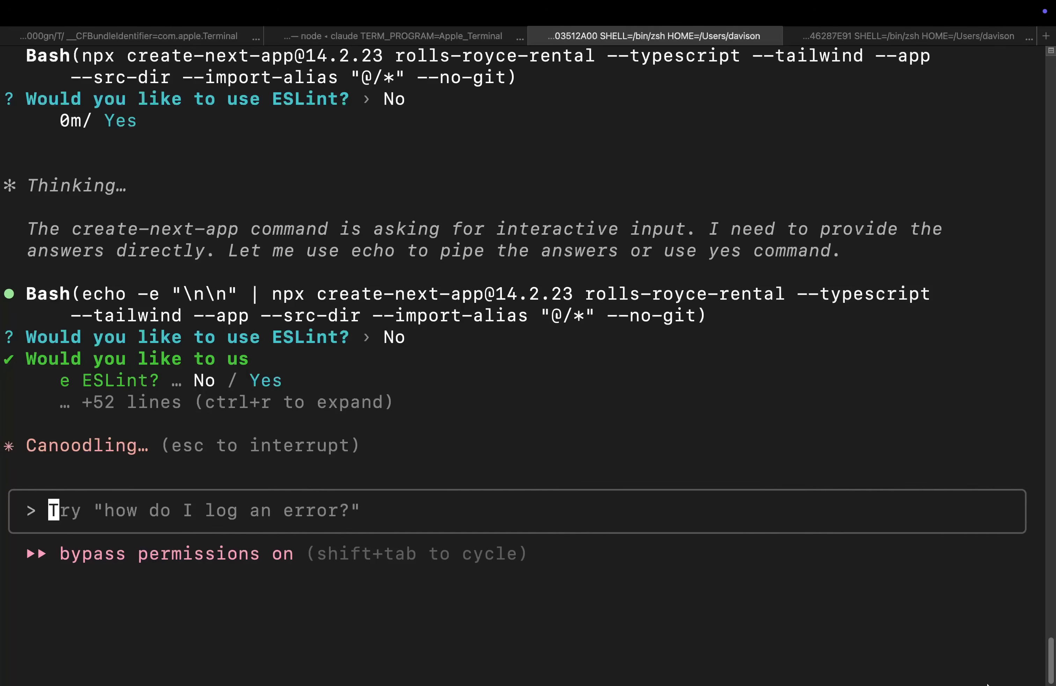
Message Claude in the hivemind session: 'you are not using separate agents'.
click(906, 35)
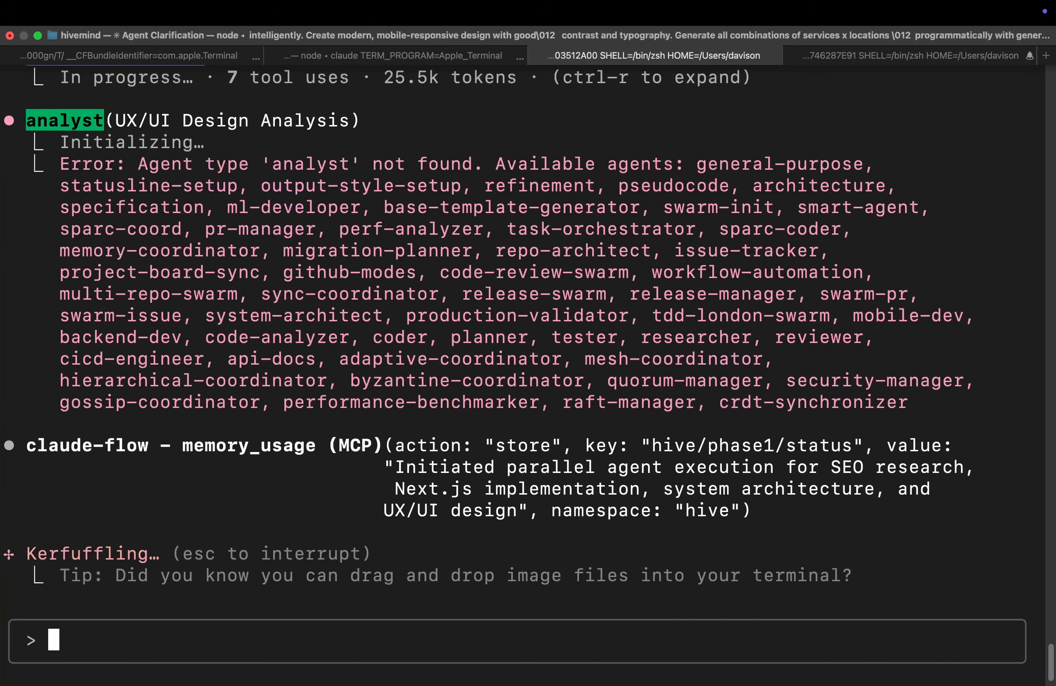
text(you are not using separate agents)
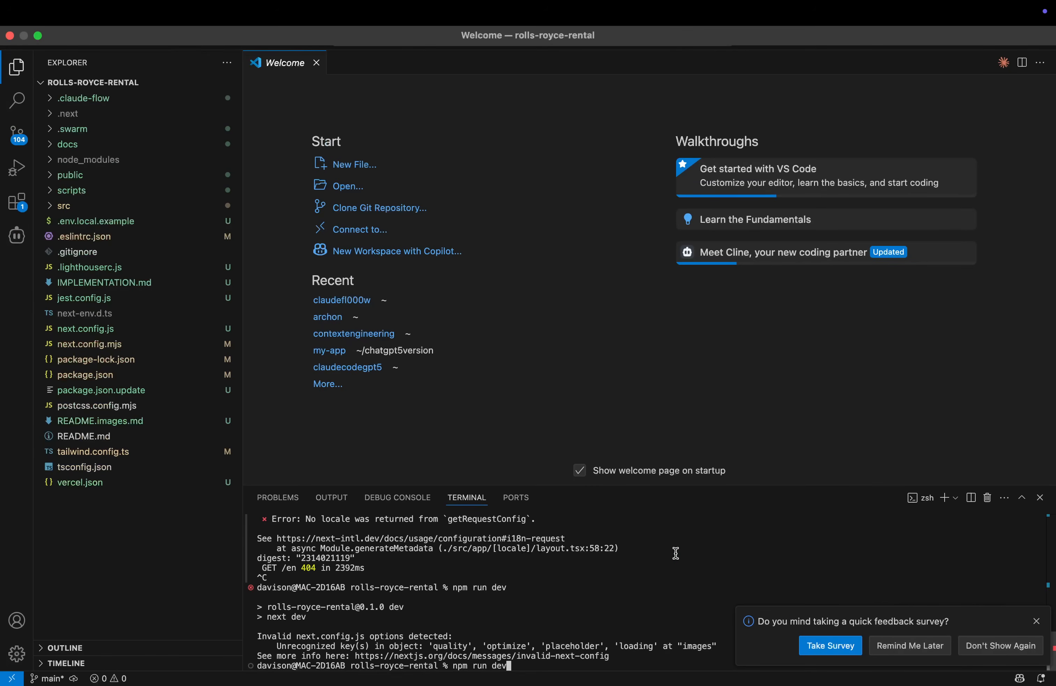
Run npm run dev in the VS Code terminal to start the Next.js dev server.
key(Enter)
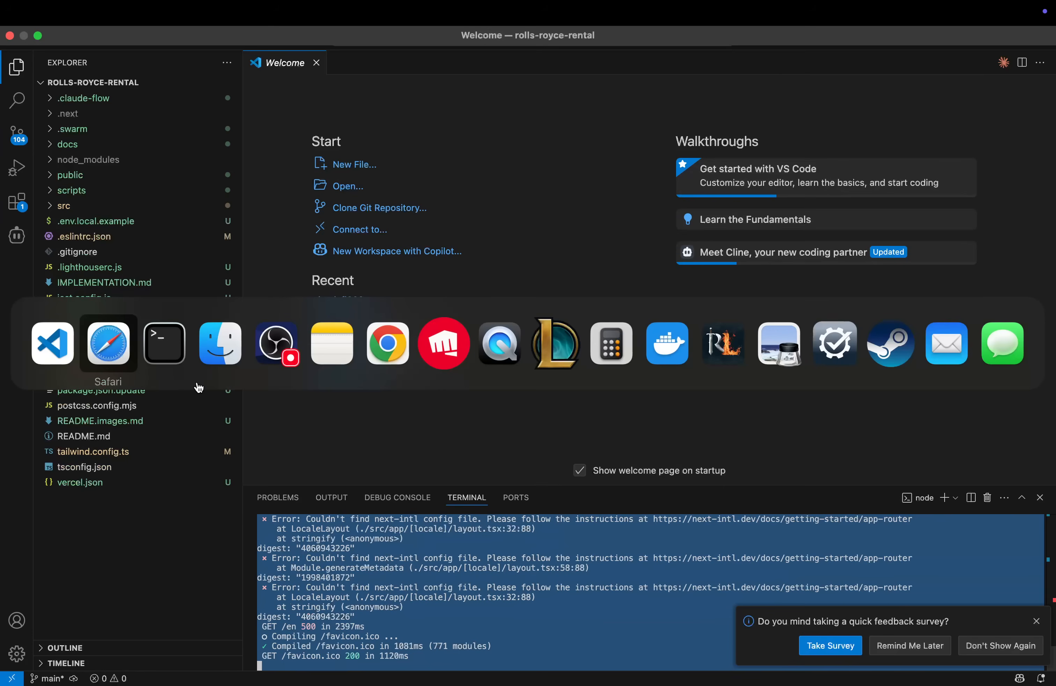
mouse_move(164, 344)
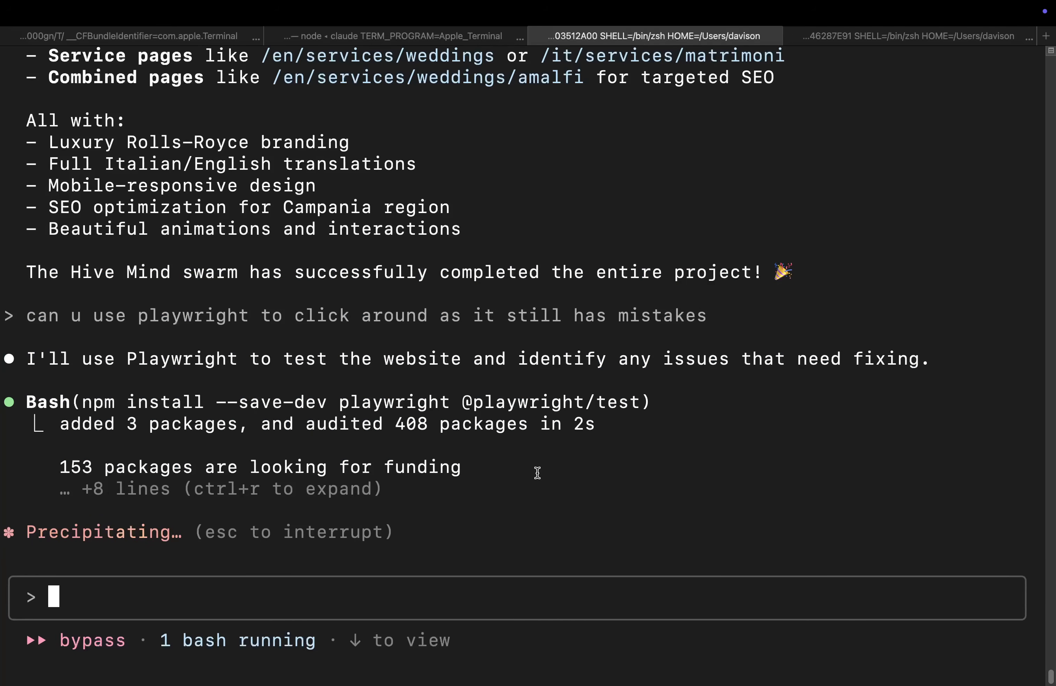
Check the Claude Code tab installing Playwright with npm install --save-dev.
click(908, 35)
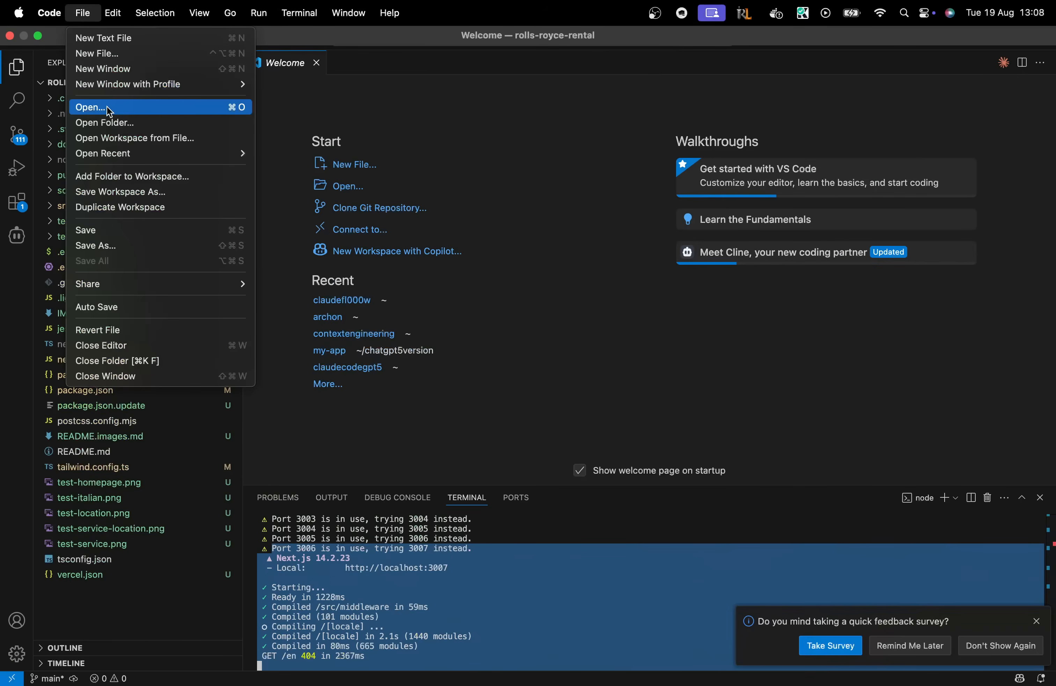
Open the claudeflew folder as the VS Code workspace.
click(91, 106)
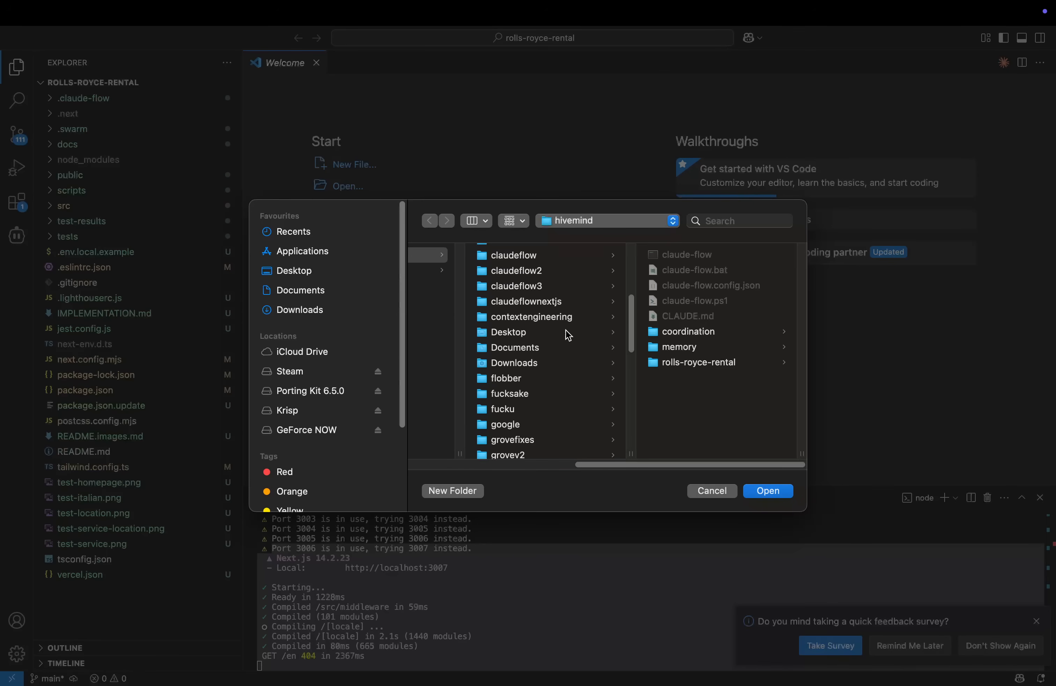
click(516, 281)
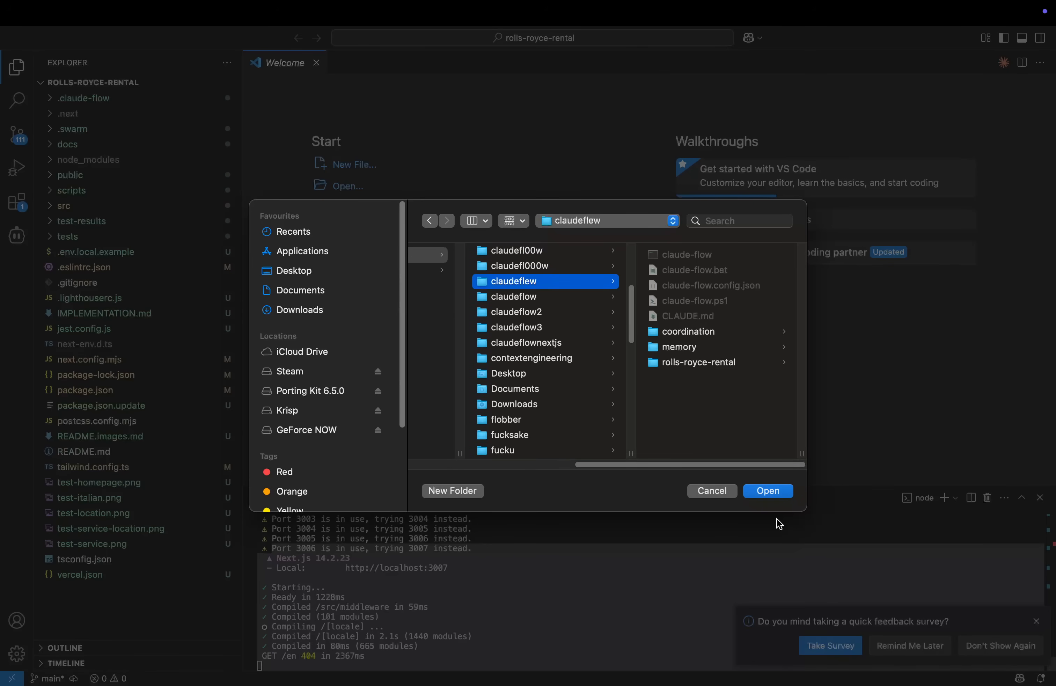
click(766, 490)
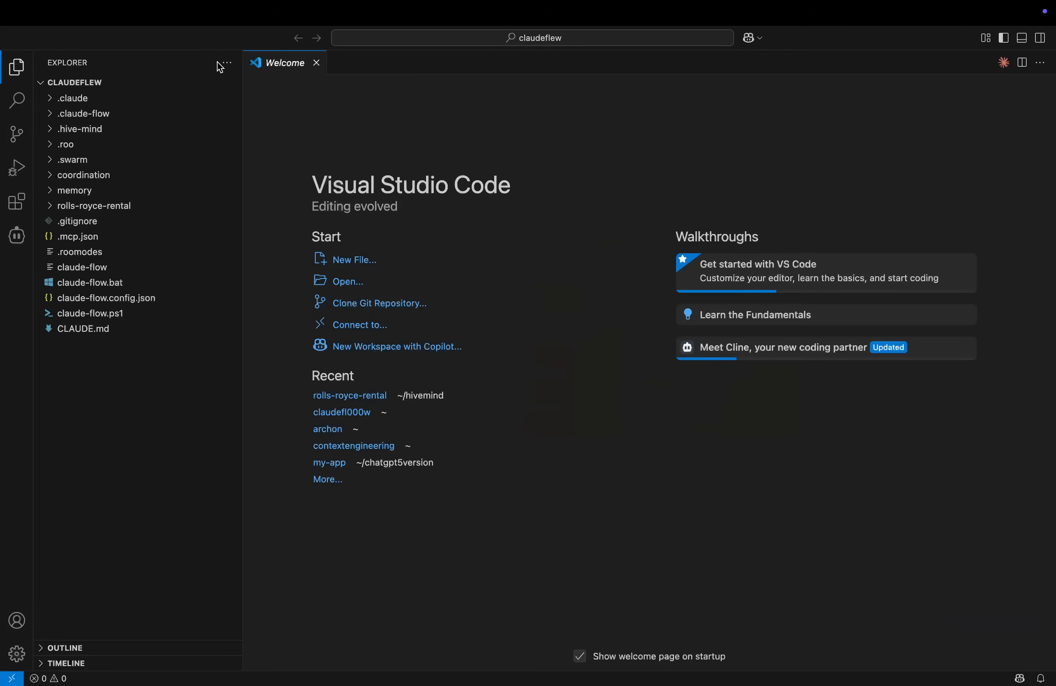
Start a new integrated terminal for the claudeflew workspace.
click(298, 12)
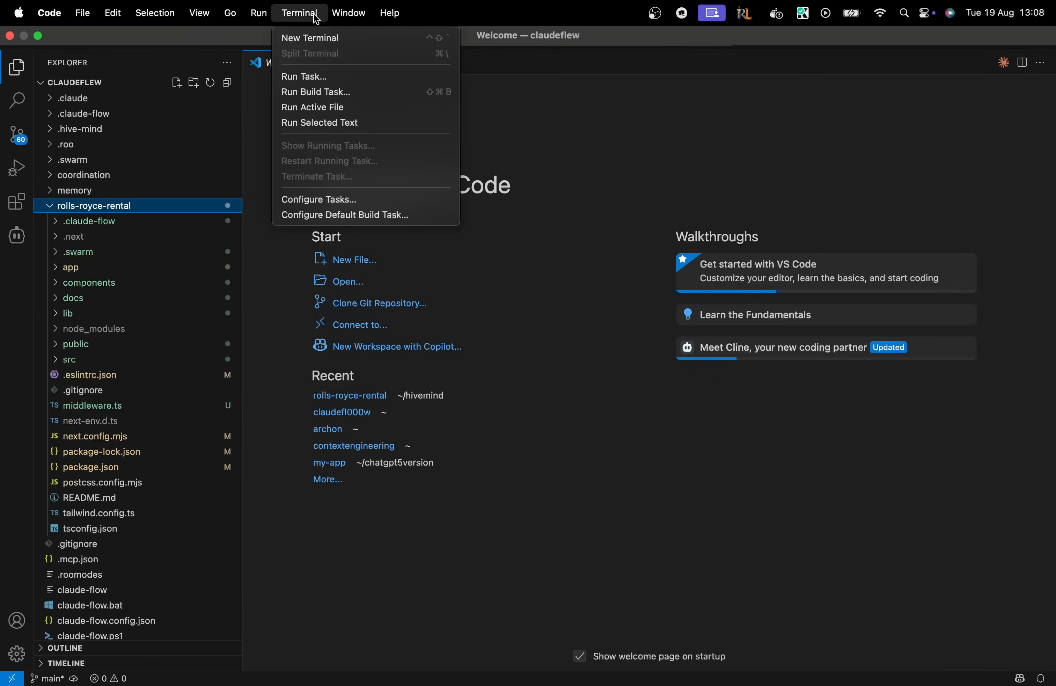
click(309, 38)
text(cd rolls-royce-rental)
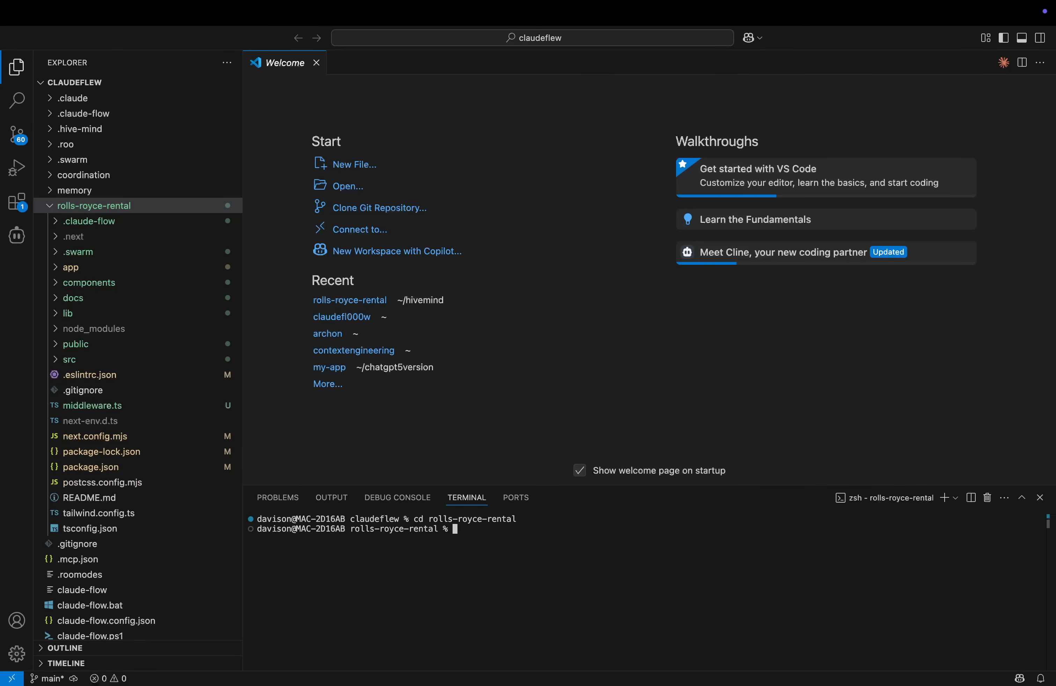
Run npm run dev from the rolls-royce-rental folder to serve the site.
text(npm run dev)
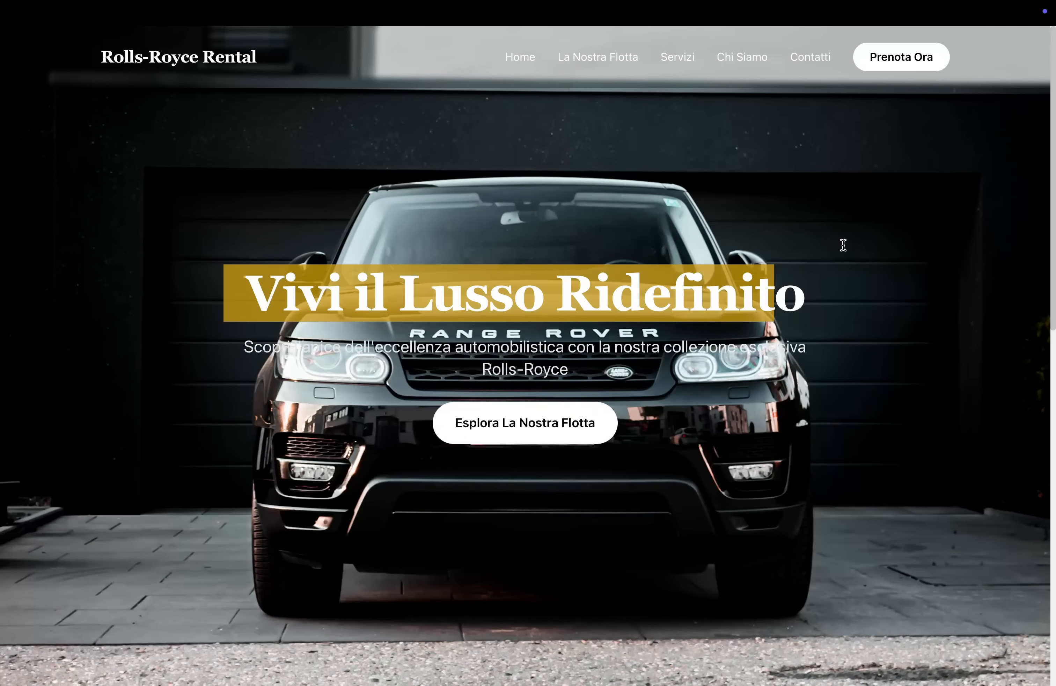
scroll(down, 3)
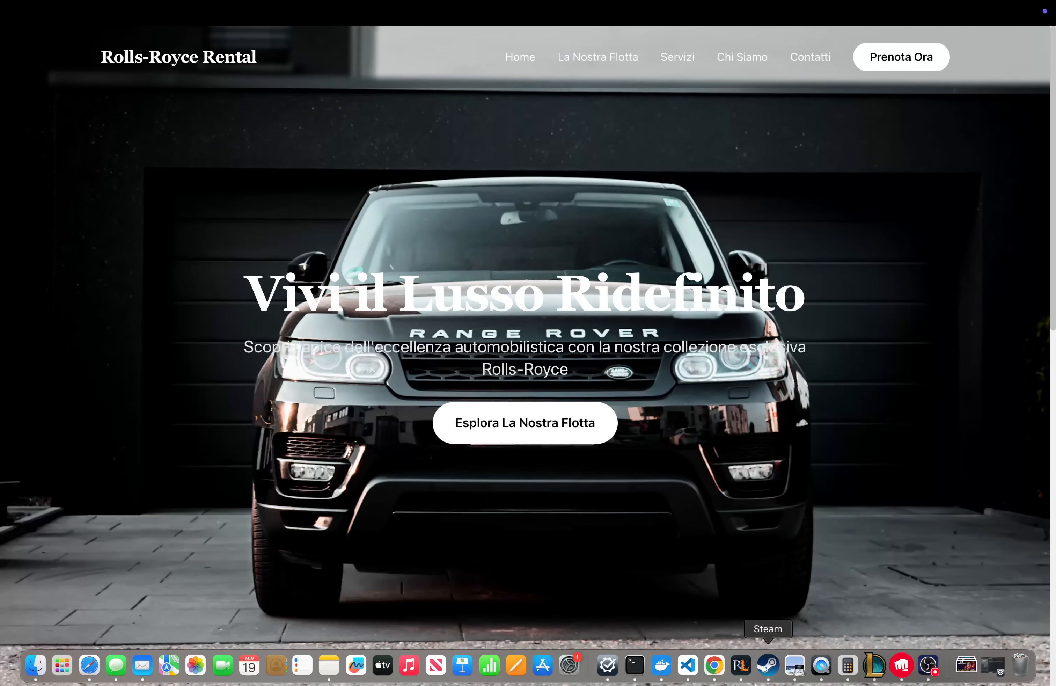
scroll(down, 3)
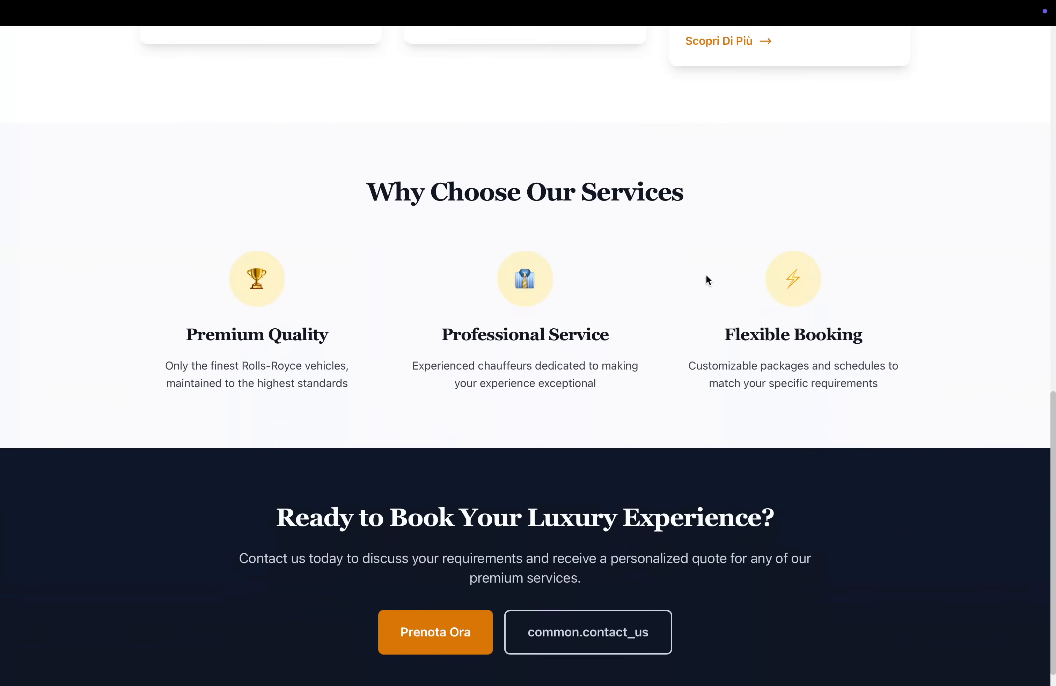
click(726, 40)
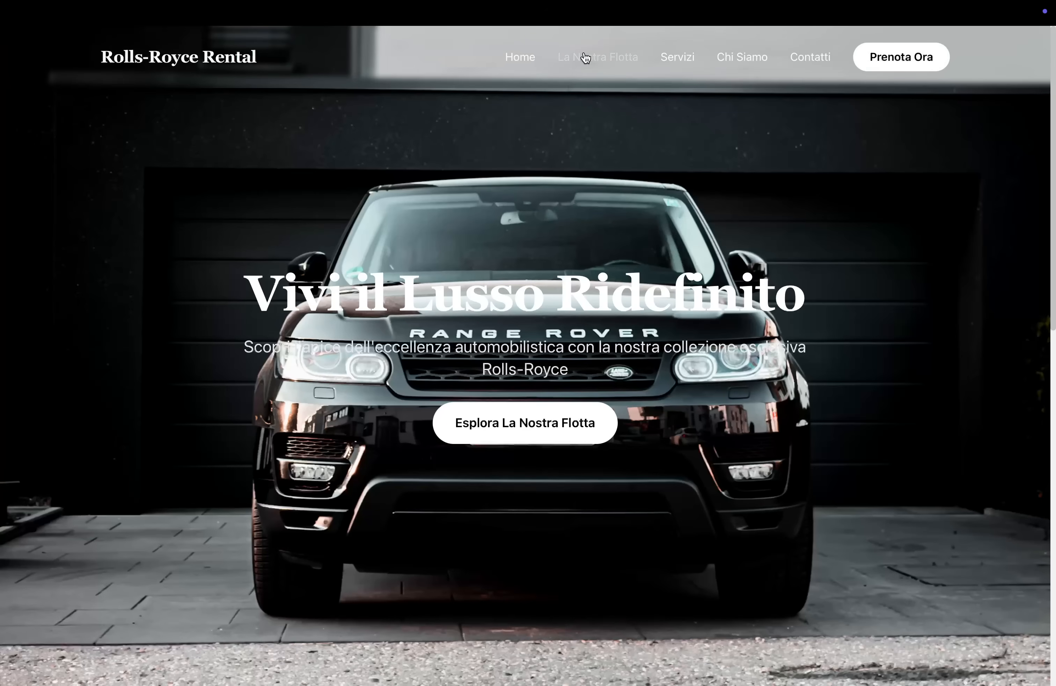
scroll(down, 3)
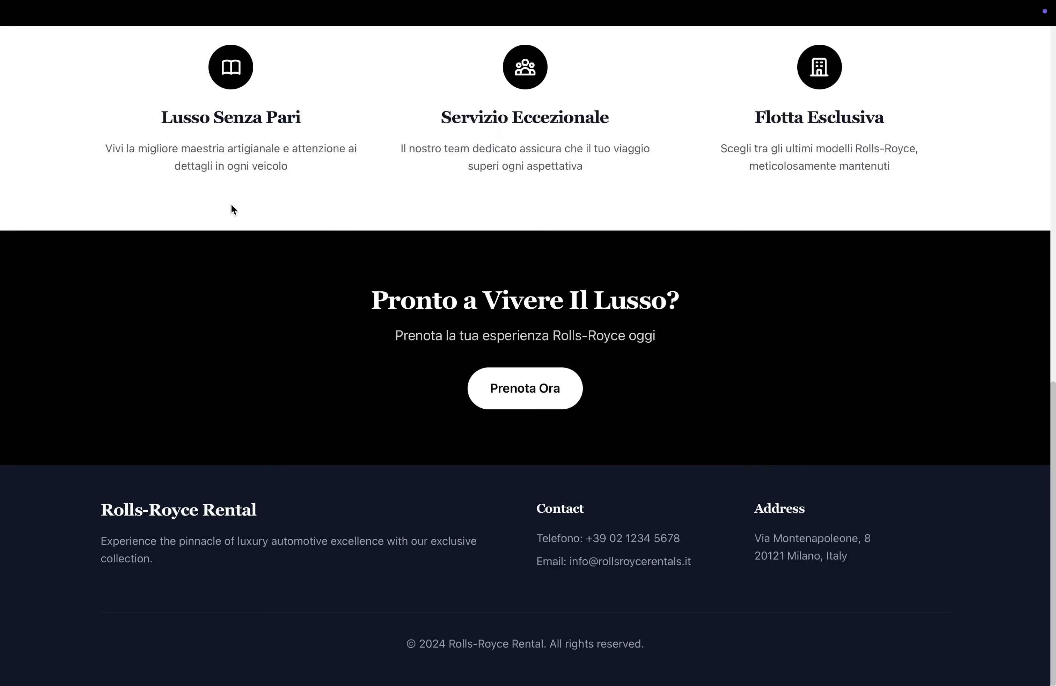
scroll(up, 3)
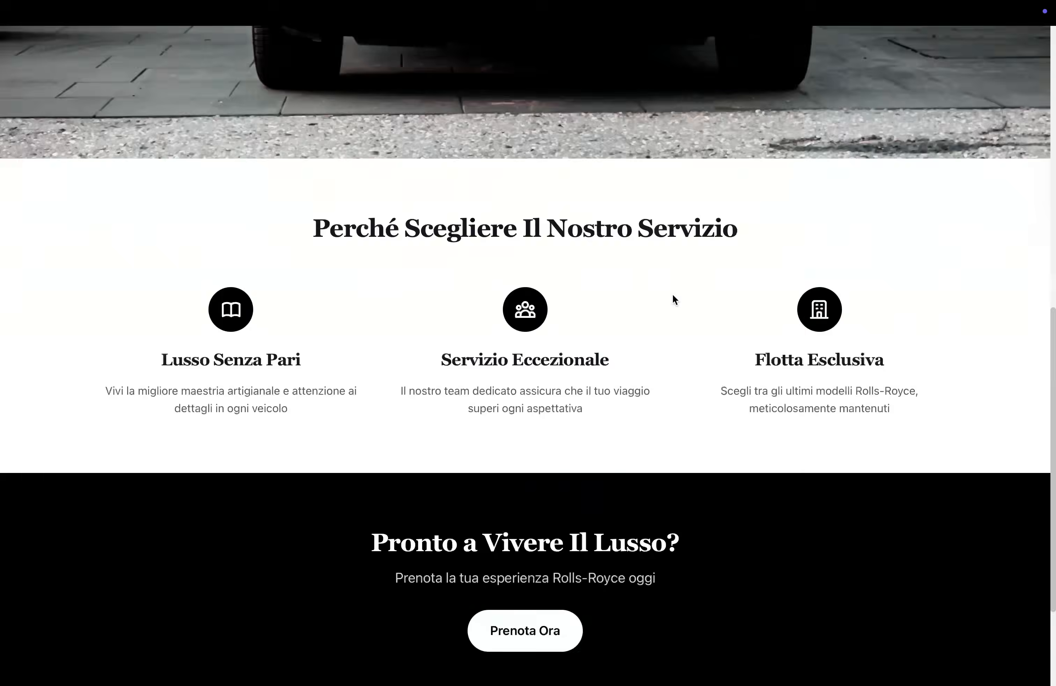
scroll(up, 3)
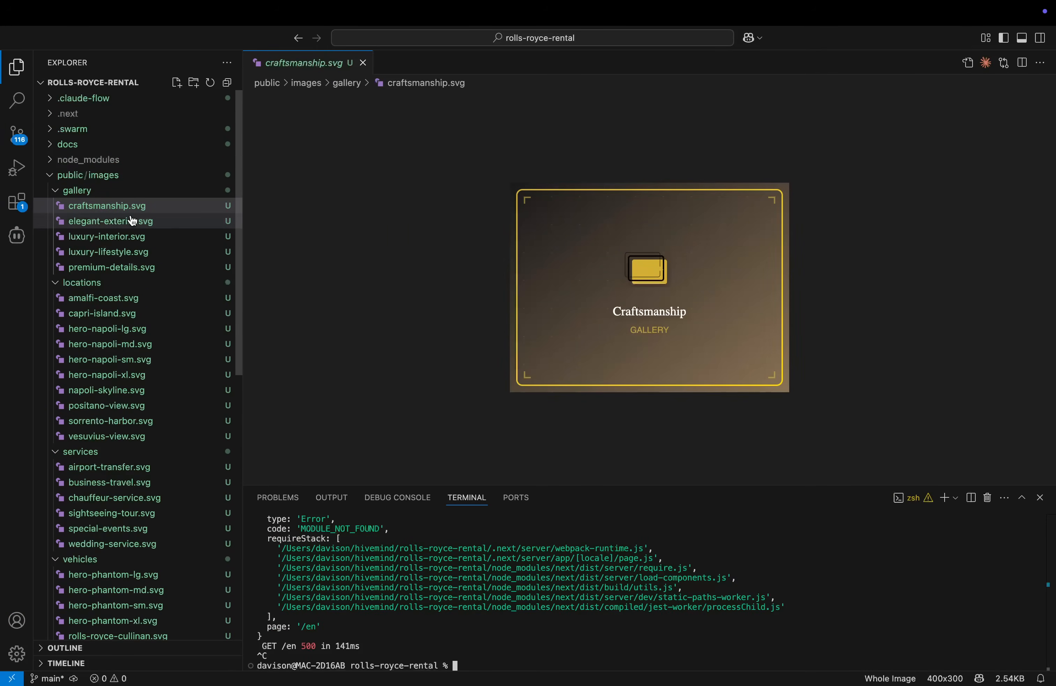
Preview the gallery placeholders elegant-exterior, luxury-lifestyle and premium-details SVGs.
click(110, 221)
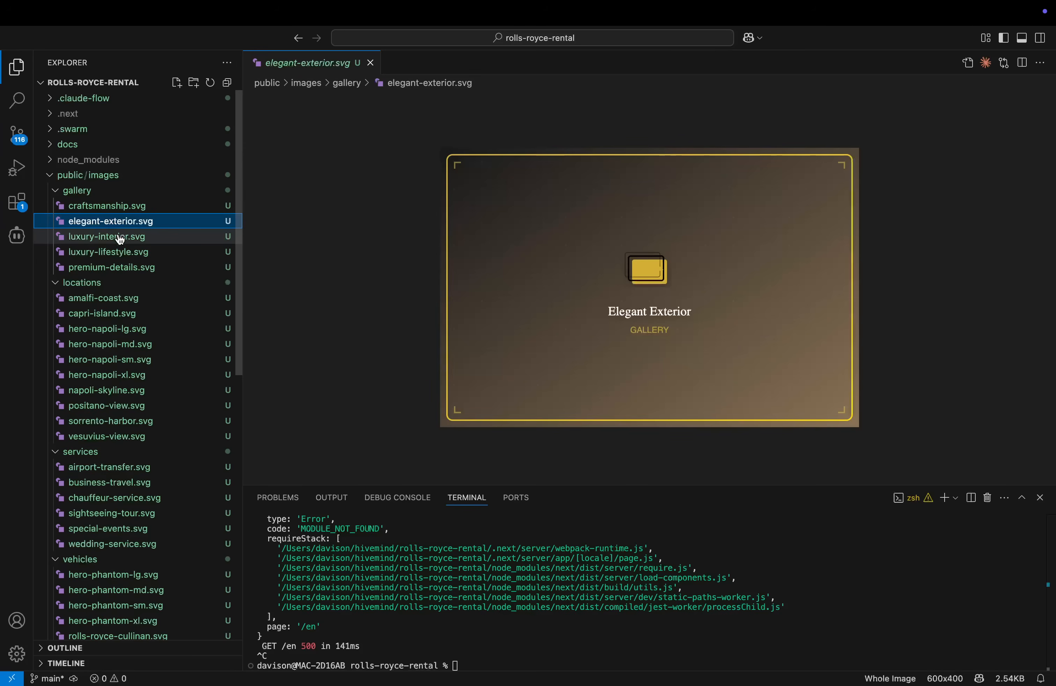
click(107, 251)
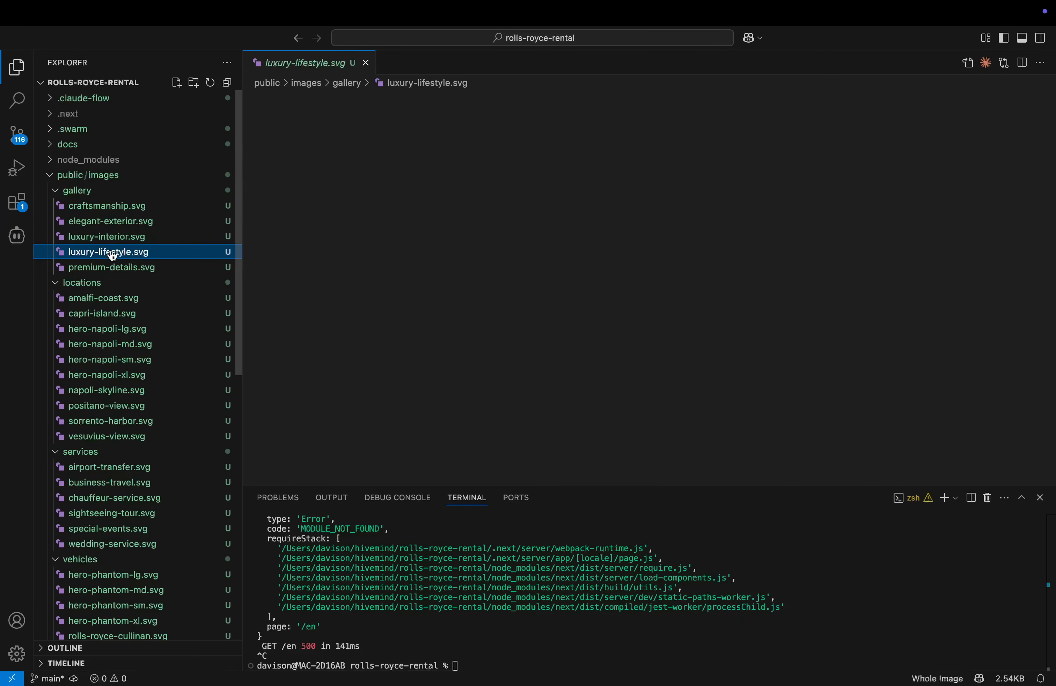
click(111, 266)
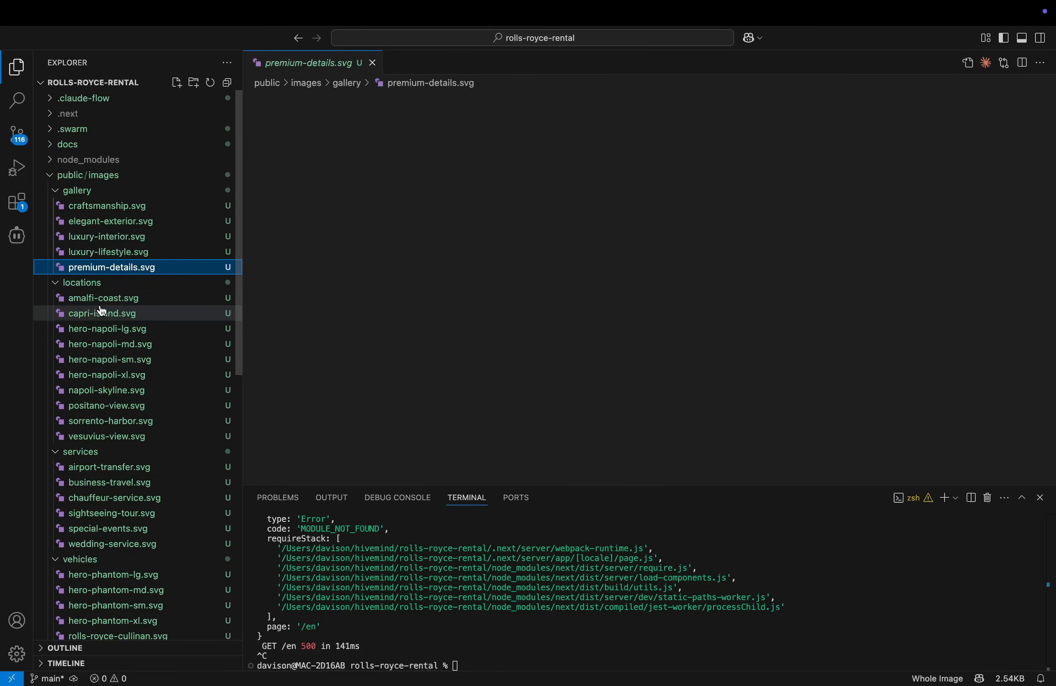
Preview the amalfi-coast, capri-island and remaining service/vehicle placeholder SVGs.
click(103, 296)
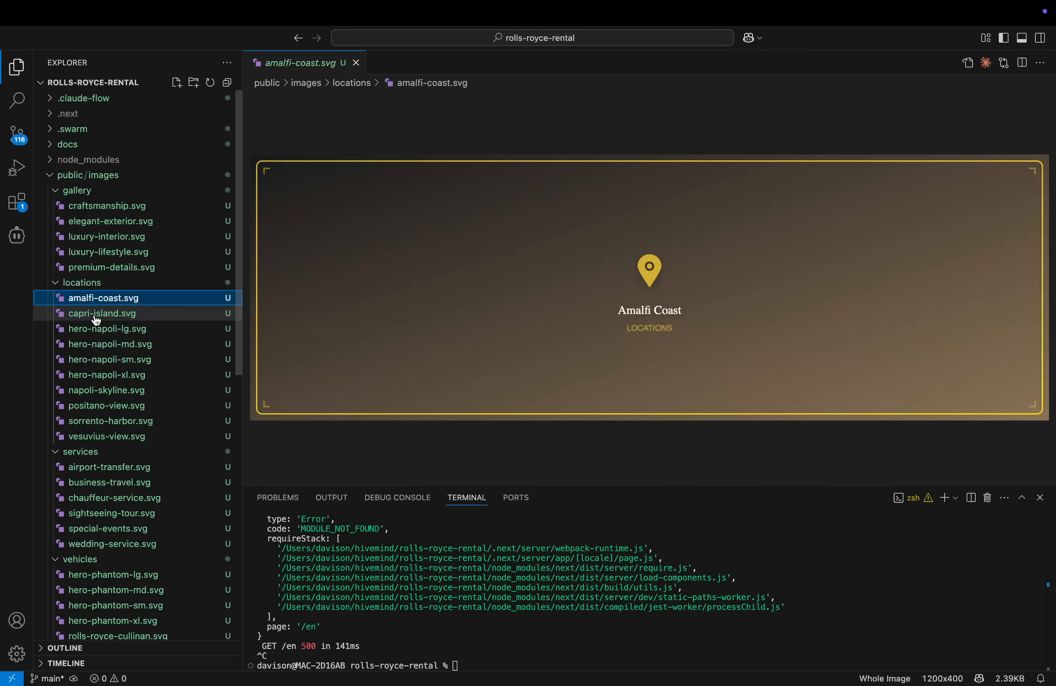
click(107, 329)
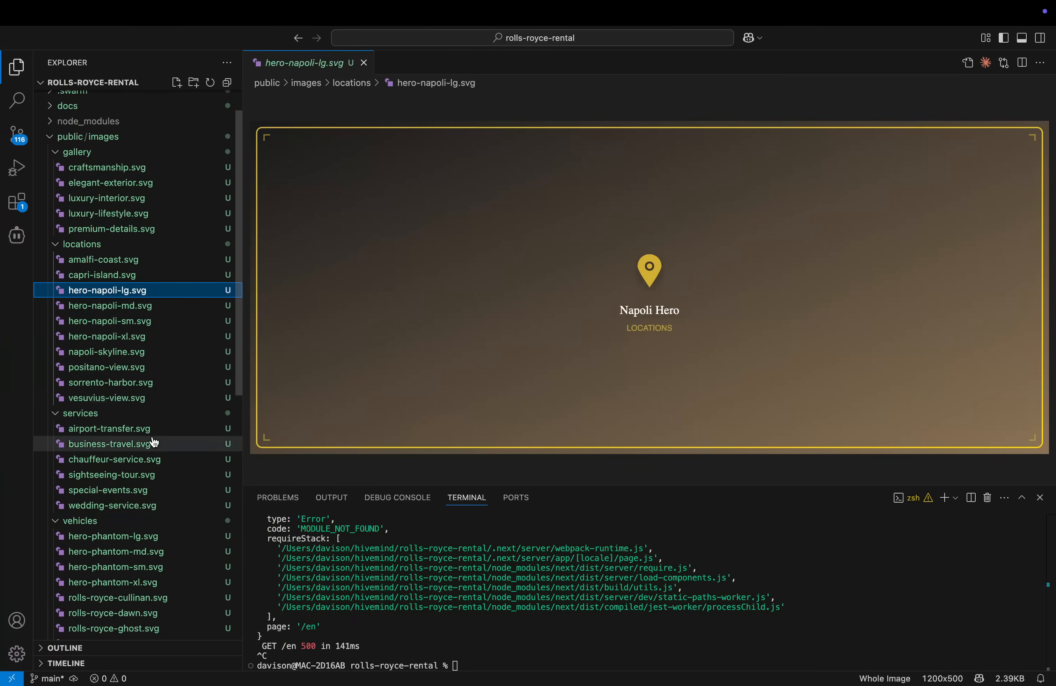
click(108, 428)
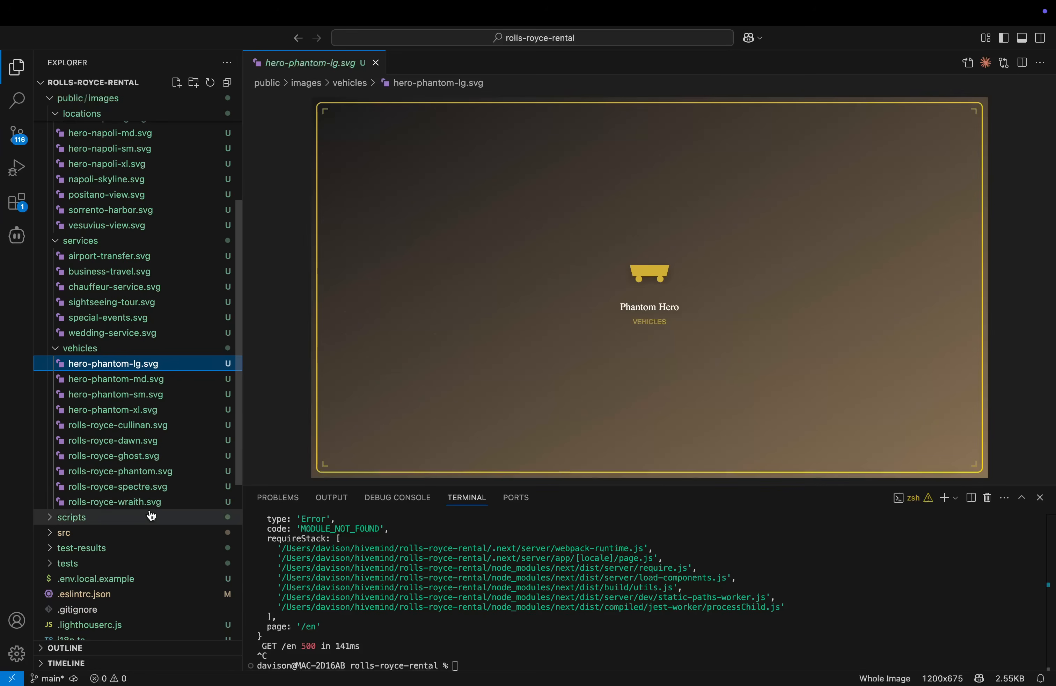
click(112, 501)
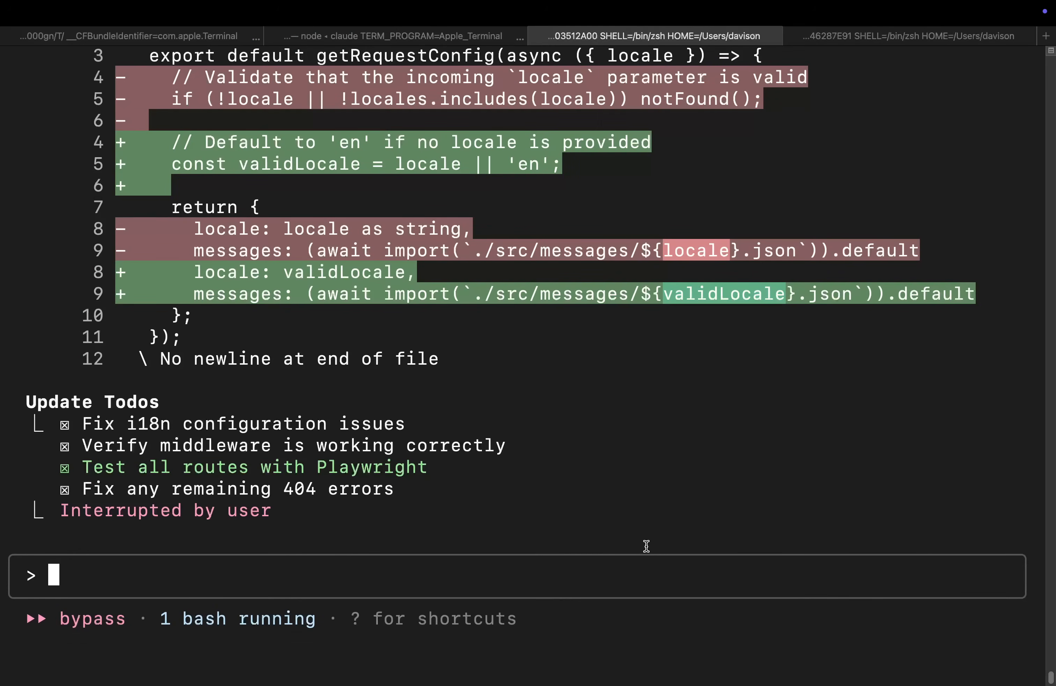
mouse_move(419, 344)
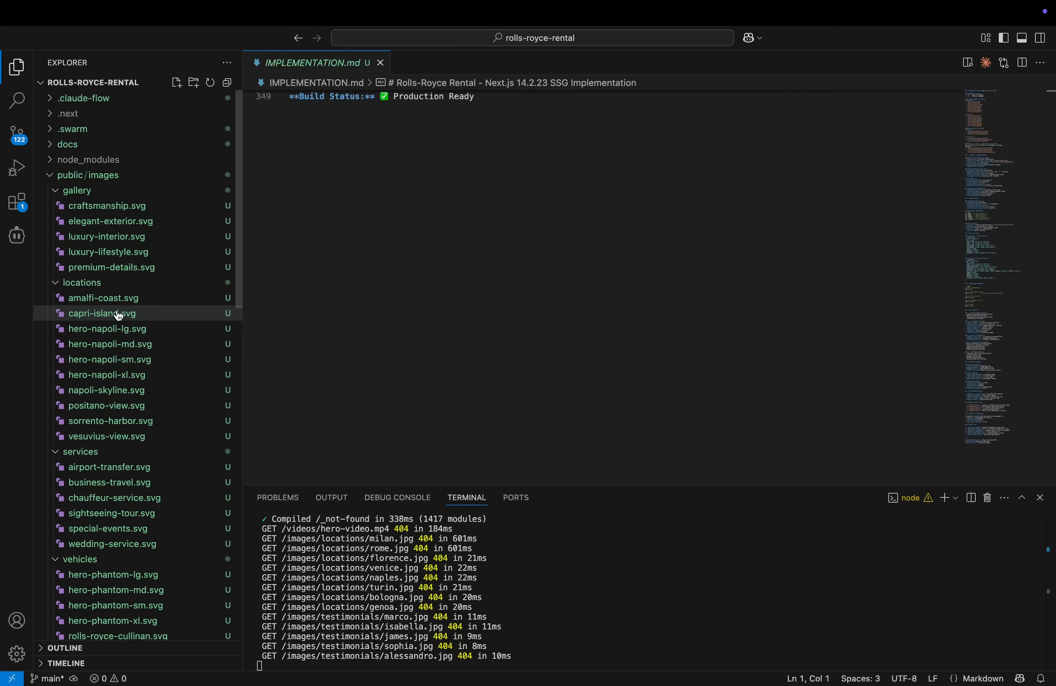
Collapse the gallery and locations folders under public/images in the Explorer.
click(82, 205)
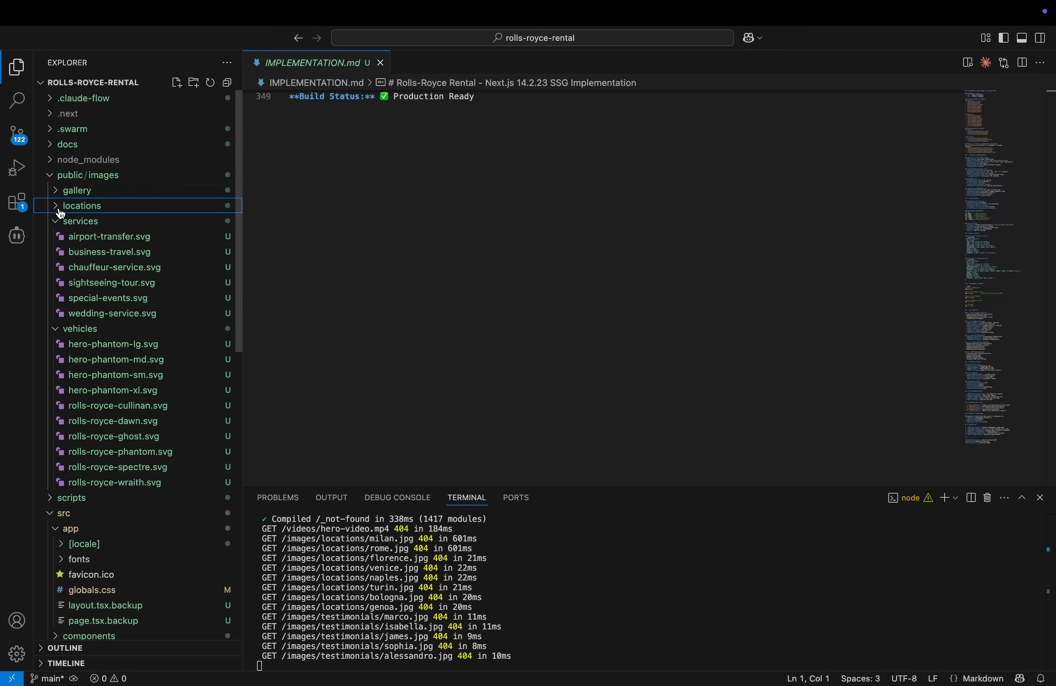
click(80, 220)
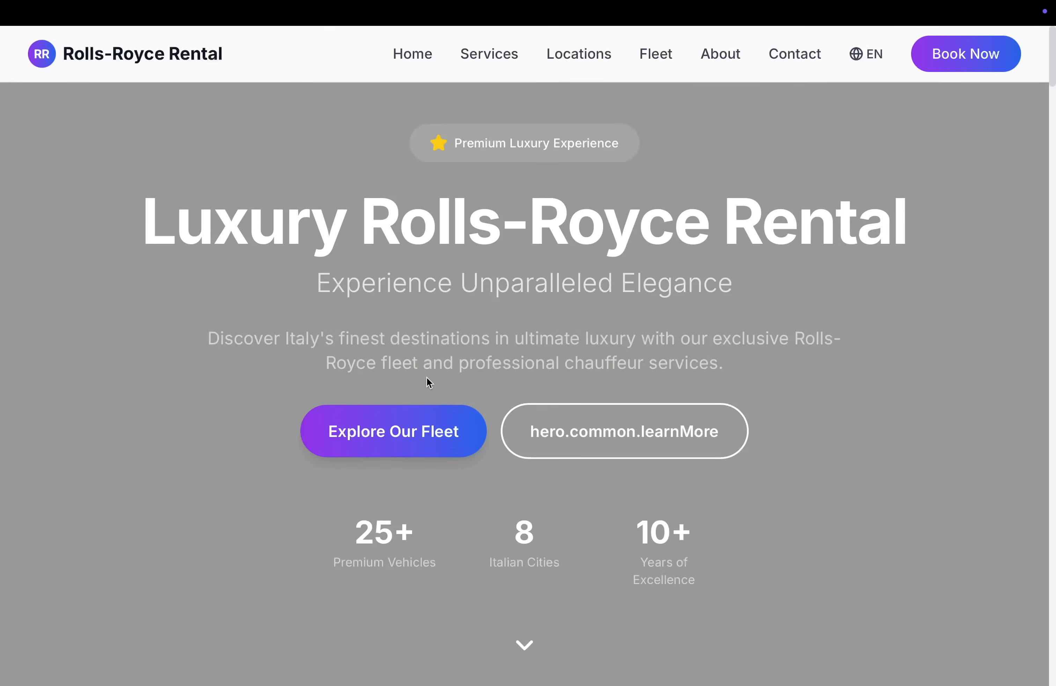
Scroll the localhost homepage through services, locations, fleet, testimonials and contact to the footer.
scroll(down, 3)
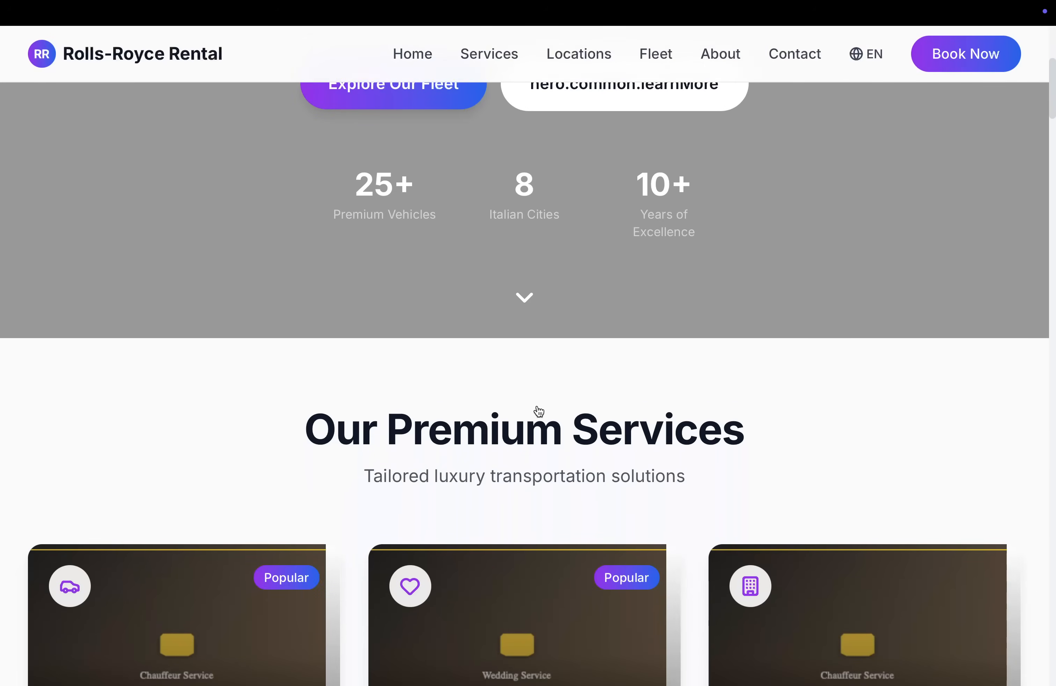
scroll(down, 3)
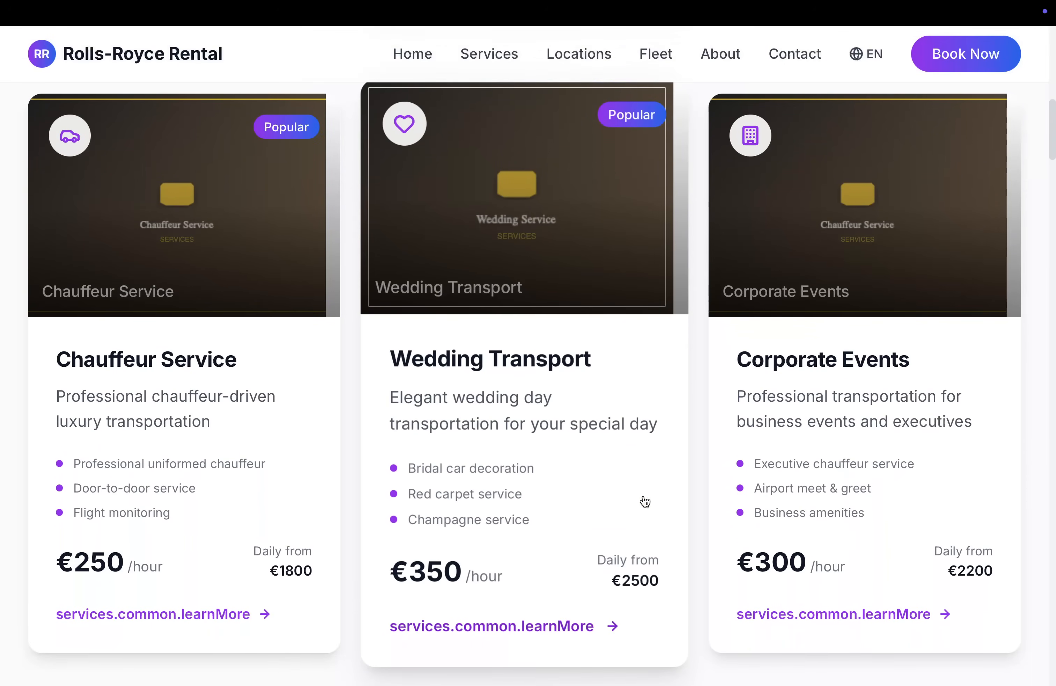
scroll(down, 3)
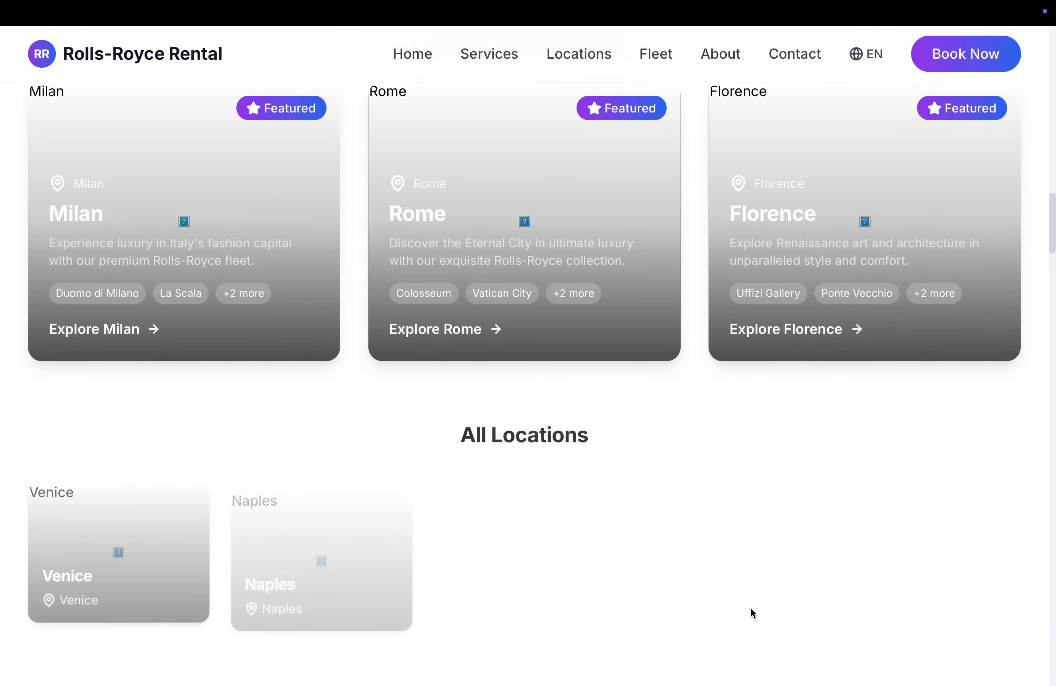
scroll(down, 3)
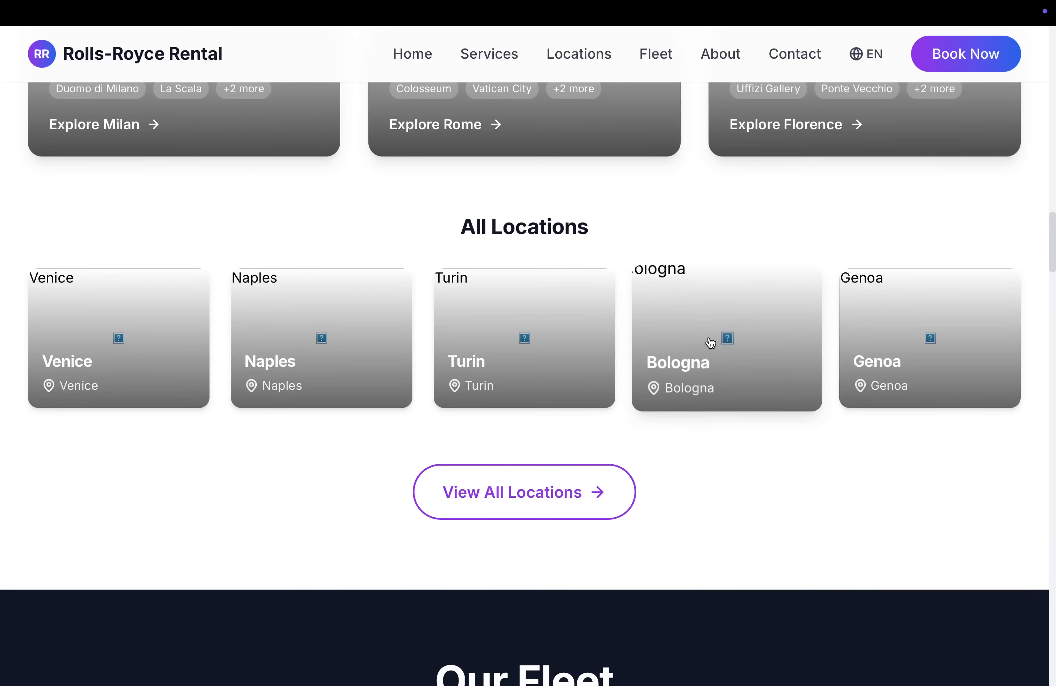
scroll(down, 3)
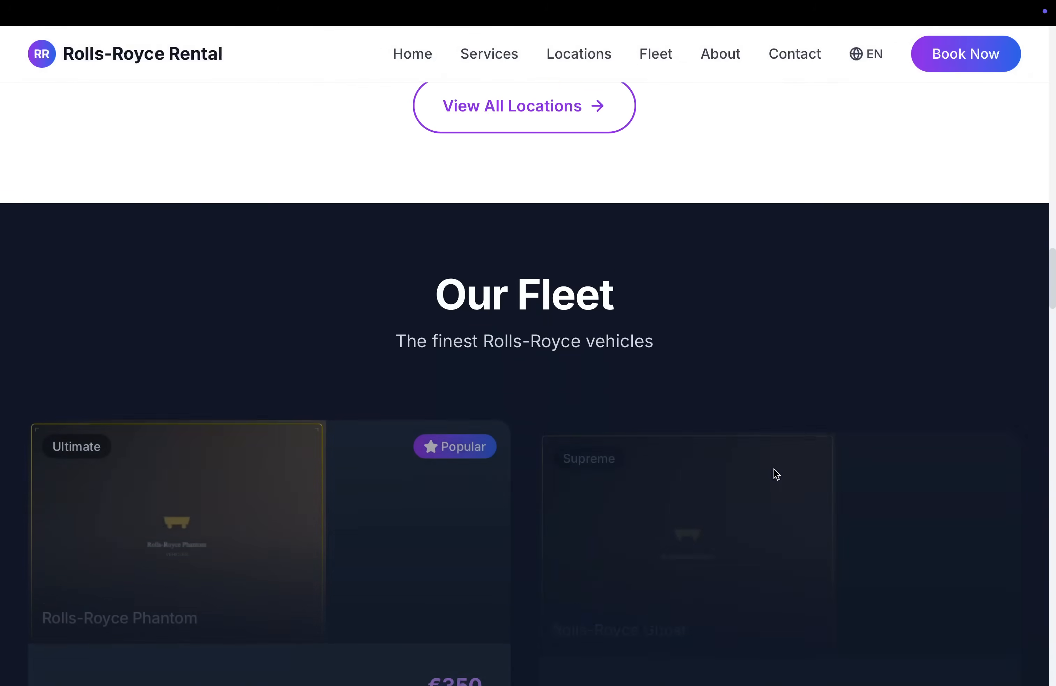
scroll(down, 3)
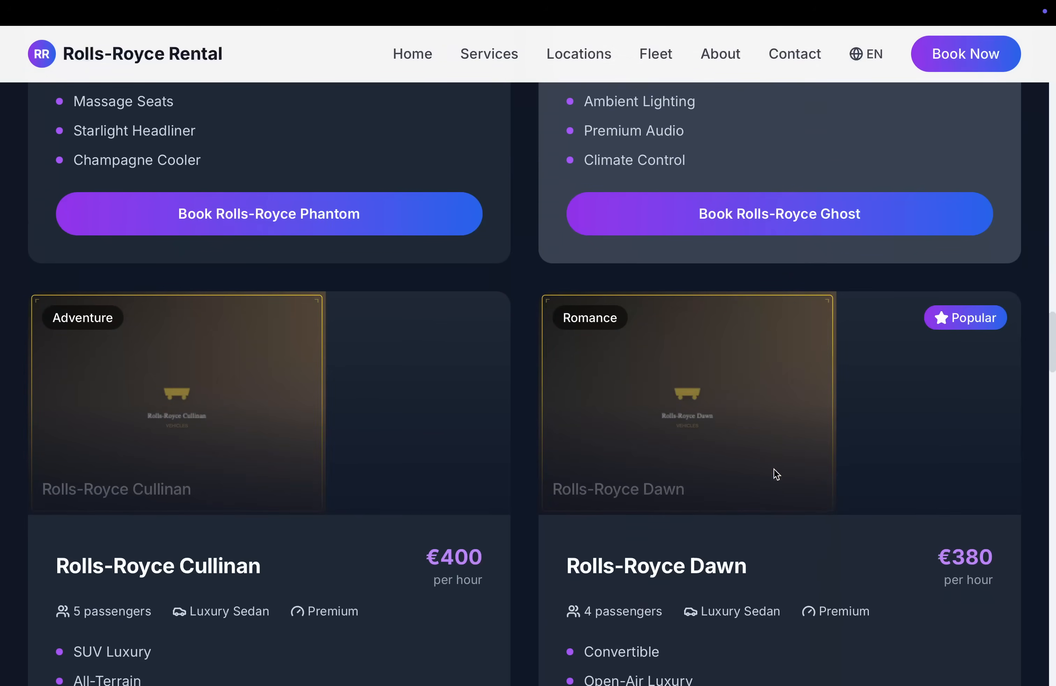
scroll(down, 3)
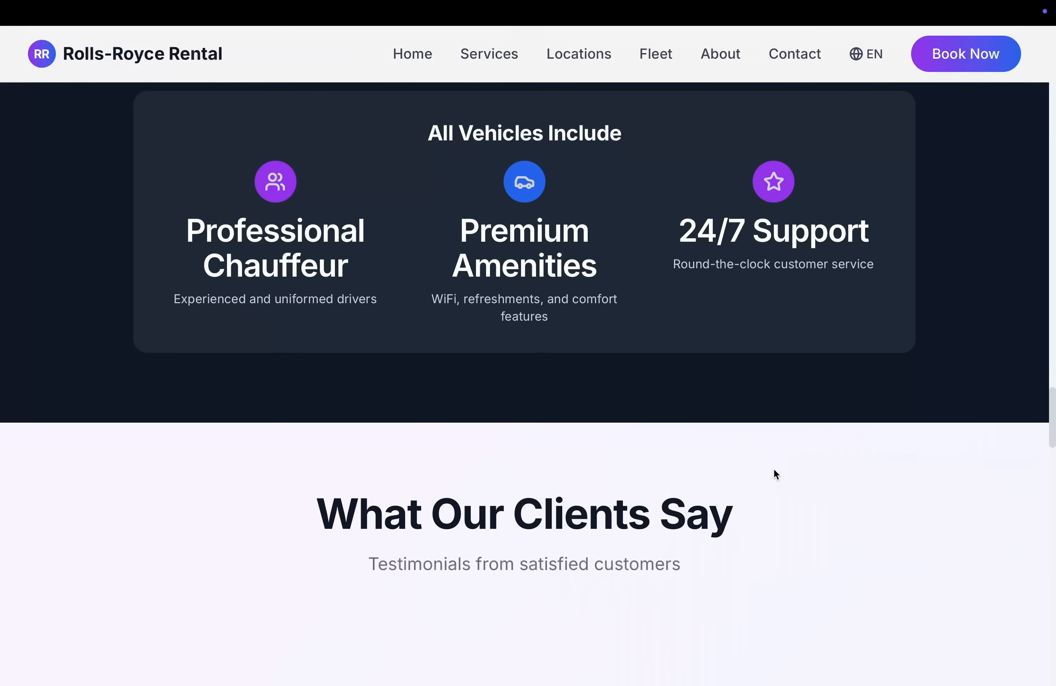
scroll(down, 3)
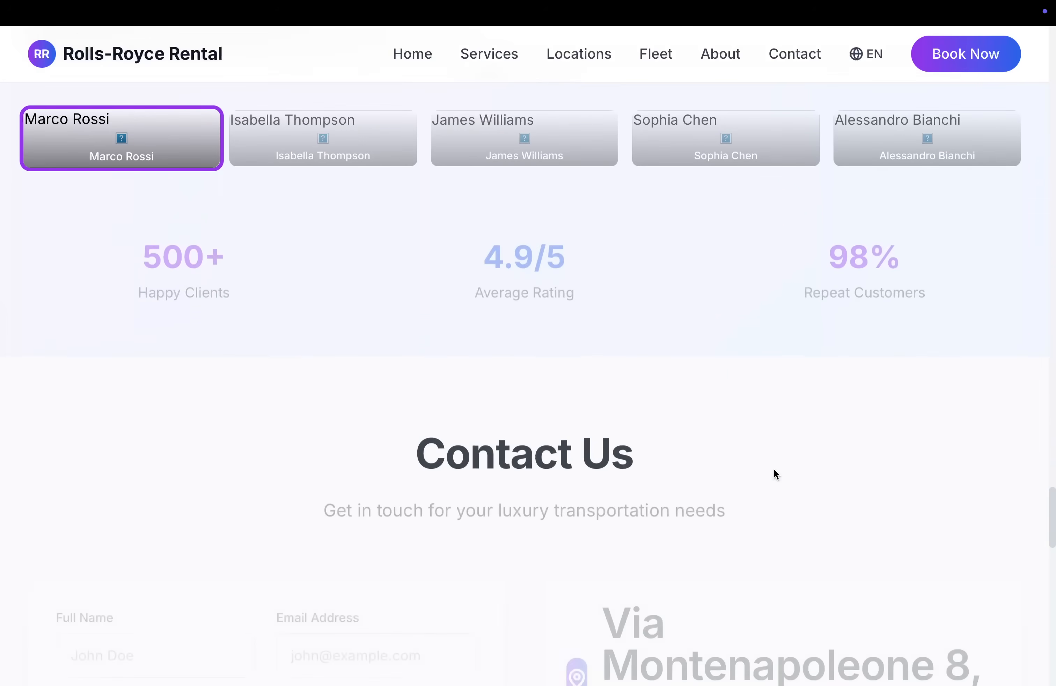
scroll(down, 3)
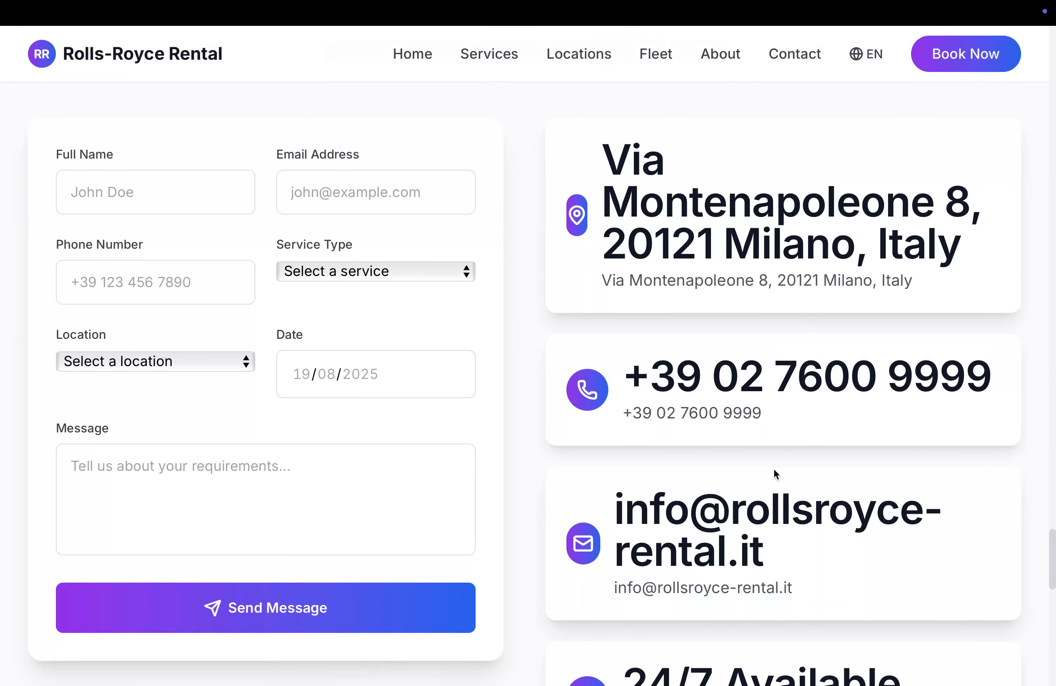
scroll(down, 3)
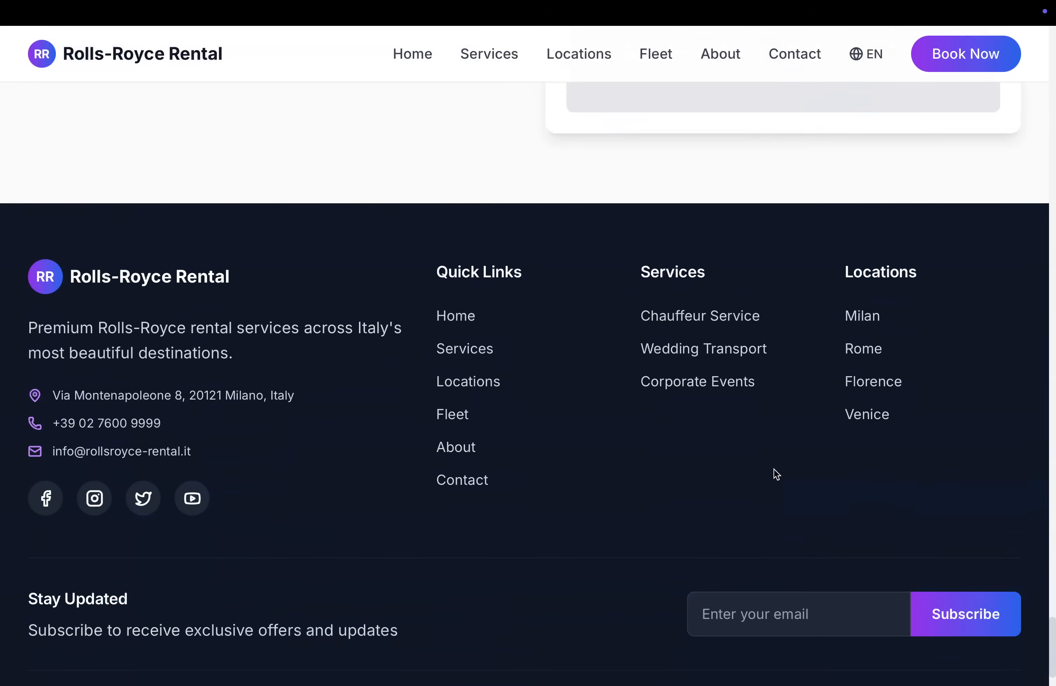
scroll(up, 3)
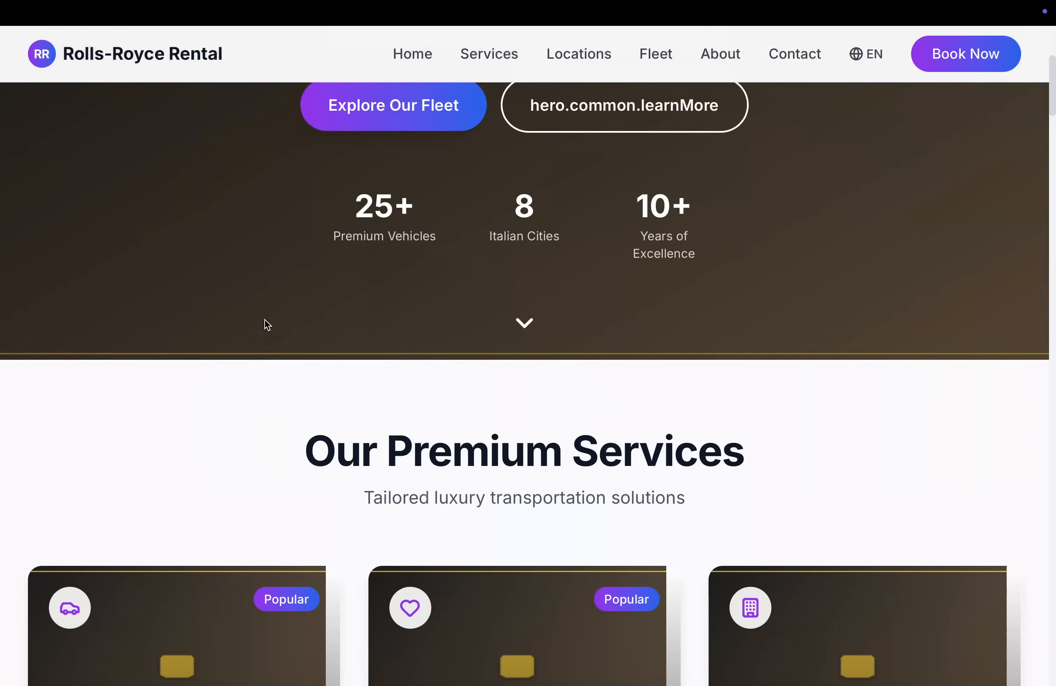
Open the Chauffeur Service card and scroll through its features and booking steps.
scroll(down, 3)
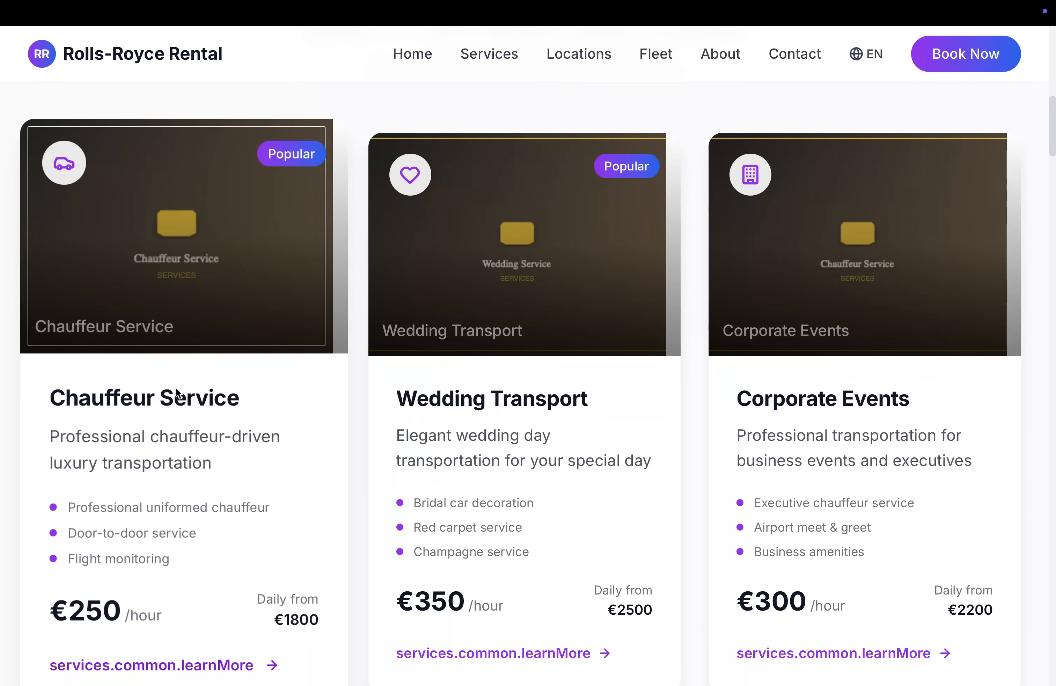
click(156, 665)
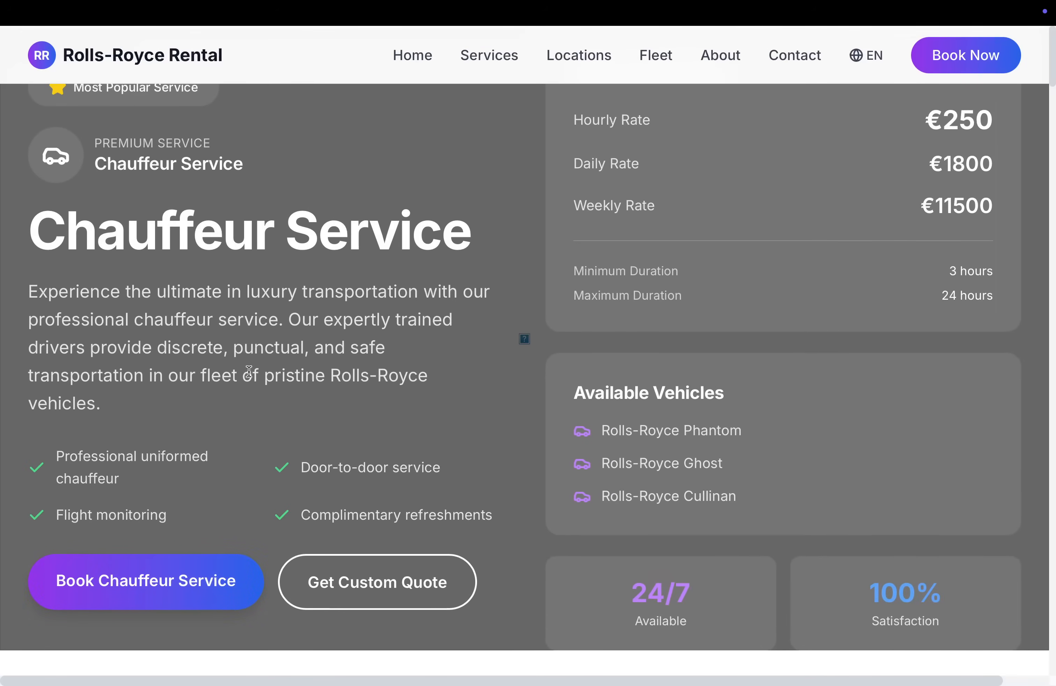
scroll(down, 3)
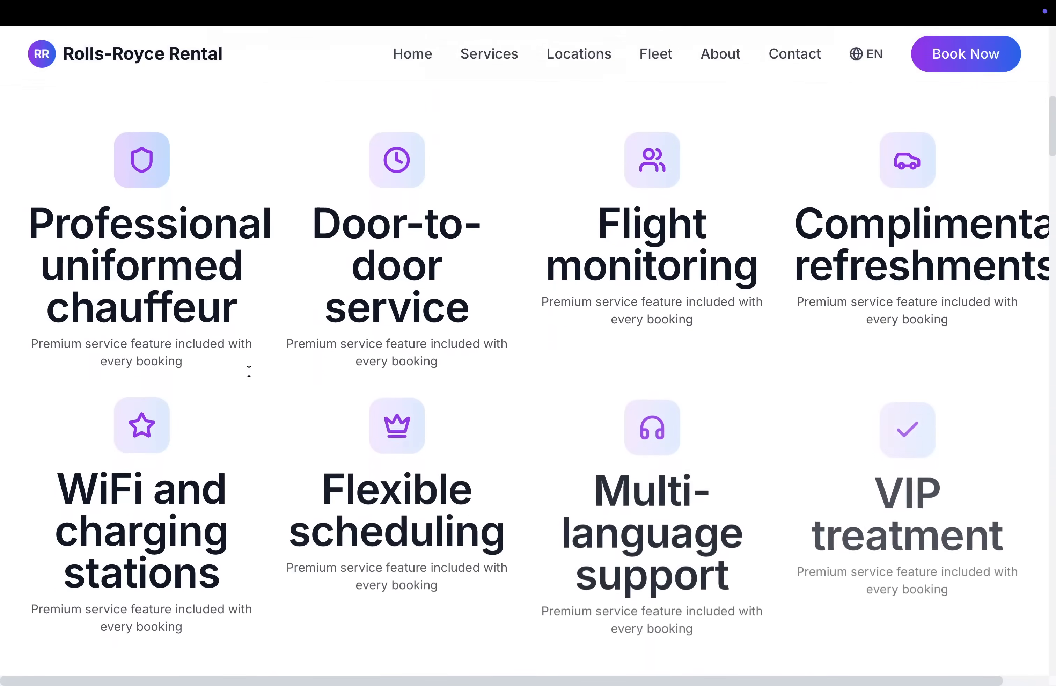
scroll(down, 3)
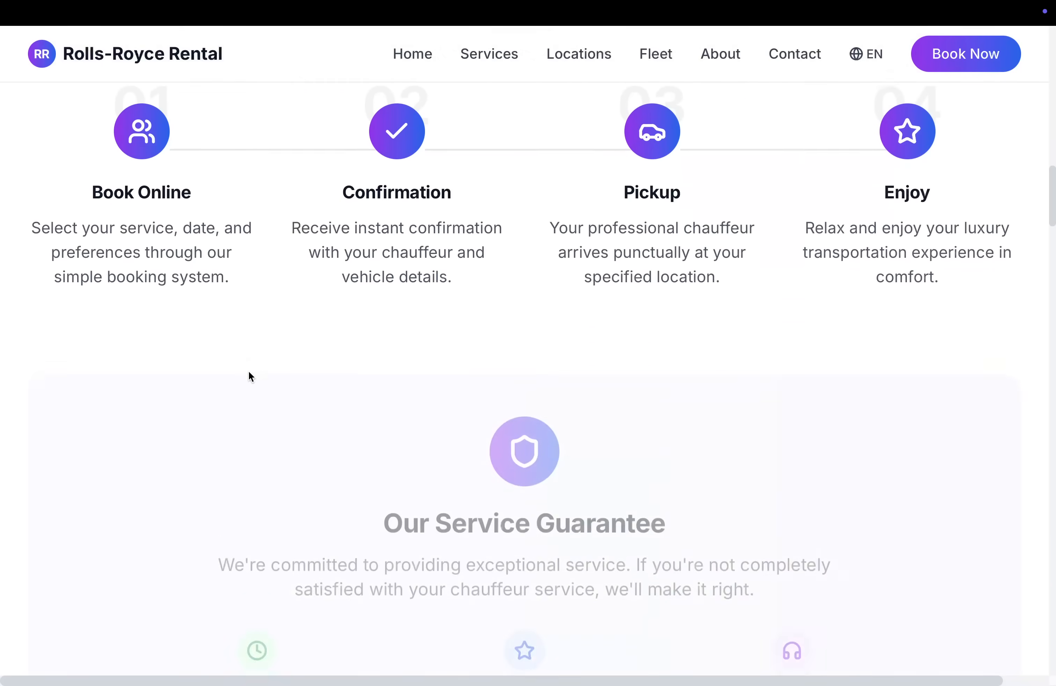
scroll(down, 3)
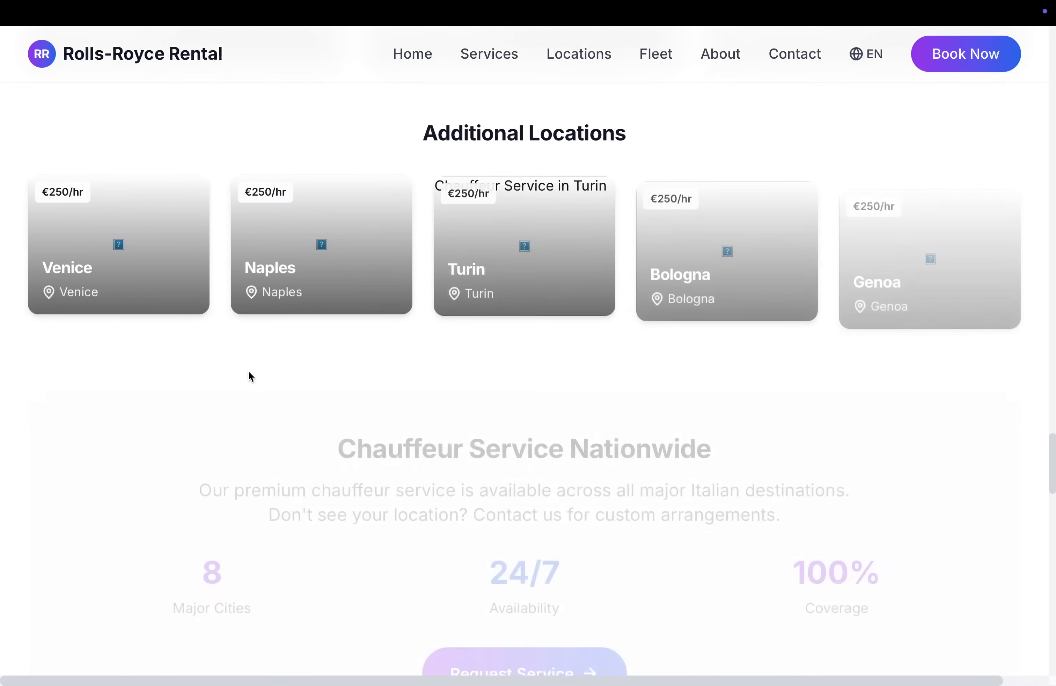
Return toward the top and continue reviewing the Chauffeur Service locations and footer.
scroll(up, 3)
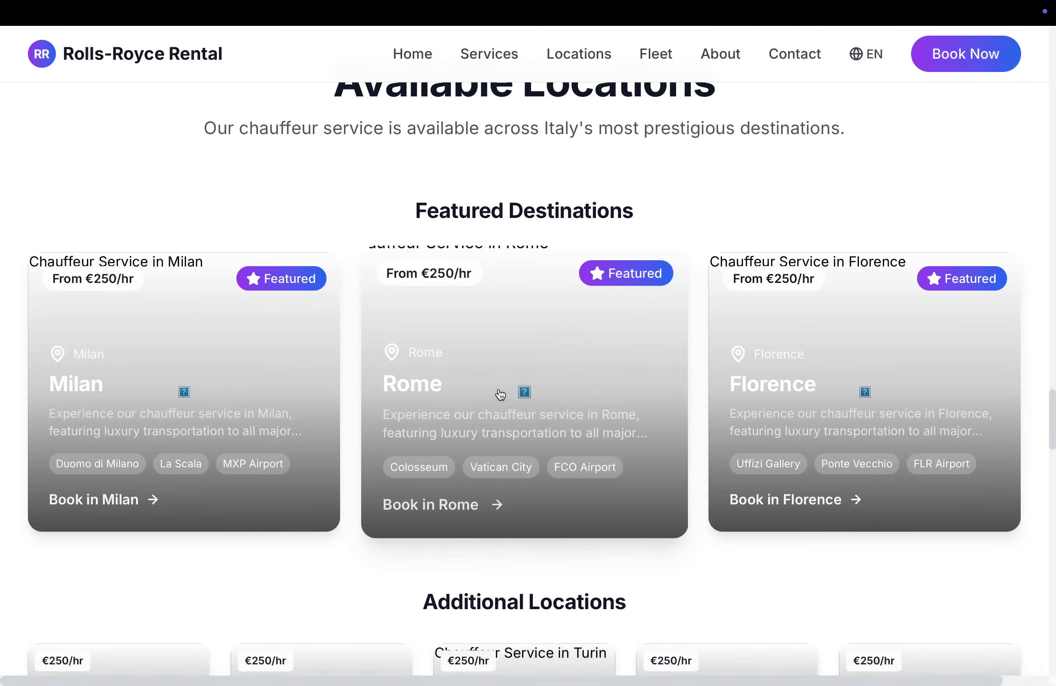
click(793, 53)
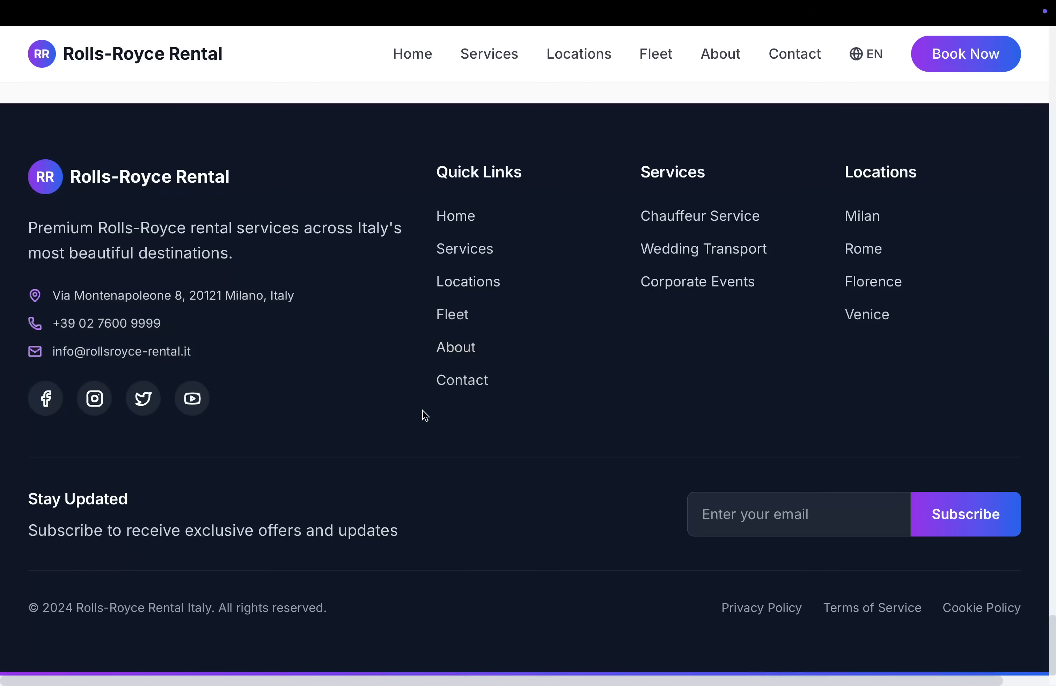
scroll(down, 3)
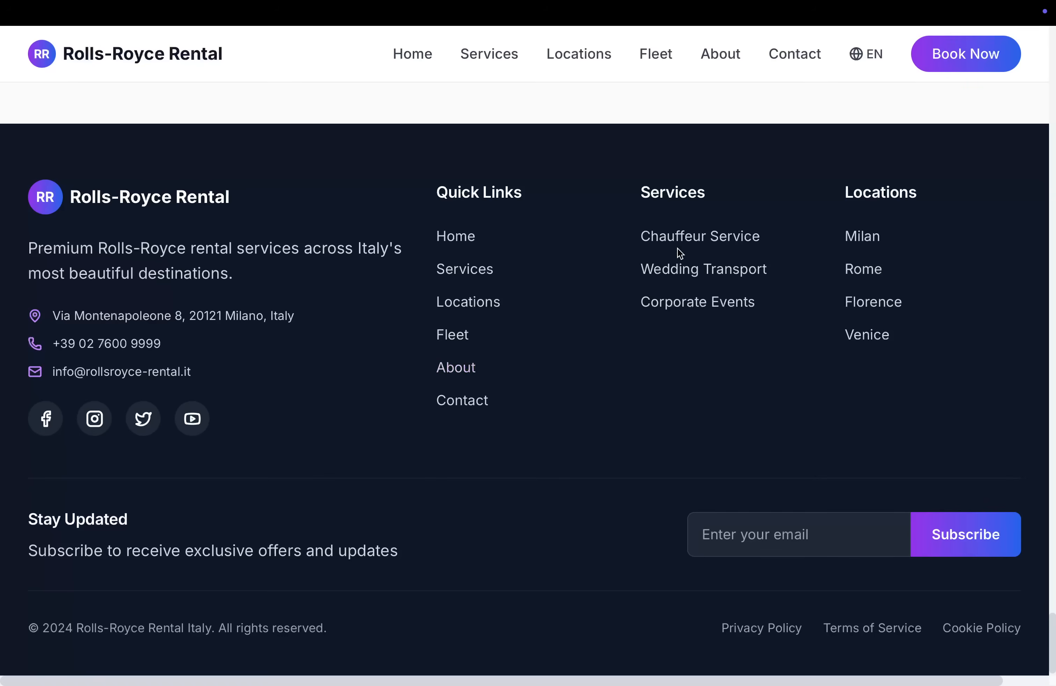
click(703, 268)
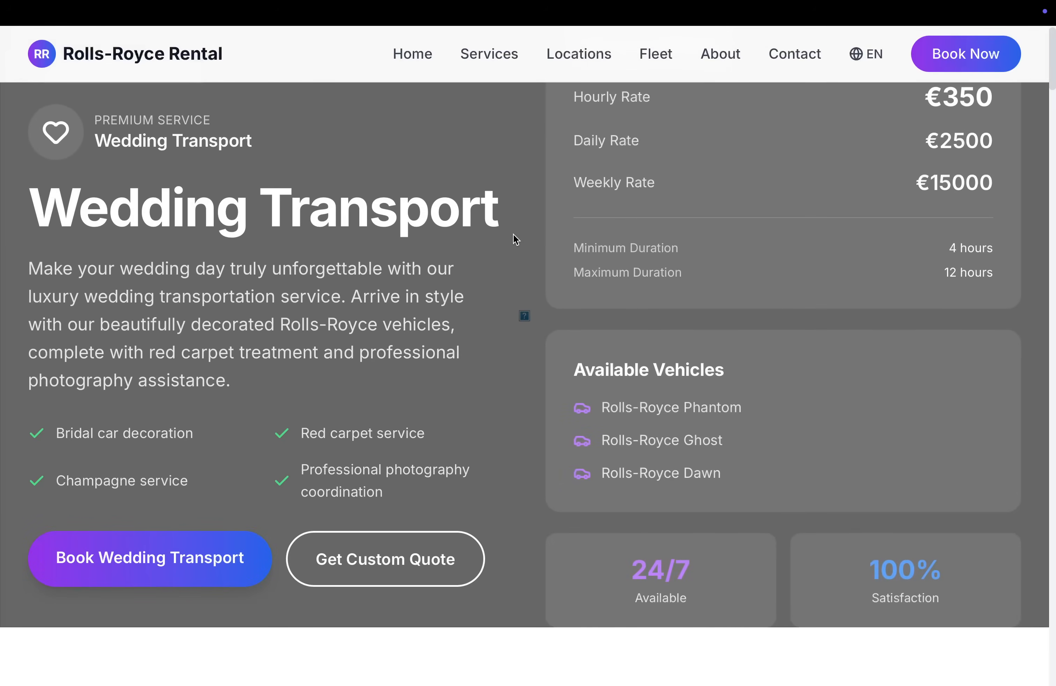
scroll(down, 3)
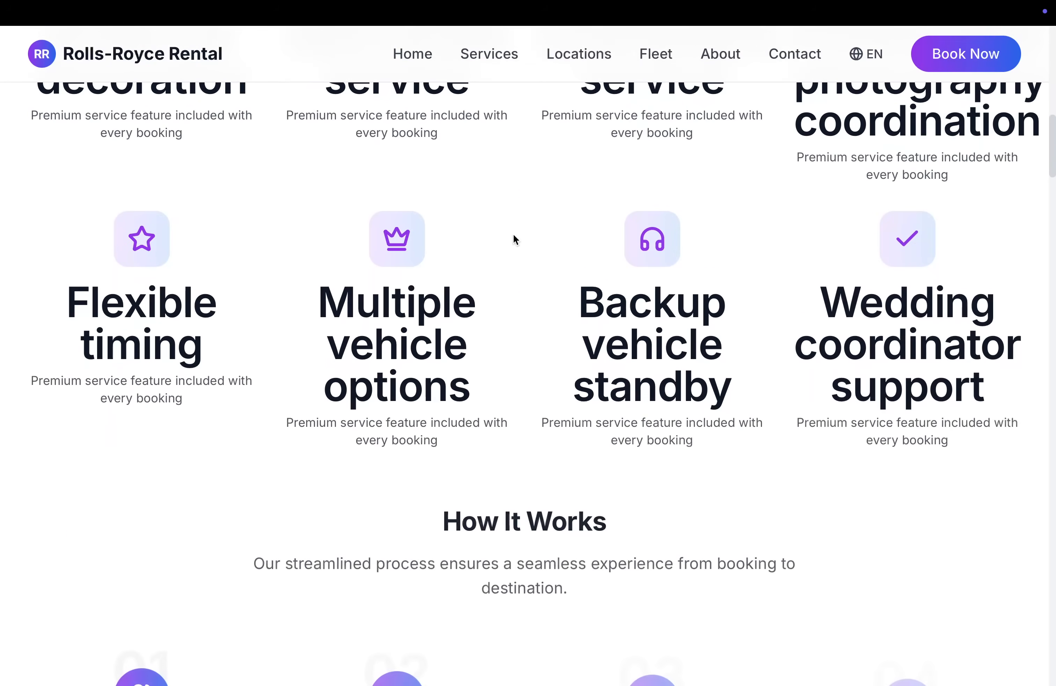
scroll(down, 3)
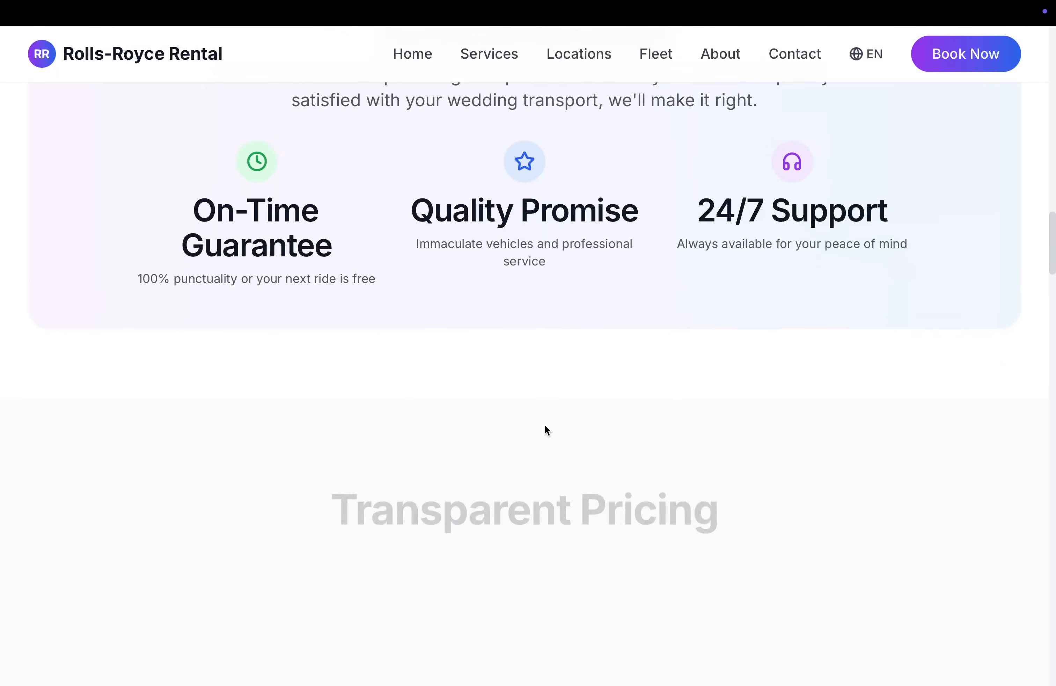
scroll(down, 3)
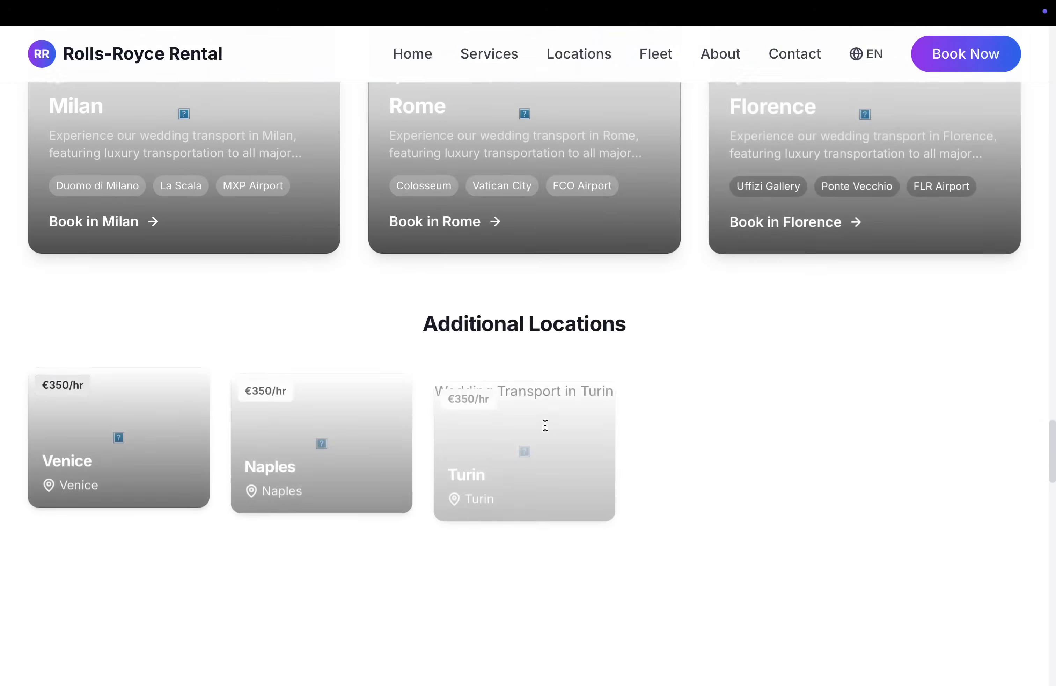
scroll(down, 3)
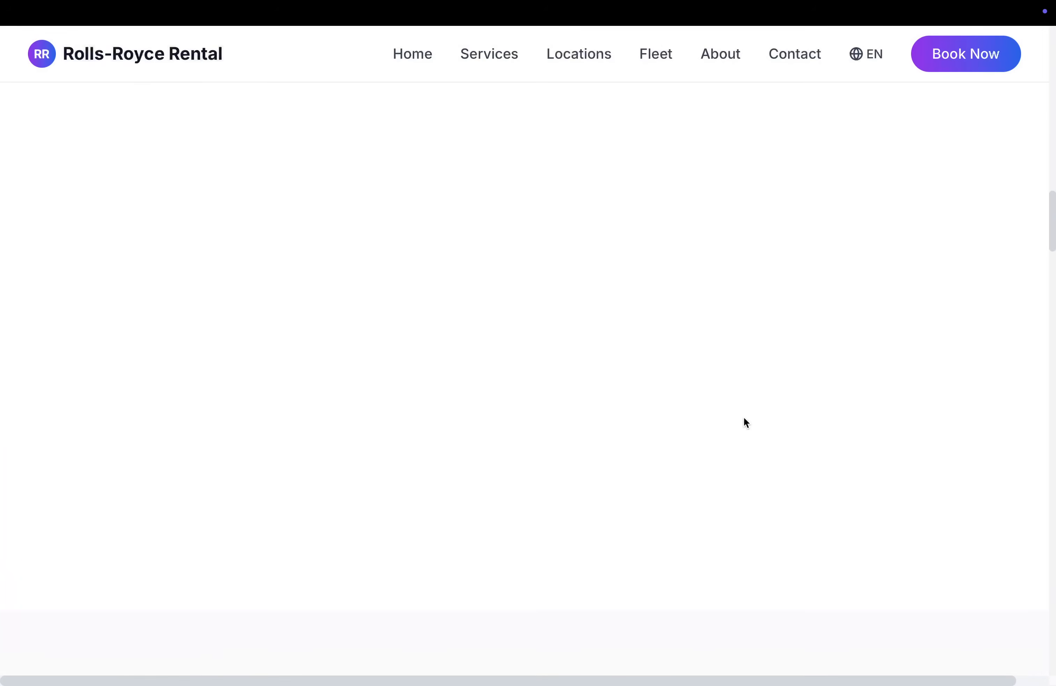
scroll(down, 3)
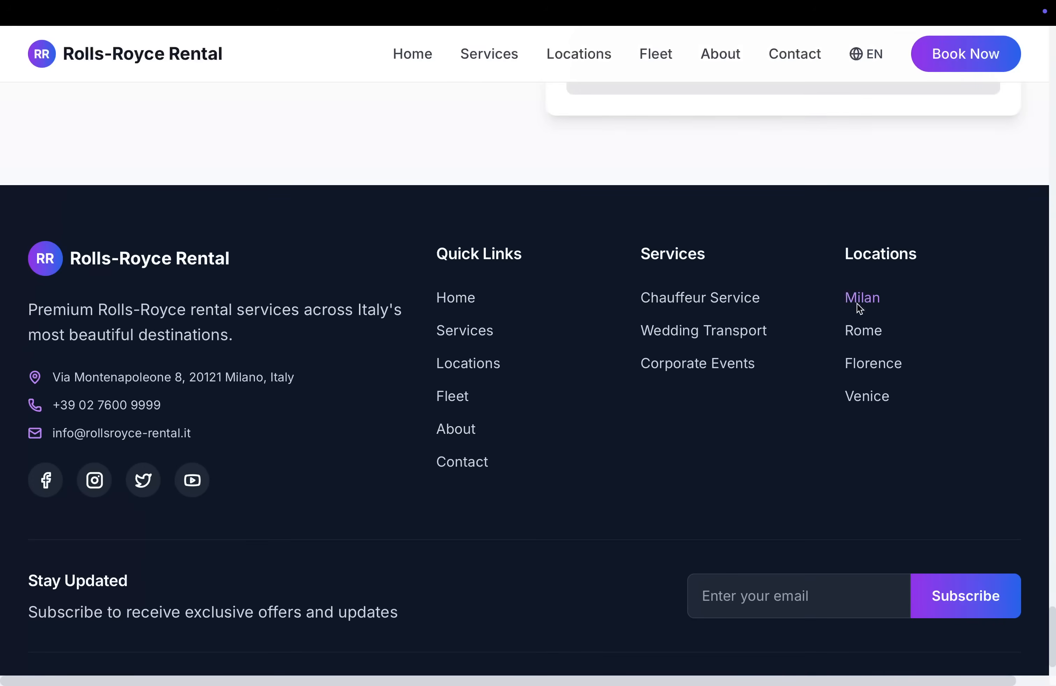
Open the Milan location page from the footer and scroll its landmark cards.
click(862, 297)
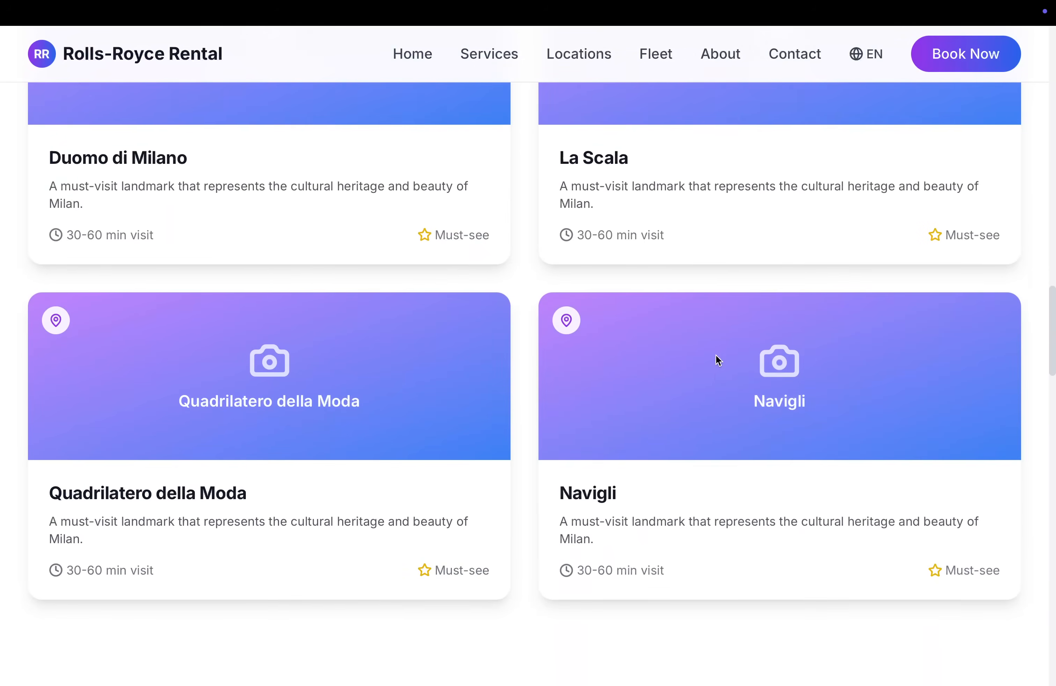
scroll(down, 3)
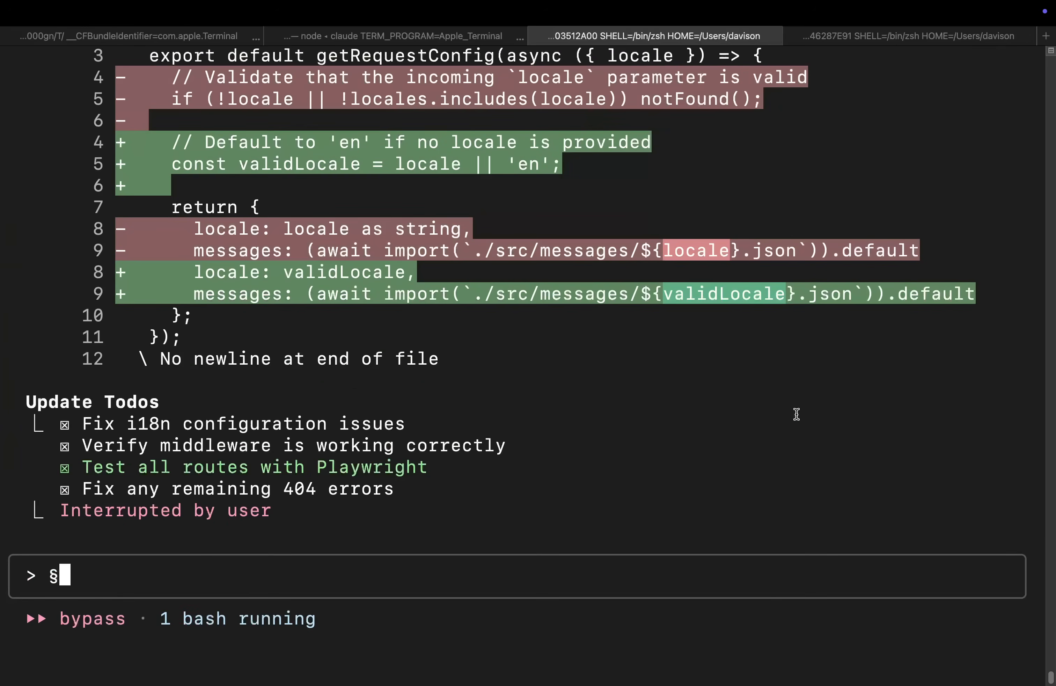
Switch to the 'node • claude' tab and select the Complete Setup Commands output.
click(392, 35)
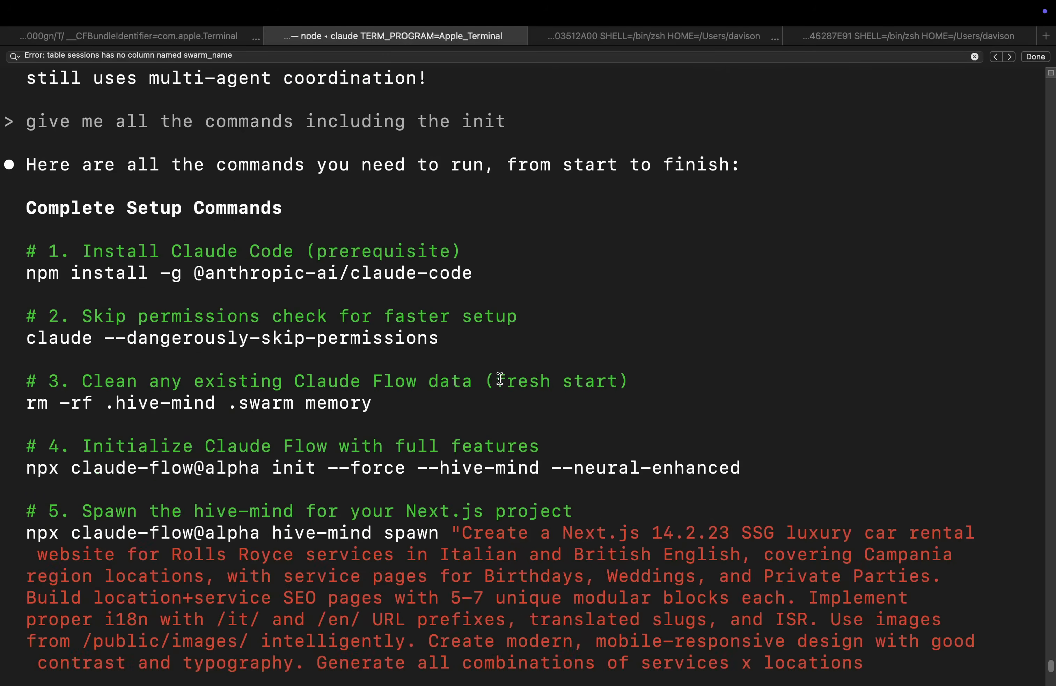
scroll(down, 3)
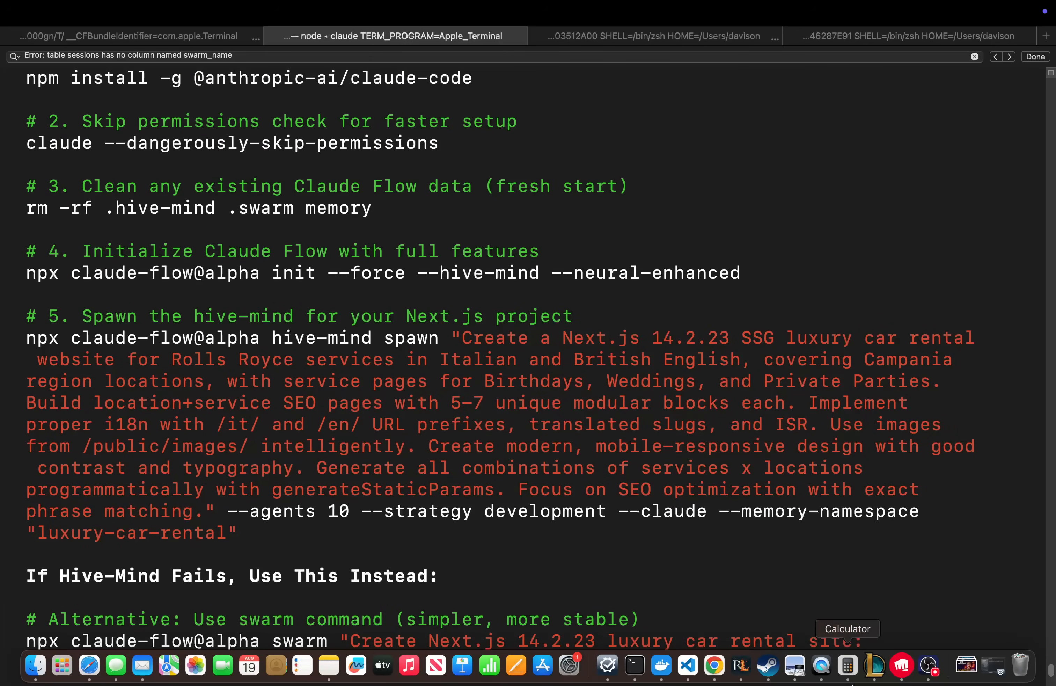
drag(47, 359, 369, 510)
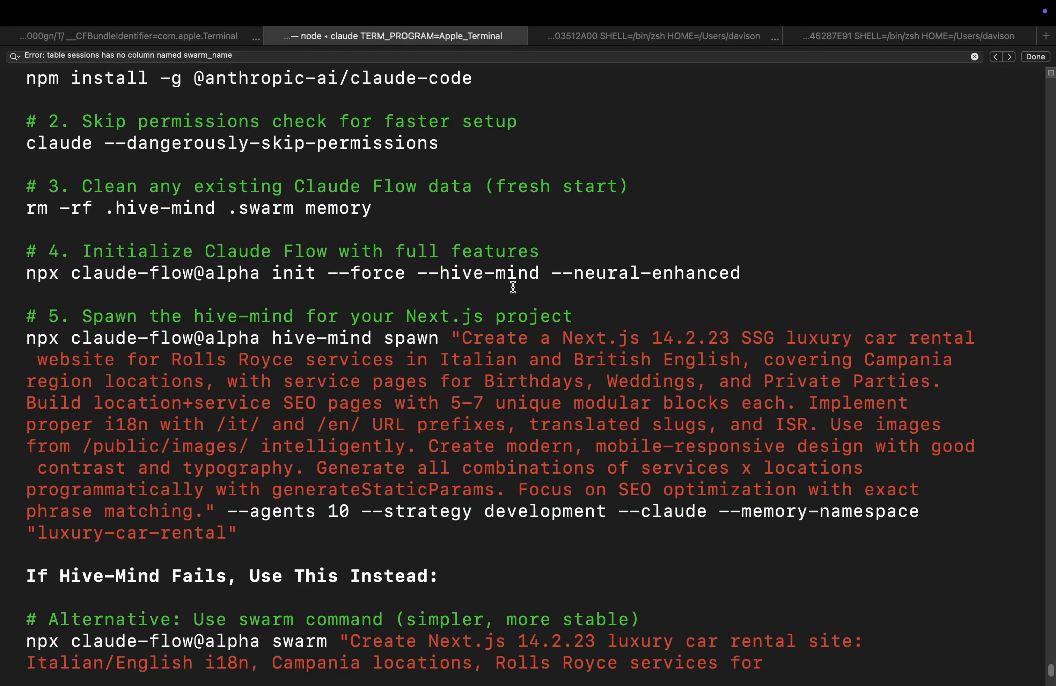
click(651, 36)
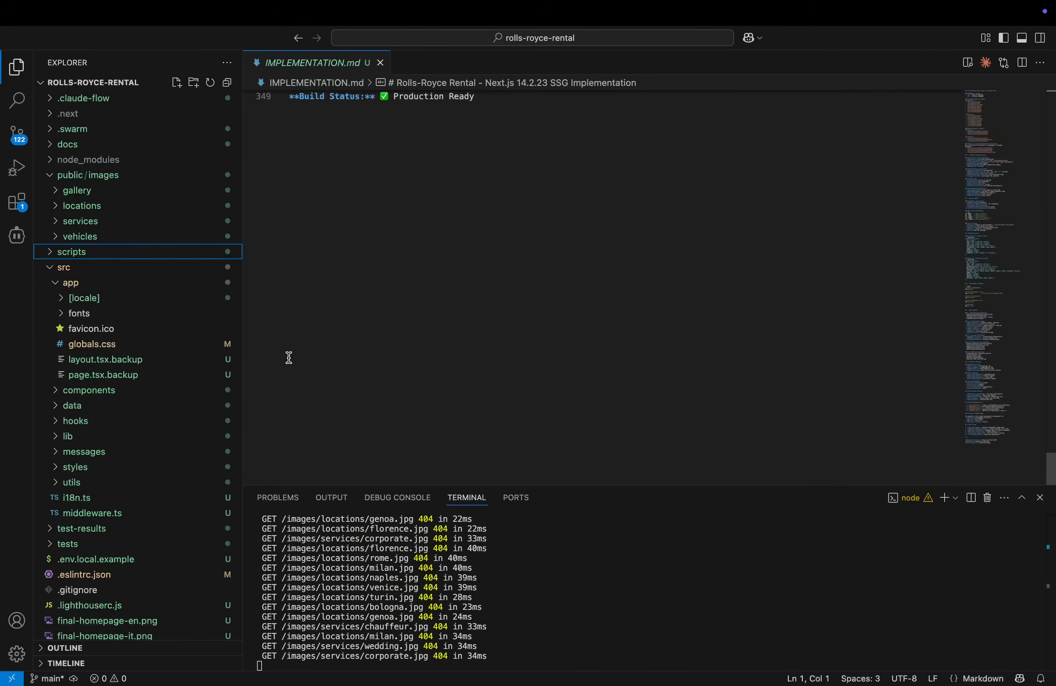
scroll(down, 3)
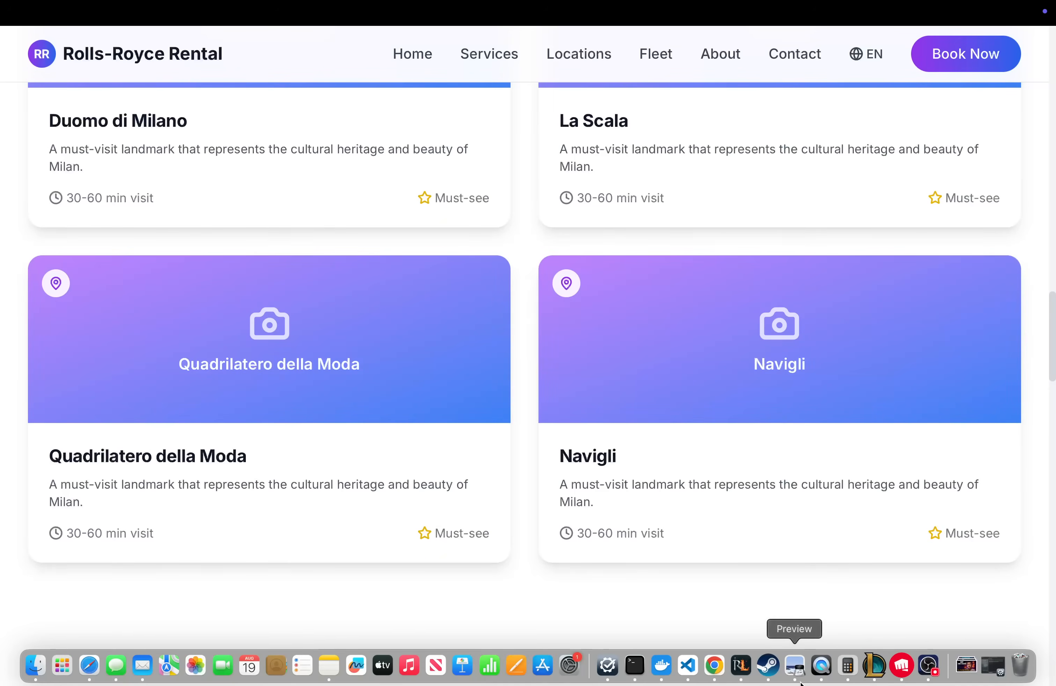
Navigate forward past the NotFoundError runtime error to the Wedding Transport page.
scroll(down, 3)
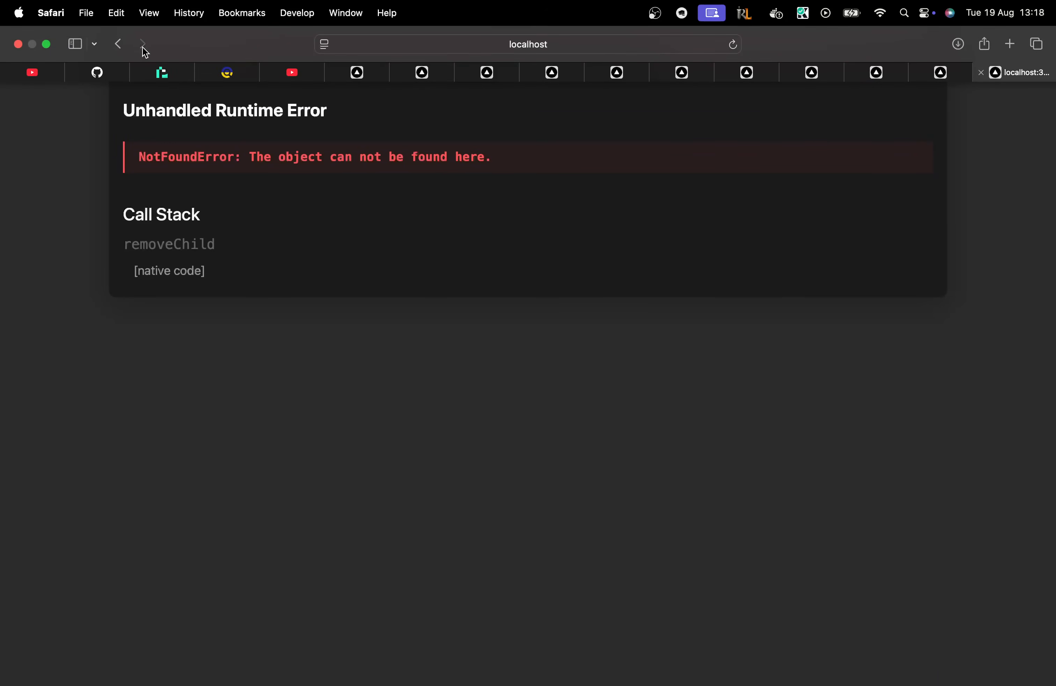
click(527, 44)
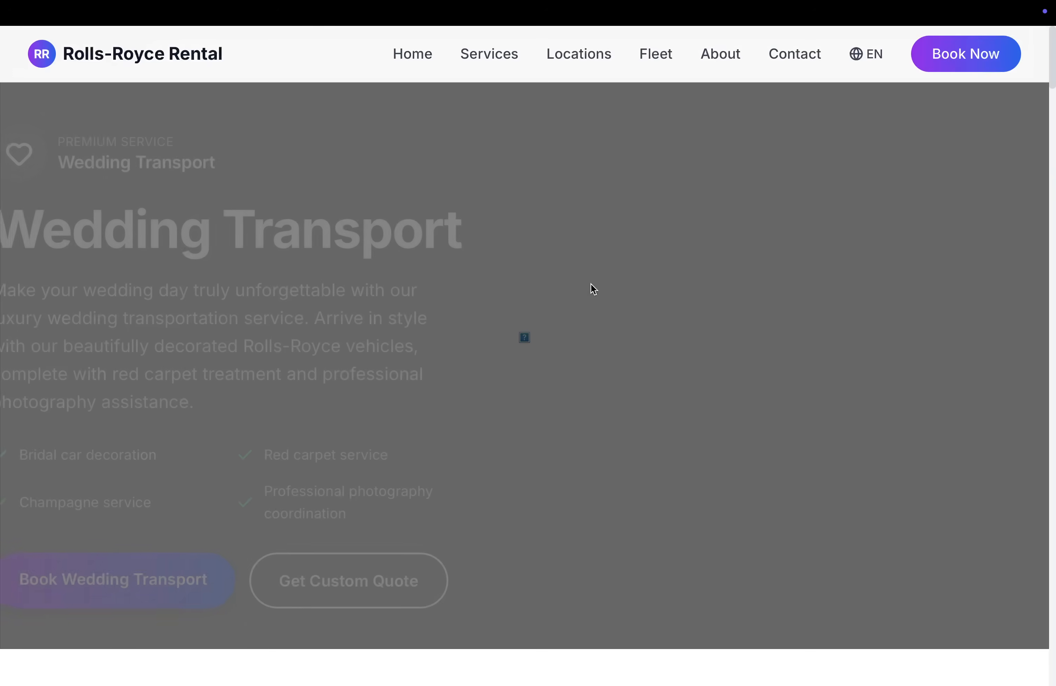
Scroll the Wedding Transport page through How It Works, guarantees and pricing tiers.
scroll(down, 3)
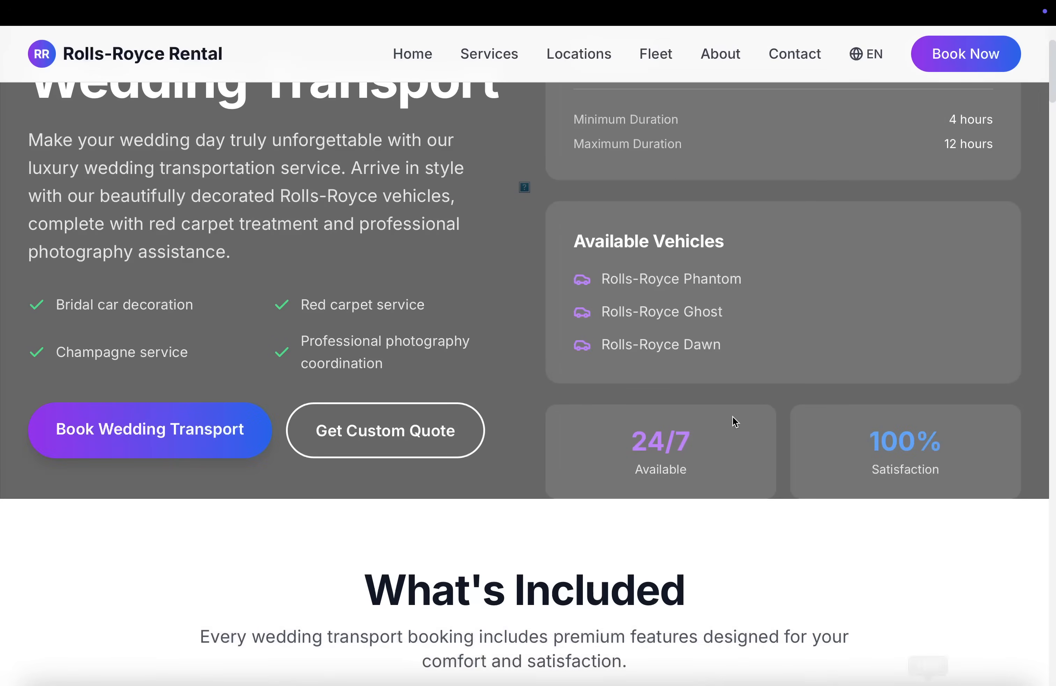
scroll(down, 3)
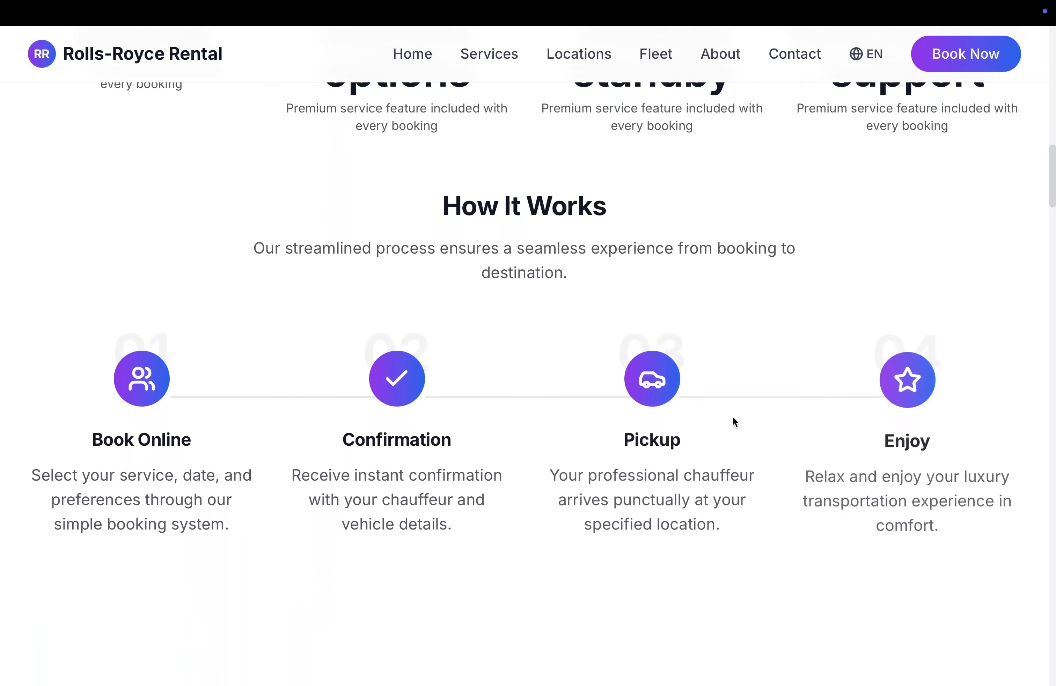
scroll(down, 3)
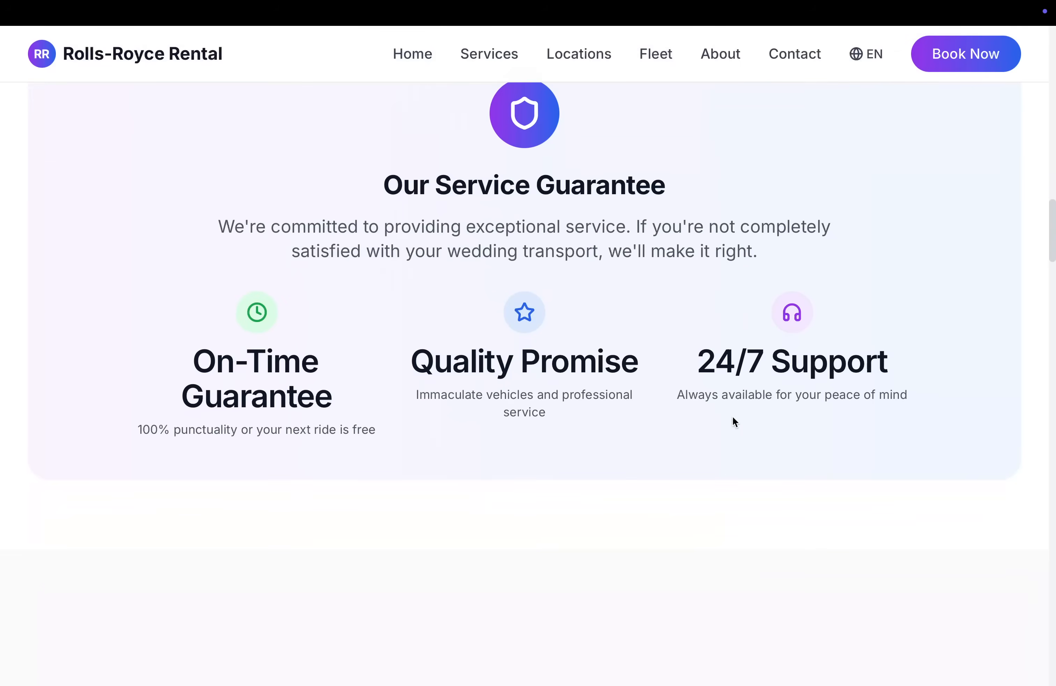
scroll(down, 3)
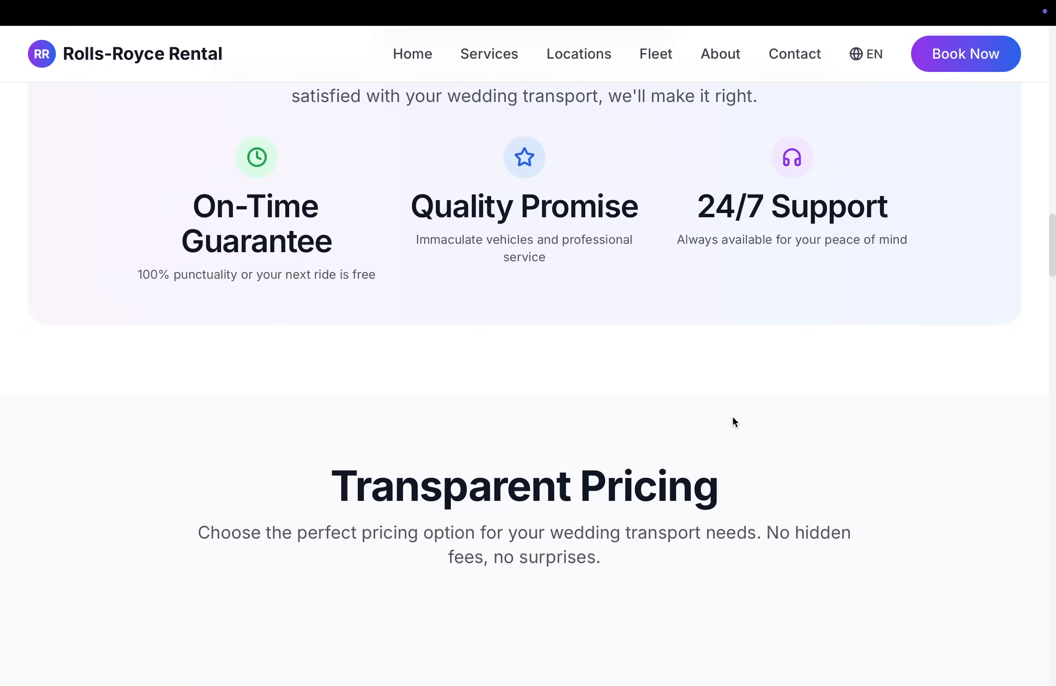
scroll(down, 3)
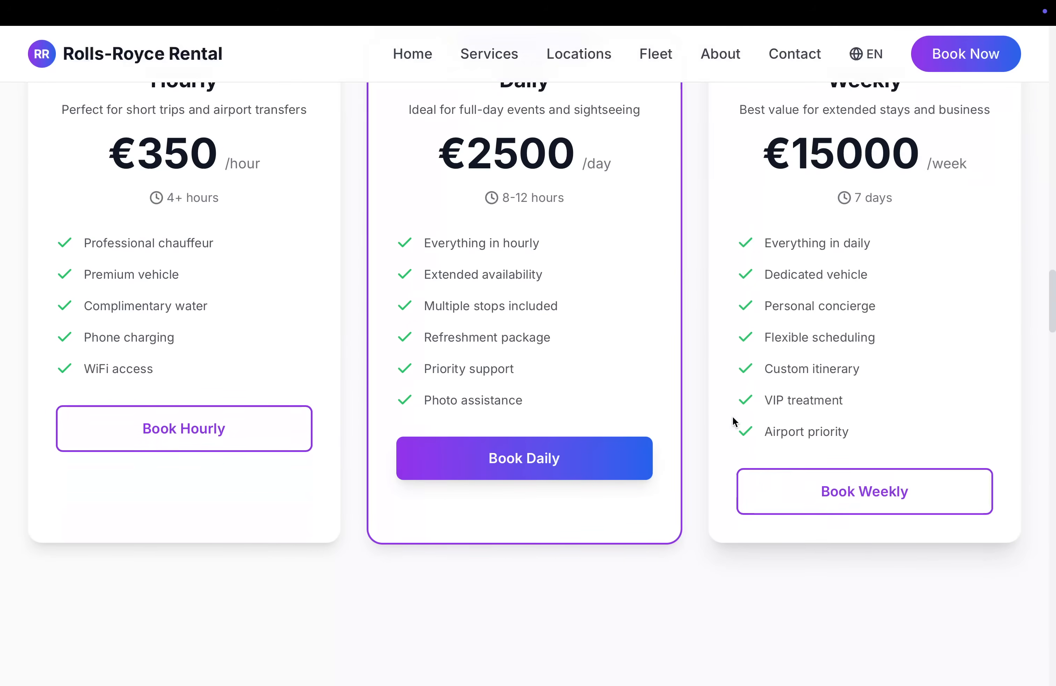
scroll(down, 3)
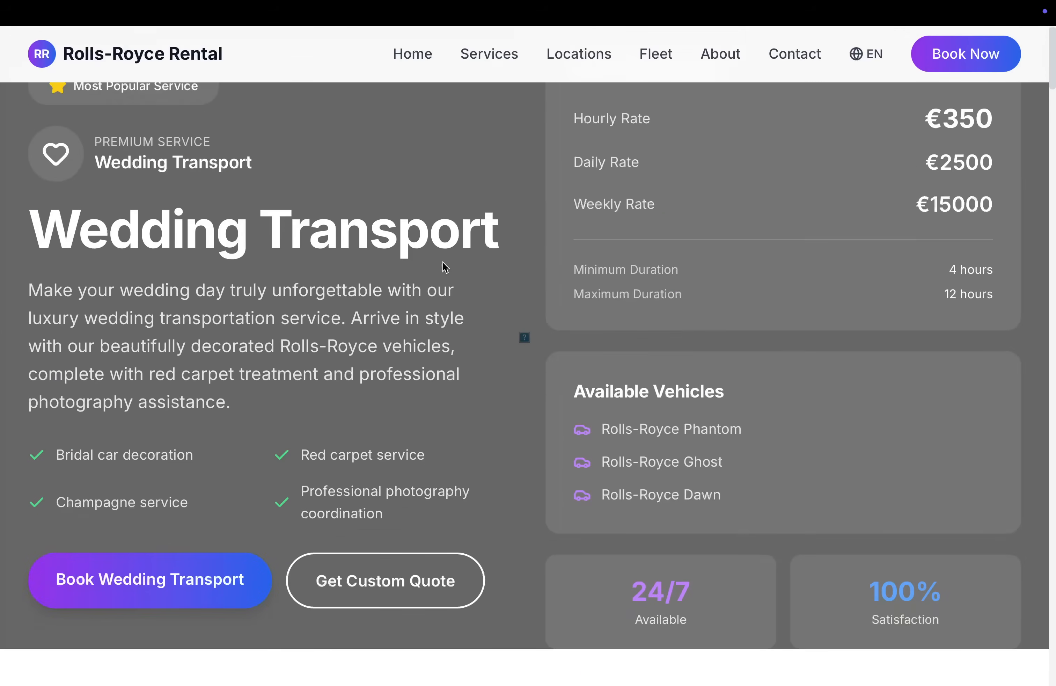
mouse_move(363, 197)
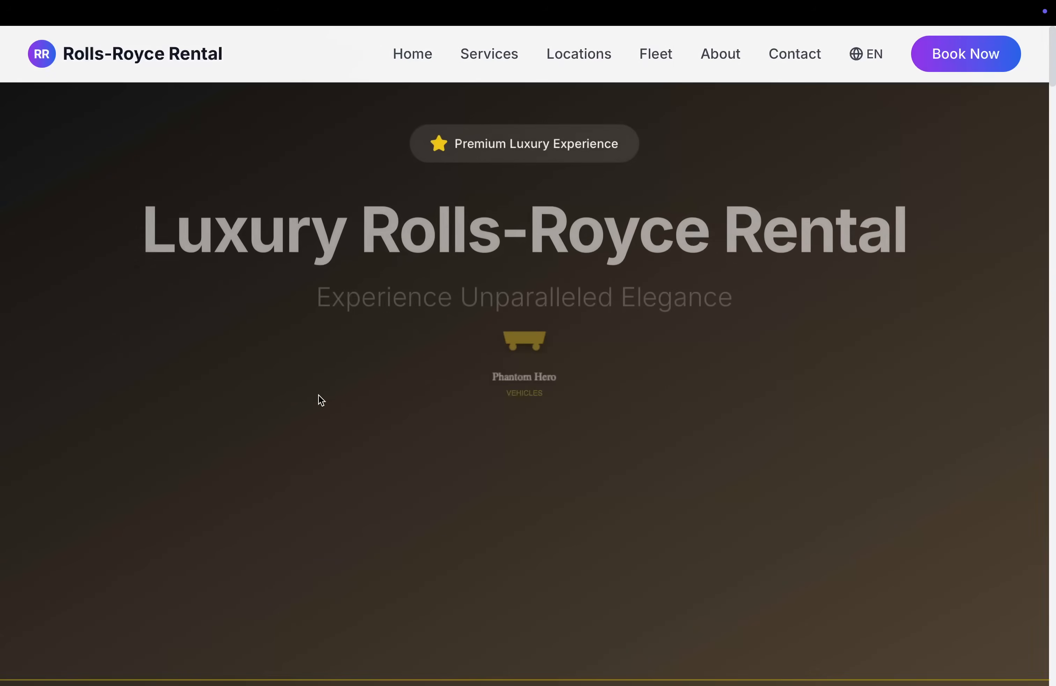
Scroll the homepage down through services and fleet to the testimonials carousel.
scroll(down, 3)
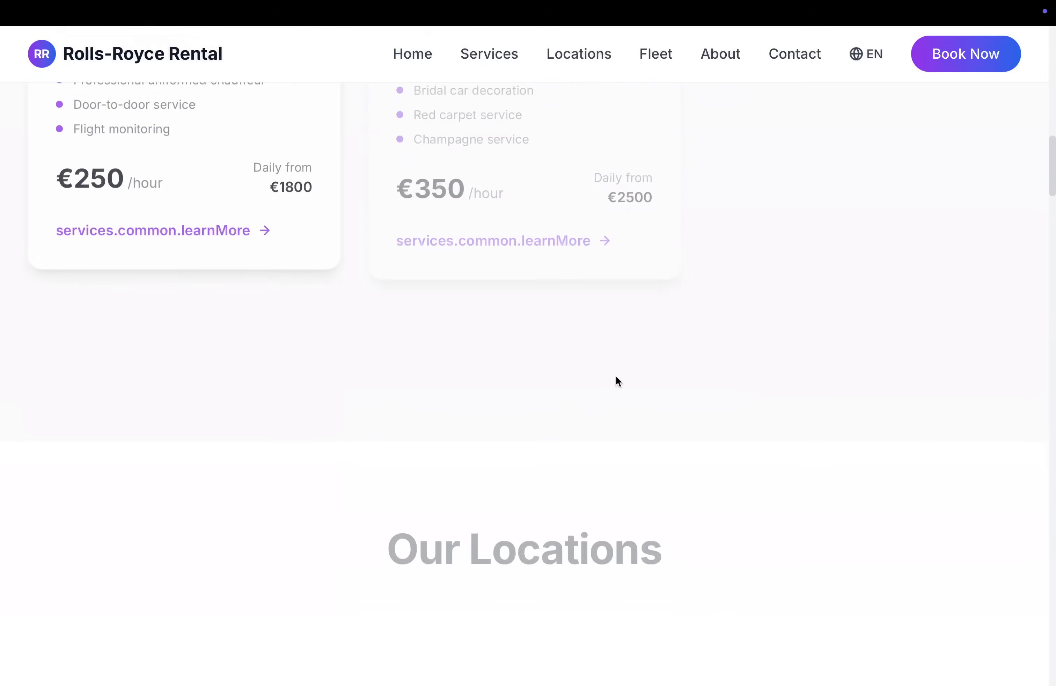
scroll(down, 3)
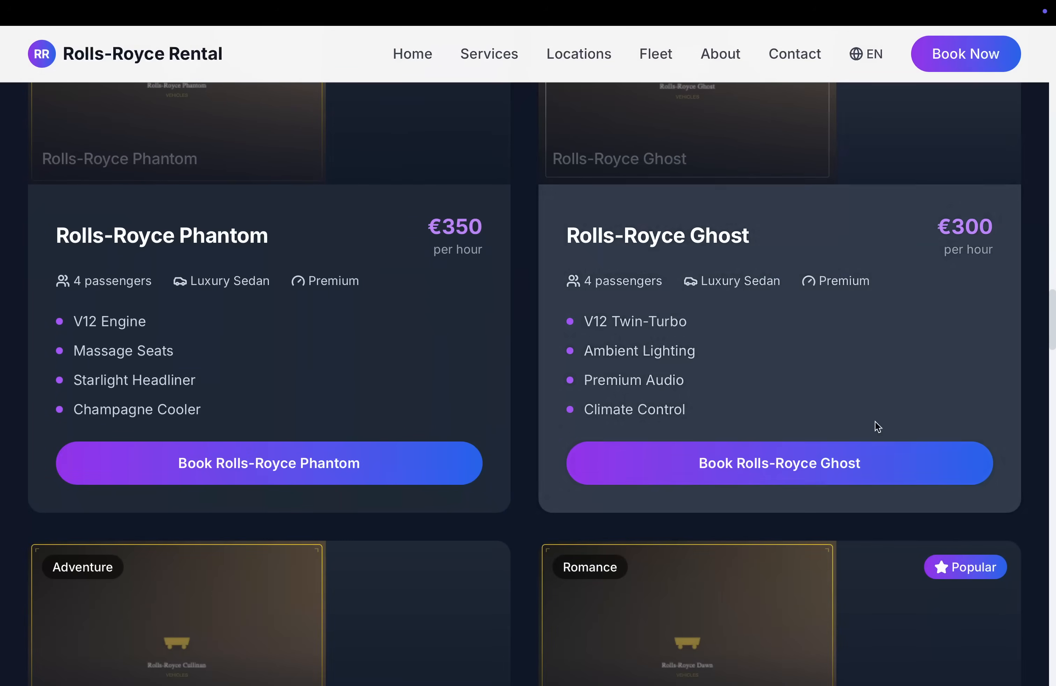
scroll(down, 3)
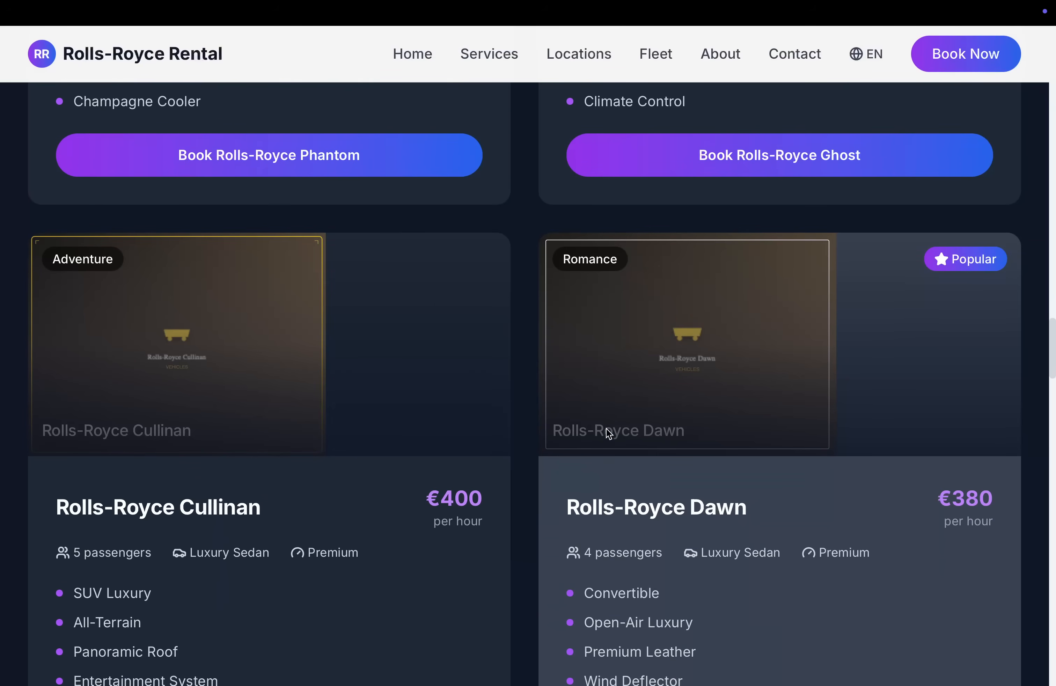
scroll(down, 3)
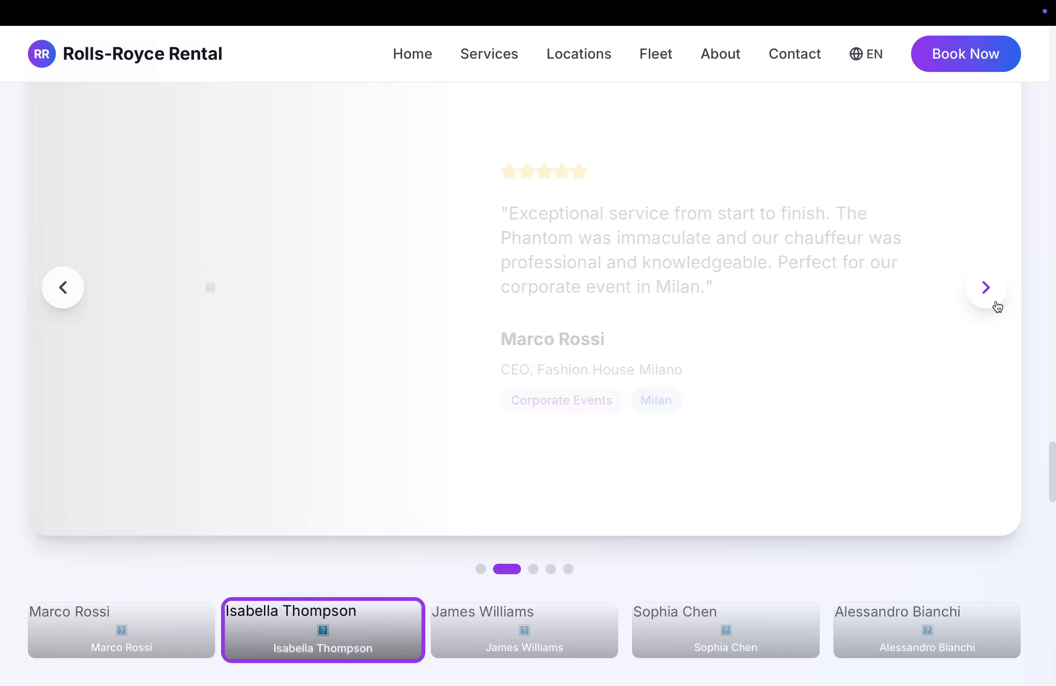
Advance the testimonials carousel to the next review and continue to the footer.
click(985, 287)
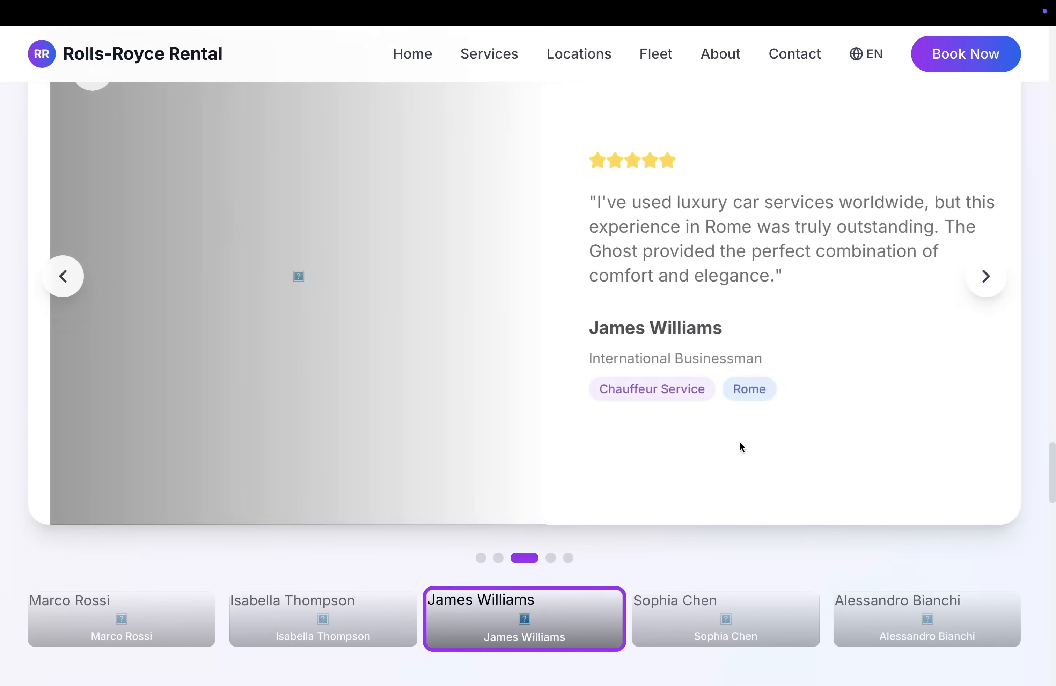
scroll(down, 3)
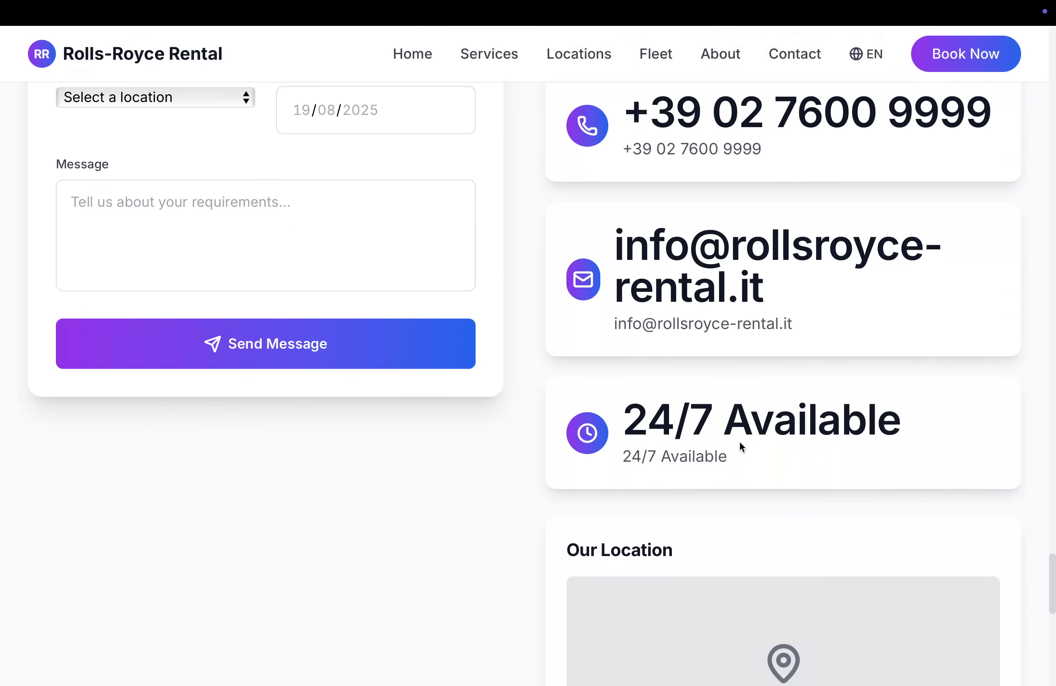
scroll(down, 3)
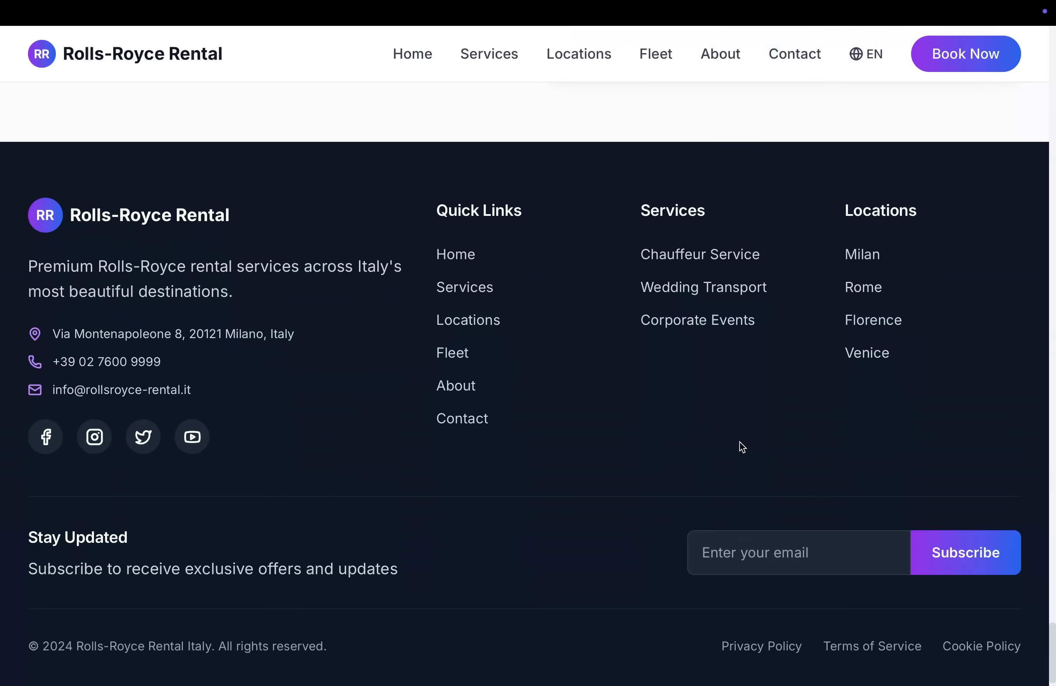